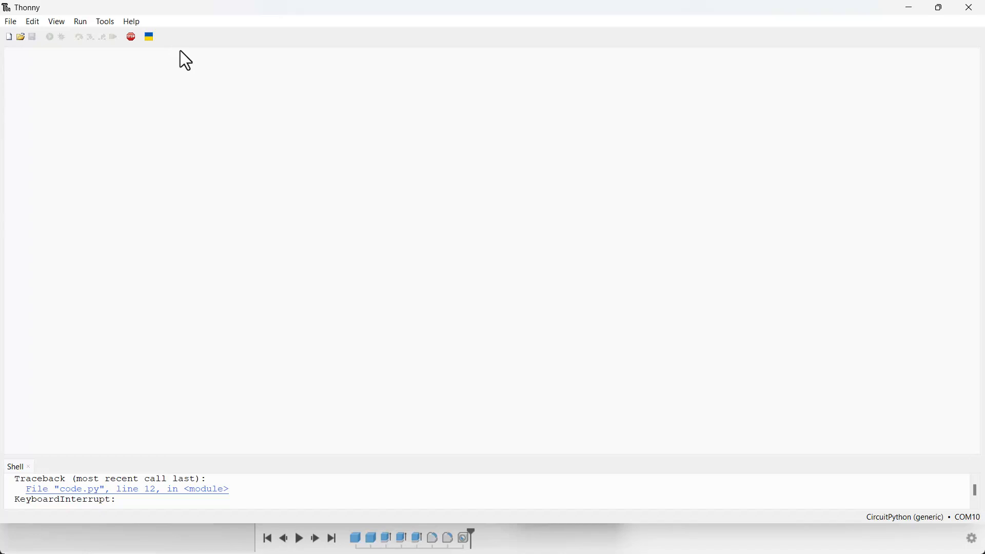
pyautogui.moveTo(207, 67)
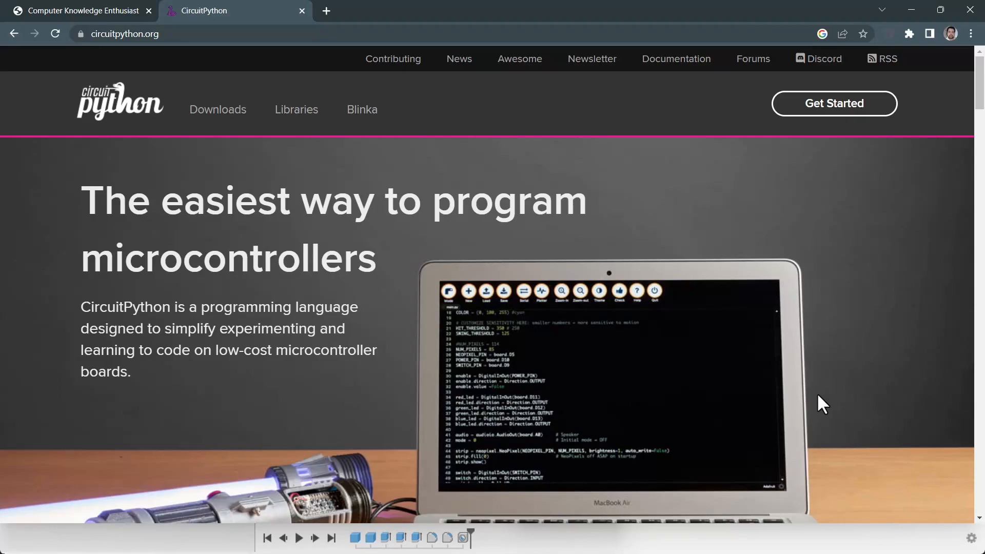
# Browse the CircuitPython downloads board list in Chrome before returning to Thonny
pyautogui.click(218, 109)
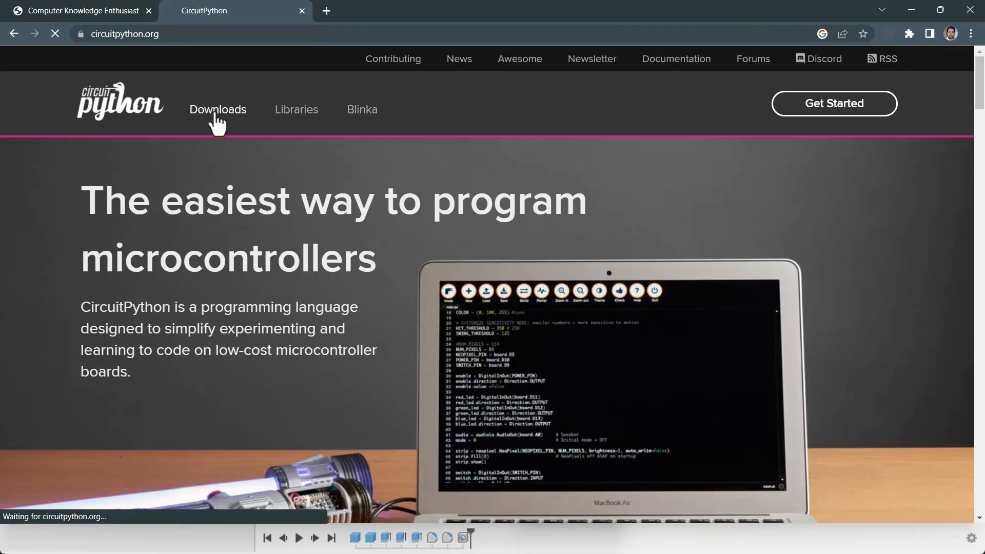
pyautogui.click(218, 109)
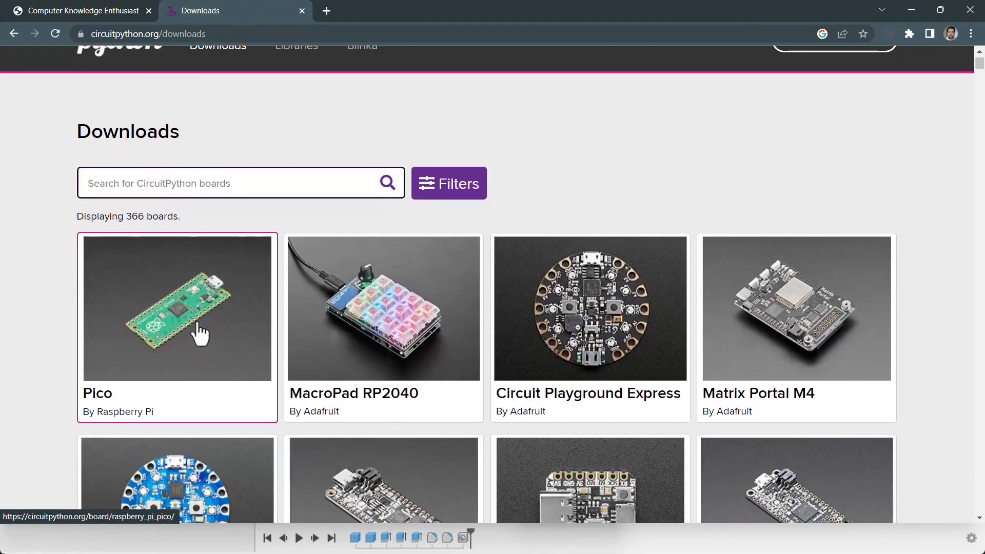
pyautogui.scroll(-3)
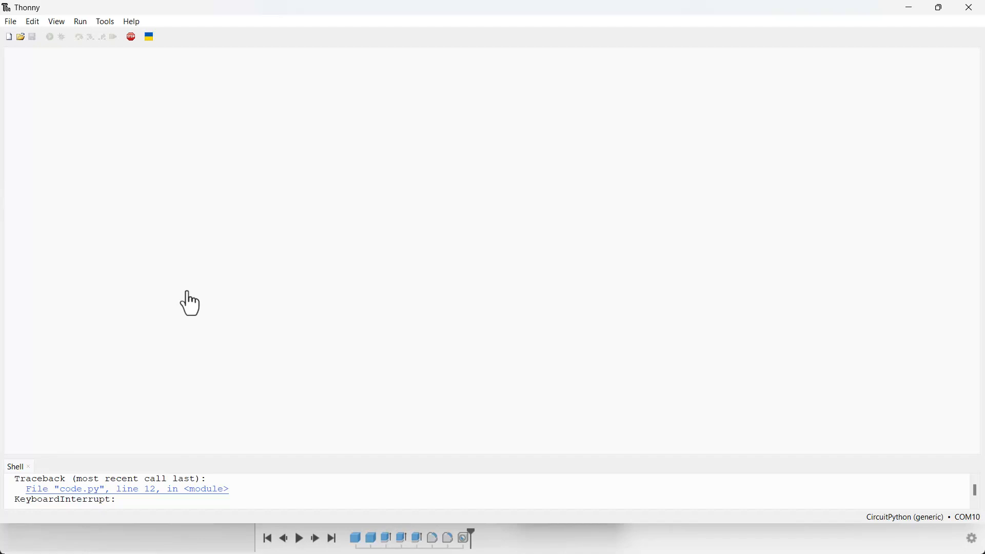
pyautogui.moveTo(140, 107)
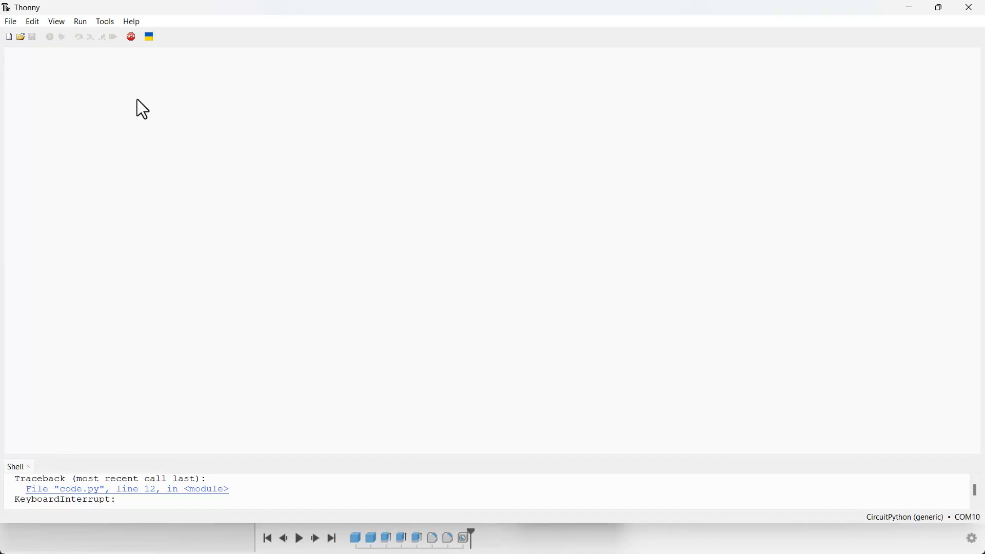
pyautogui.moveTo(139, 97)
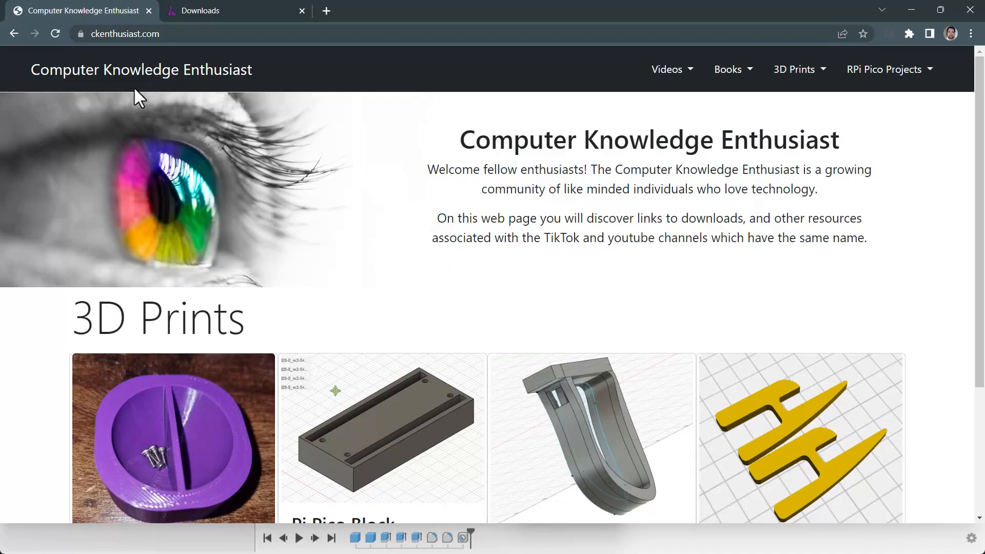
pyautogui.moveTo(150, 99)
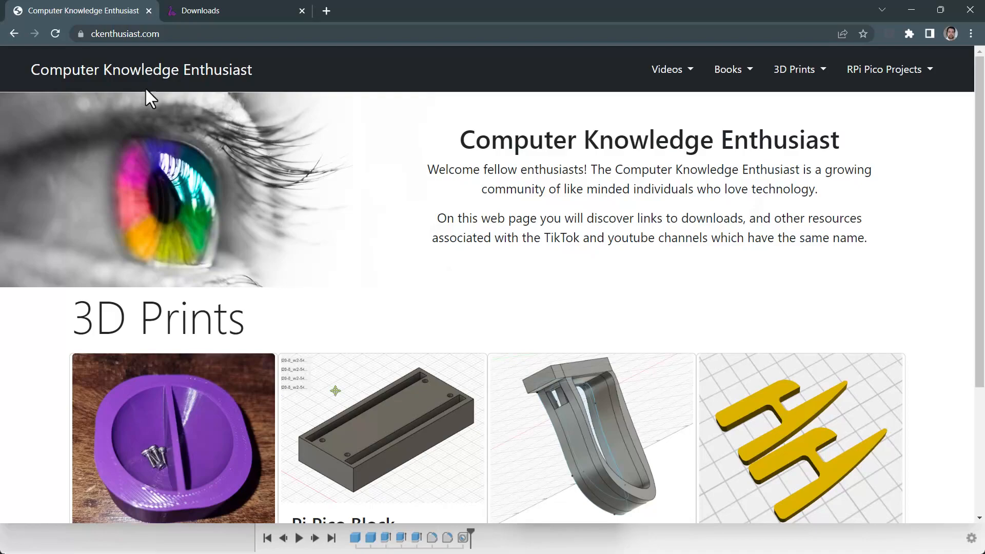
pyautogui.moveTo(835, 98)
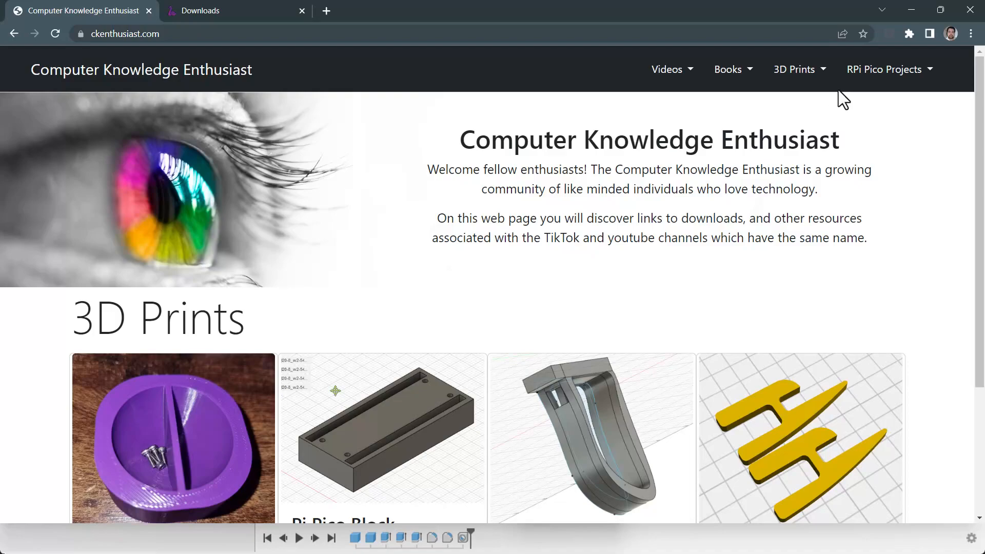
# Download the Musical Notes project zip from RPi Pico Projects and open its notes.py in Thonny
pyautogui.click(884, 69)
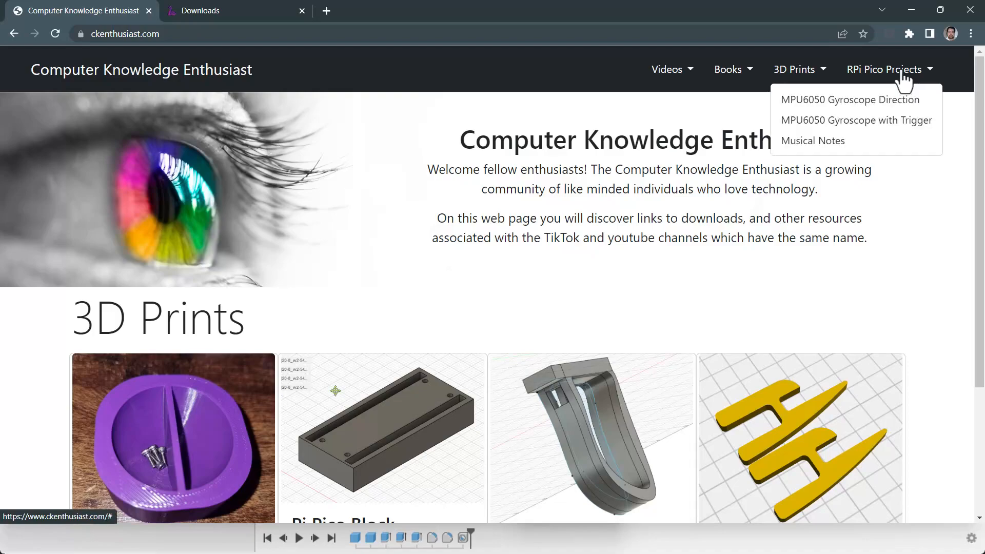
pyautogui.click(812, 140)
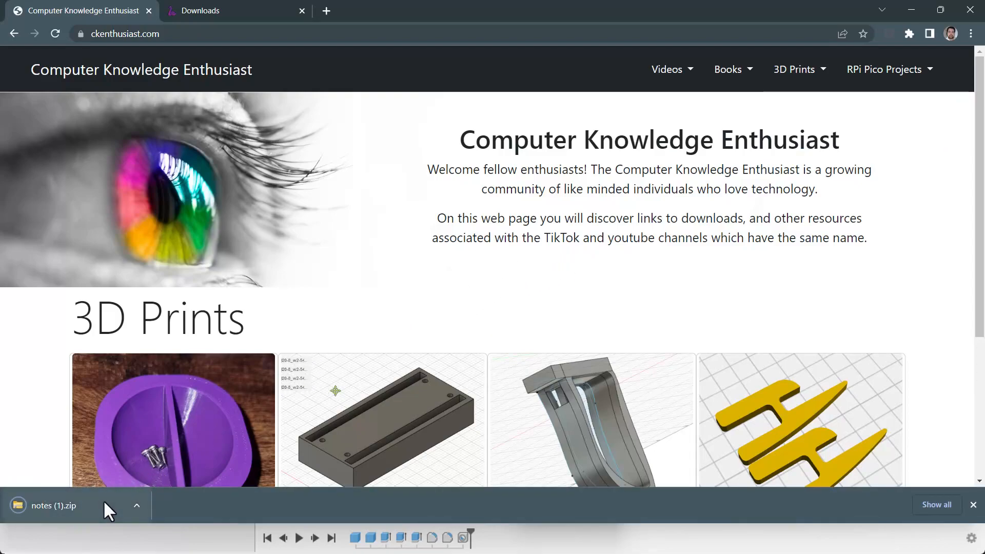
pyautogui.click(57, 505)
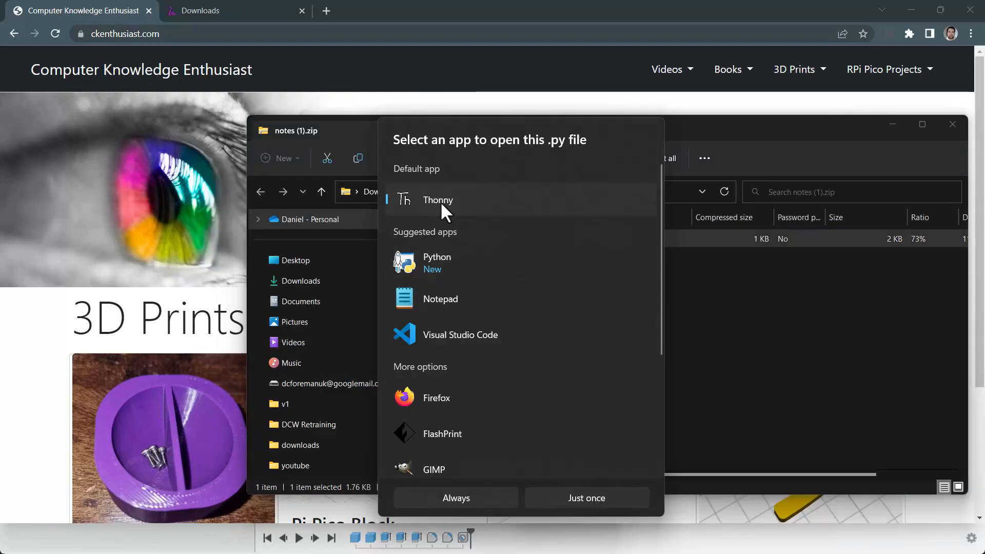
pyautogui.click(585, 498)
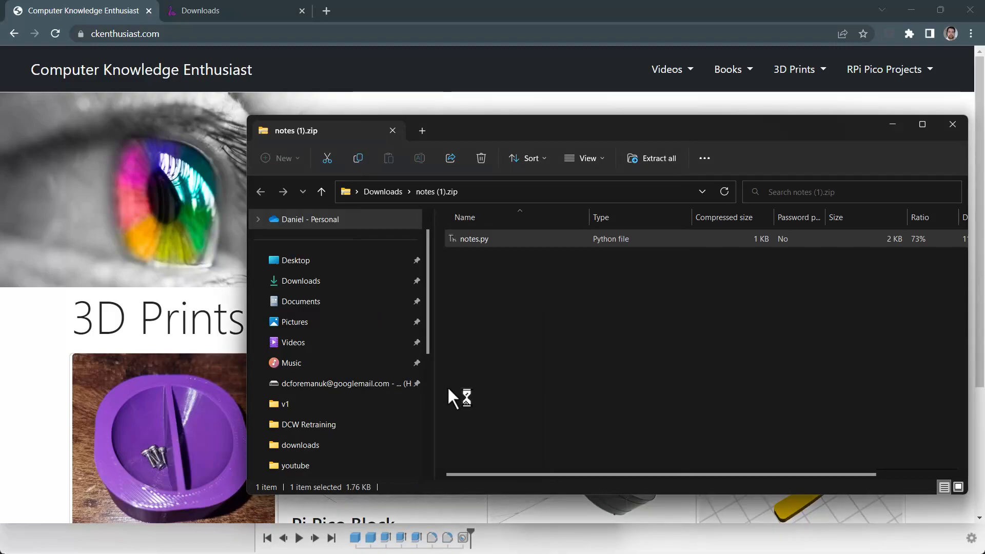
pyautogui.doubleClick(473, 239)
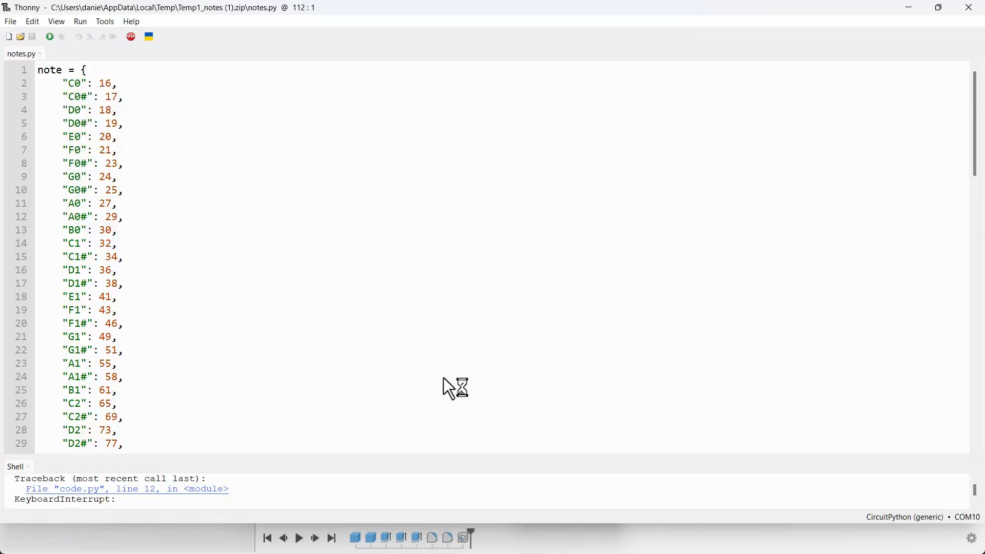
pyautogui.moveTo(244, 198)
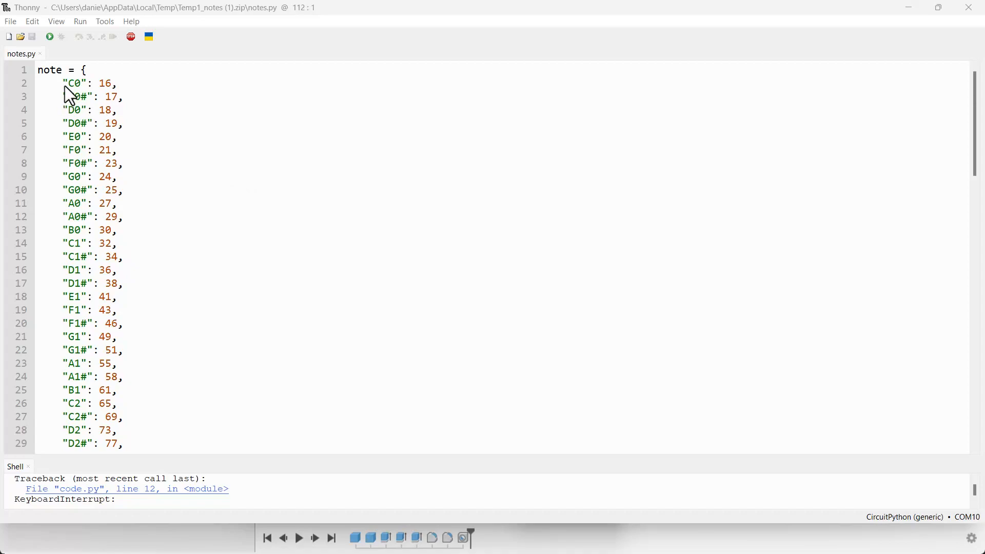
pyautogui.doubleClick(73, 83)
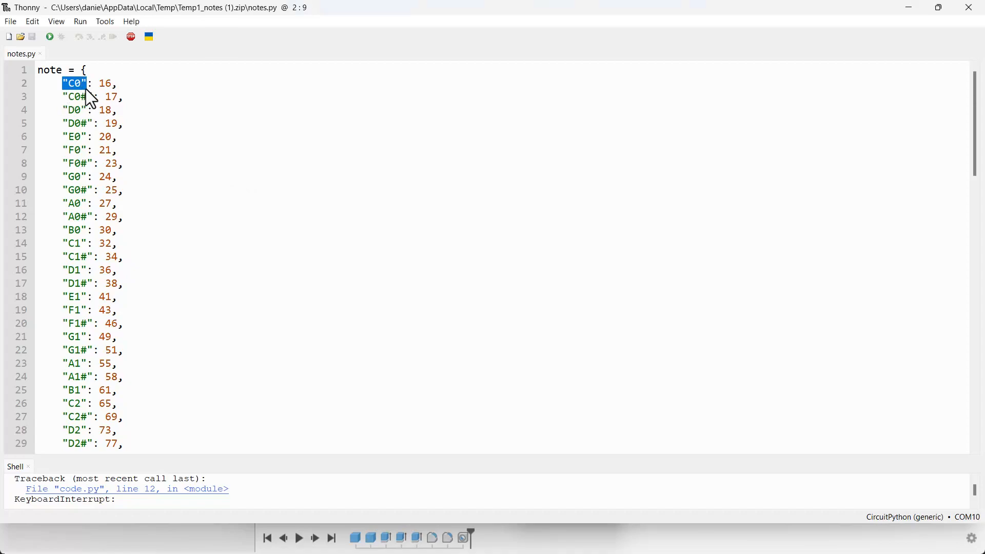
pyautogui.moveTo(121, 166)
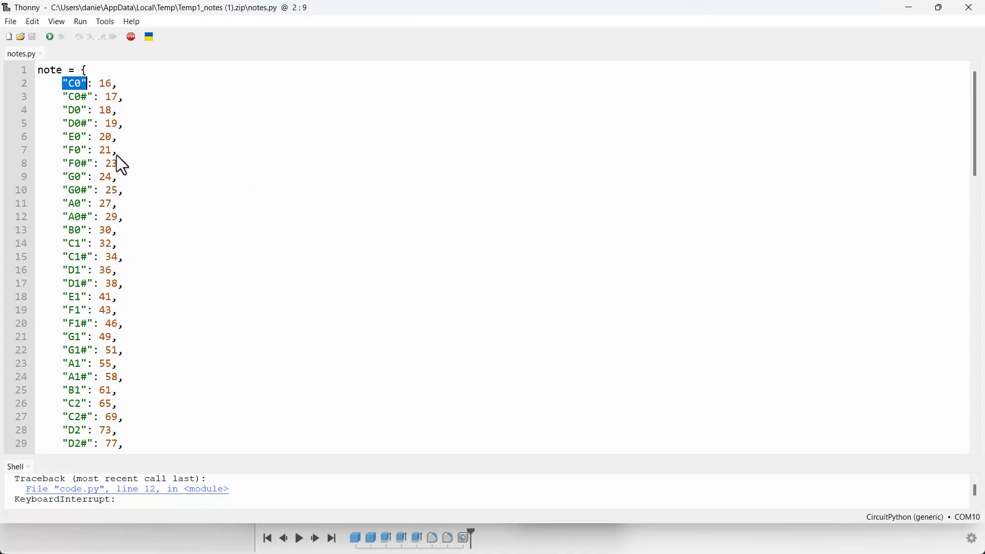
pyautogui.moveTo(147, 286)
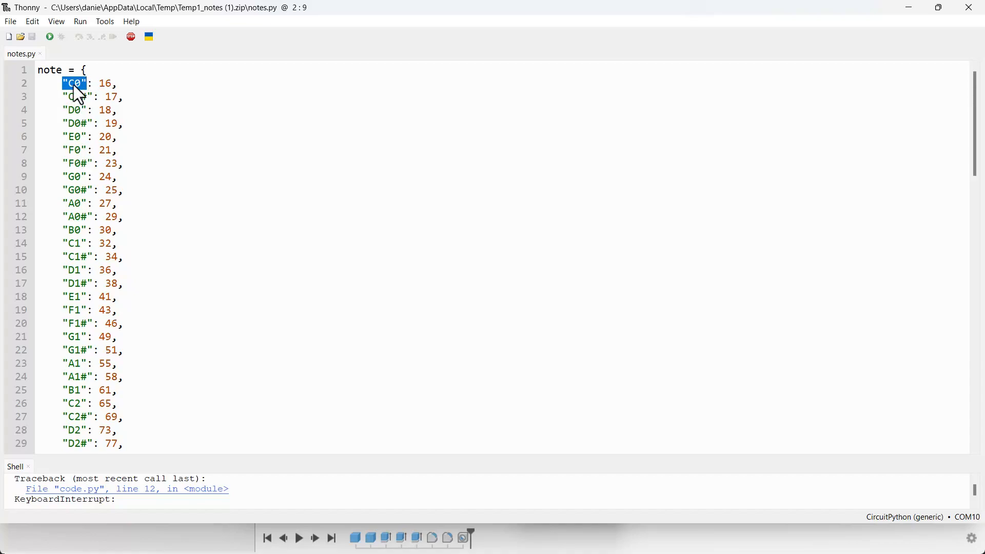
pyautogui.moveTo(112, 96)
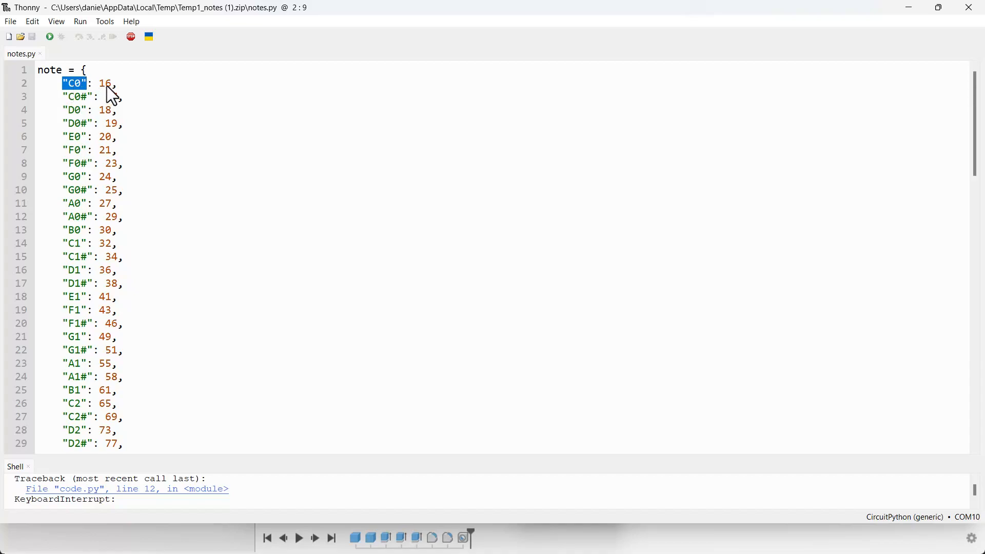
pyautogui.click(103, 82)
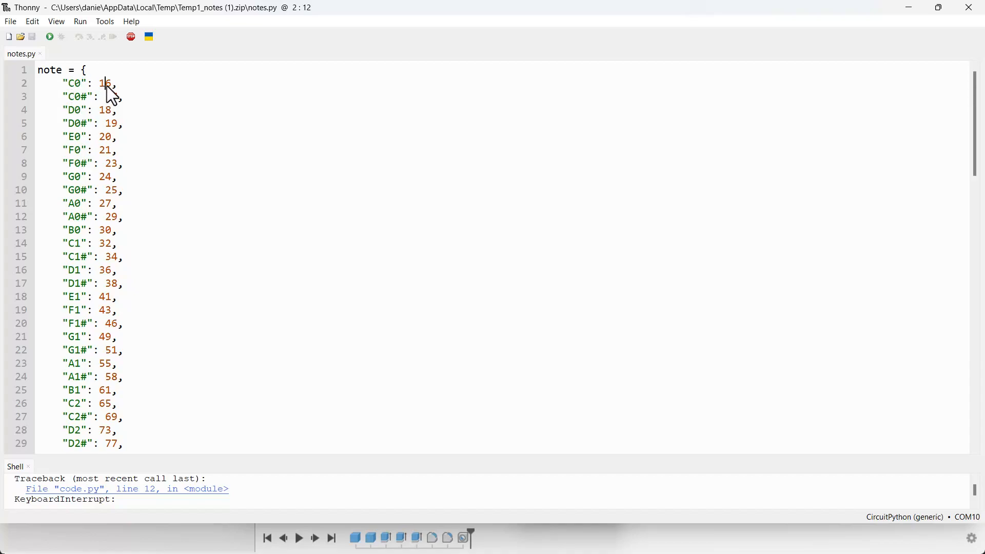
pyautogui.scroll(-3)
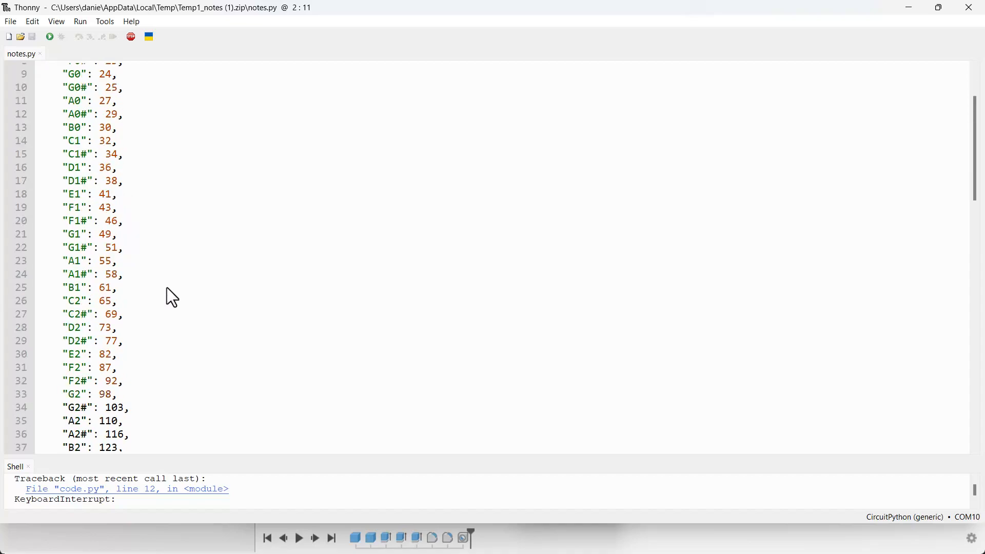
pyautogui.scroll(-3)
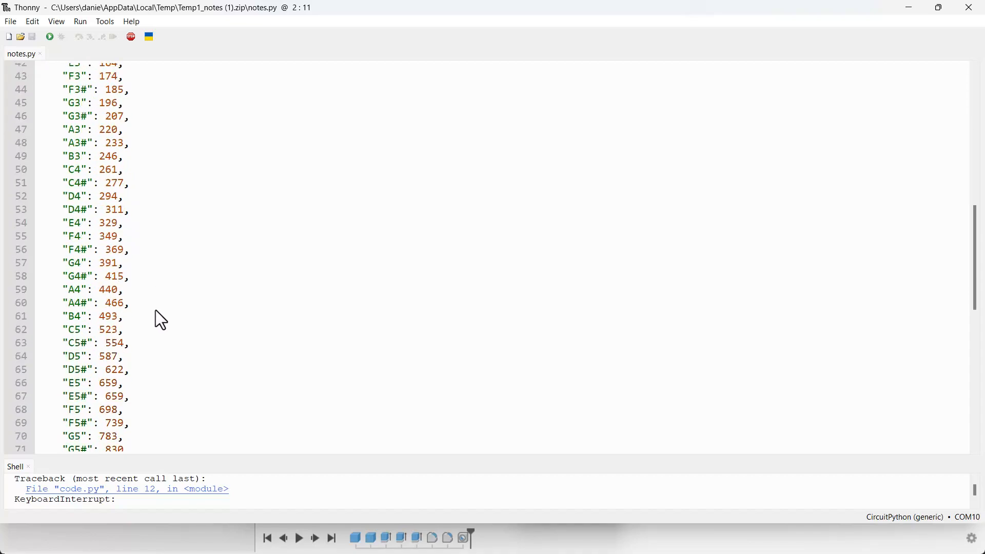
pyautogui.scroll(-3)
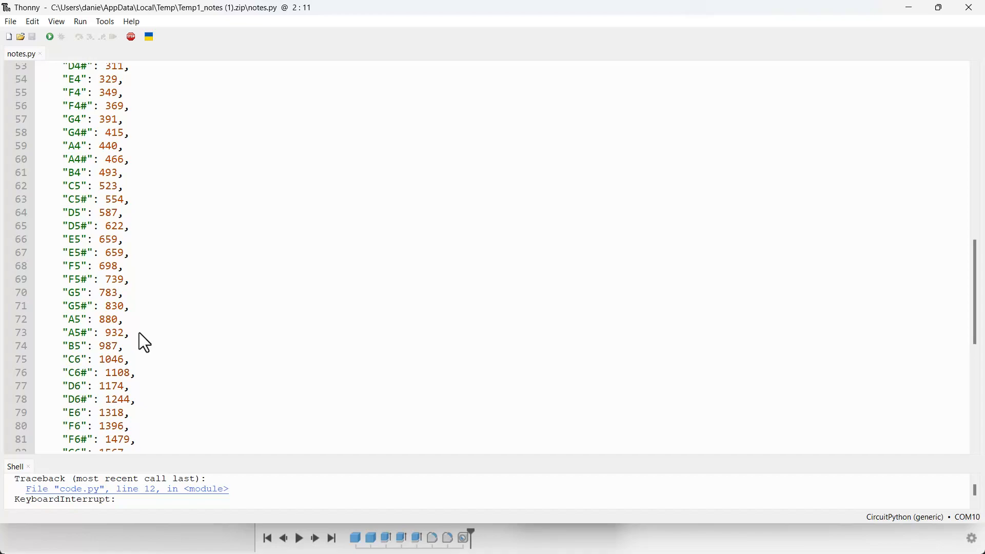
# Start a new blank file, then return to the notes.py tab
pyautogui.click(10, 21)
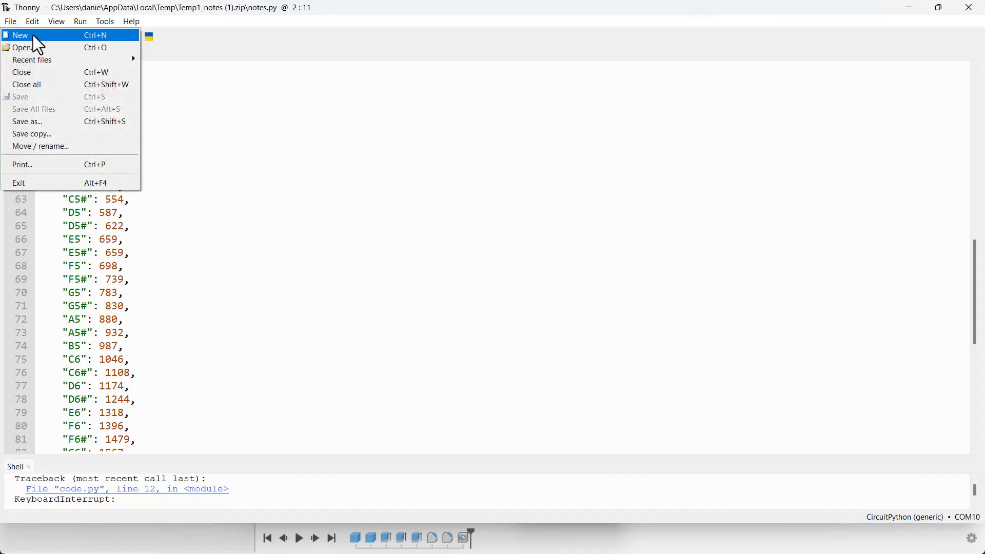
pyautogui.click(19, 35)
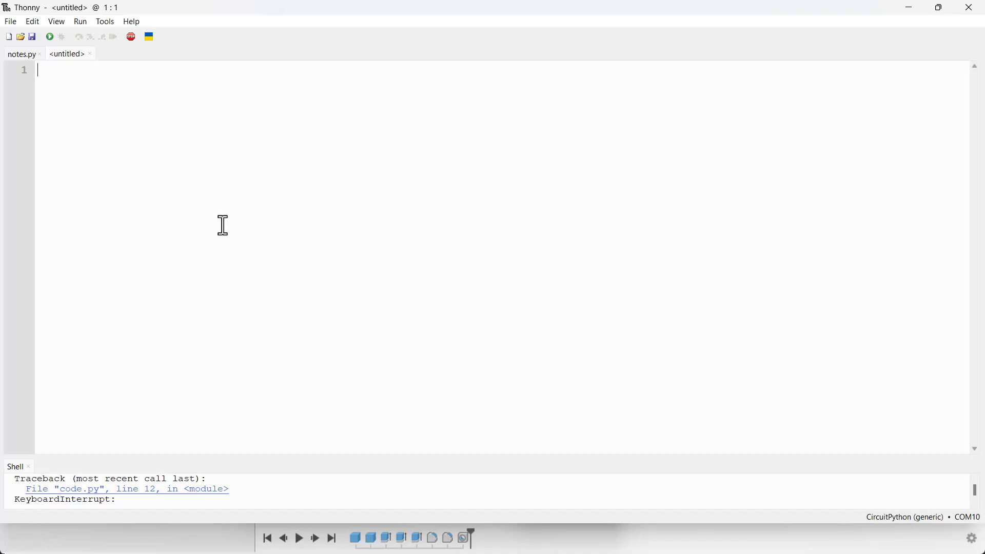
pyautogui.click(20, 54)
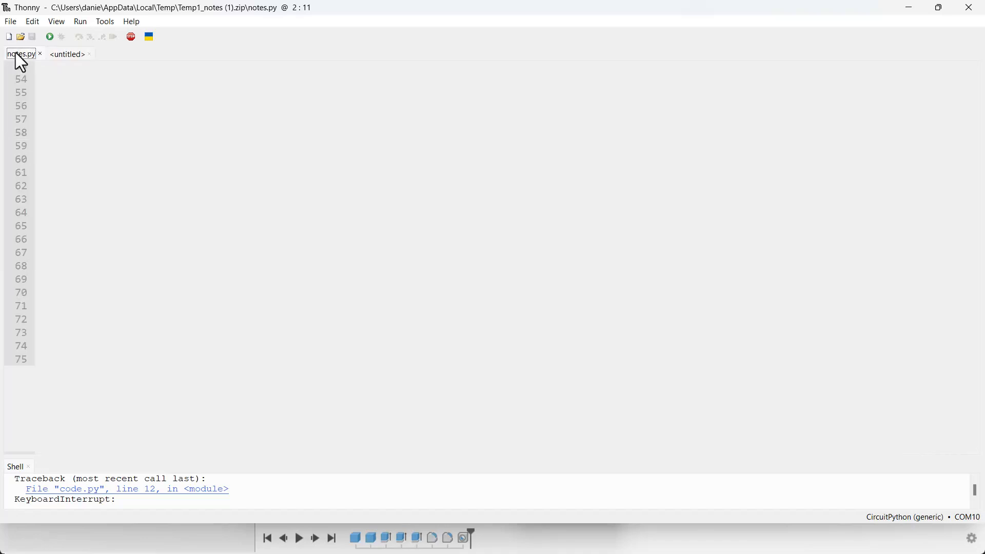
# Save a copy of notes.py onto the CircuitPython device
pyautogui.click(10, 20)
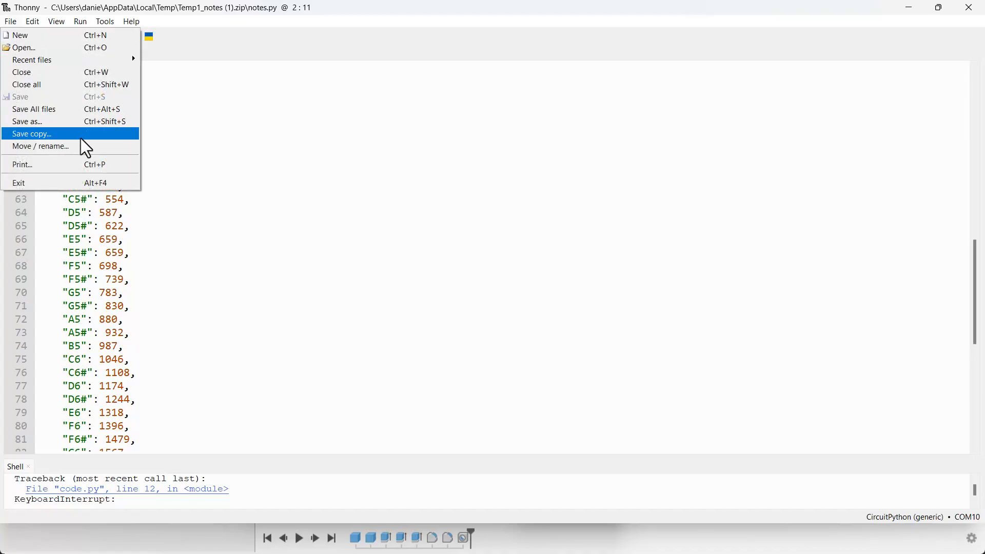
pyautogui.moveTo(81, 134)
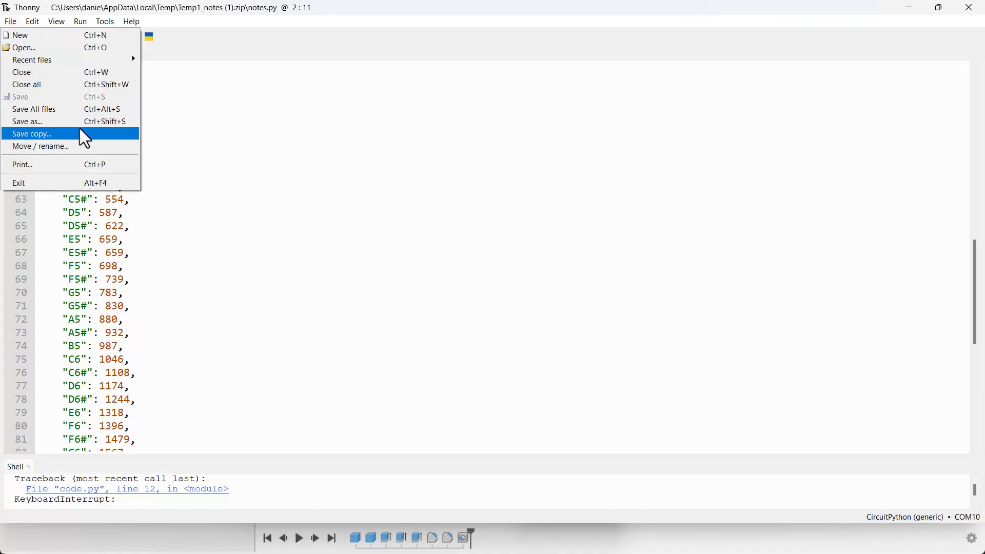
pyautogui.click(31, 134)
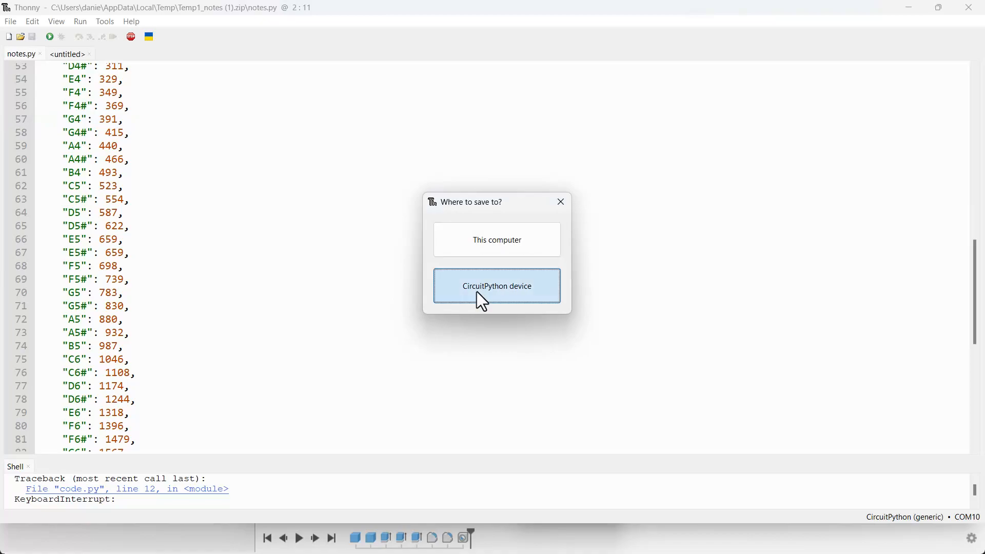
pyautogui.click(496, 286)
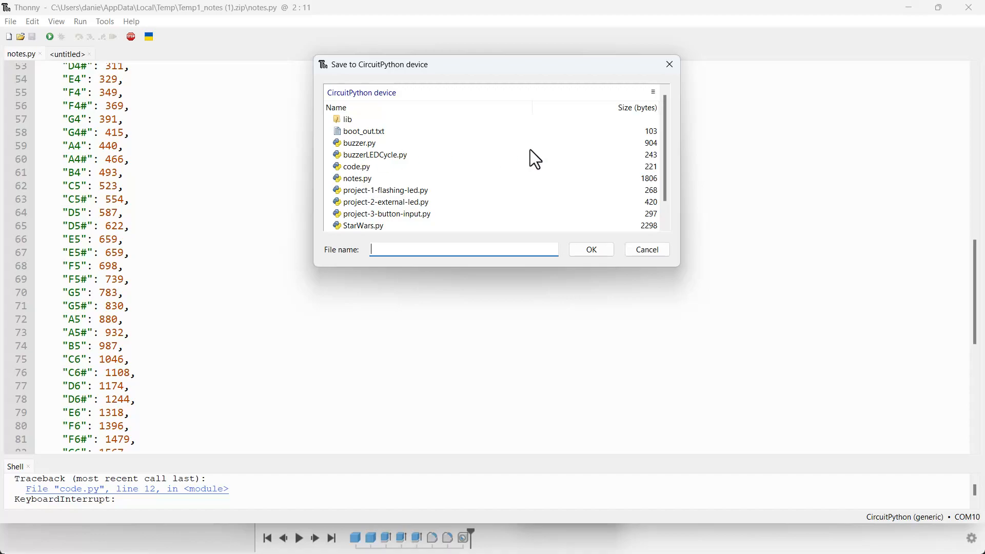
pyautogui.click(646, 249)
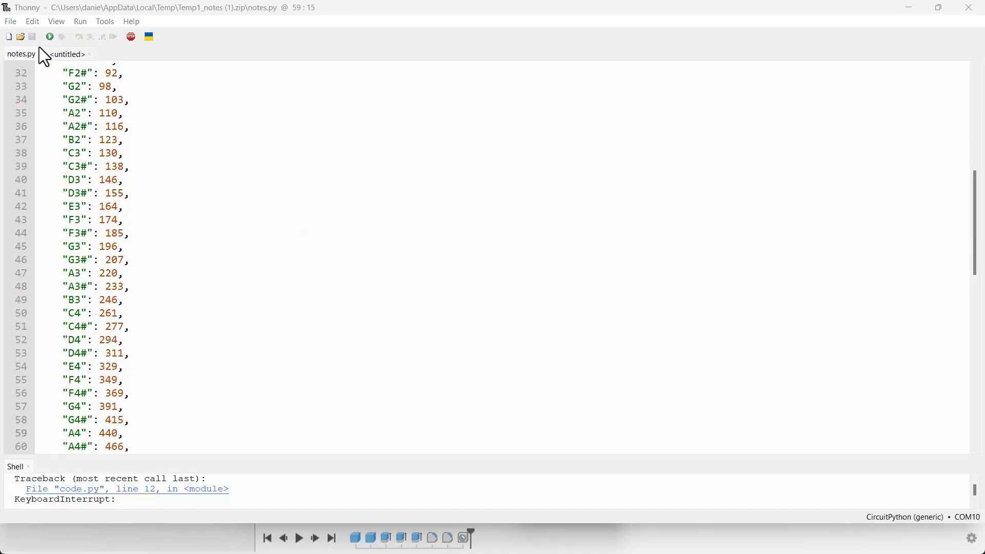
# Write import lines for pwmio, board, time and notes in the untitled file
pyautogui.click(66, 53)
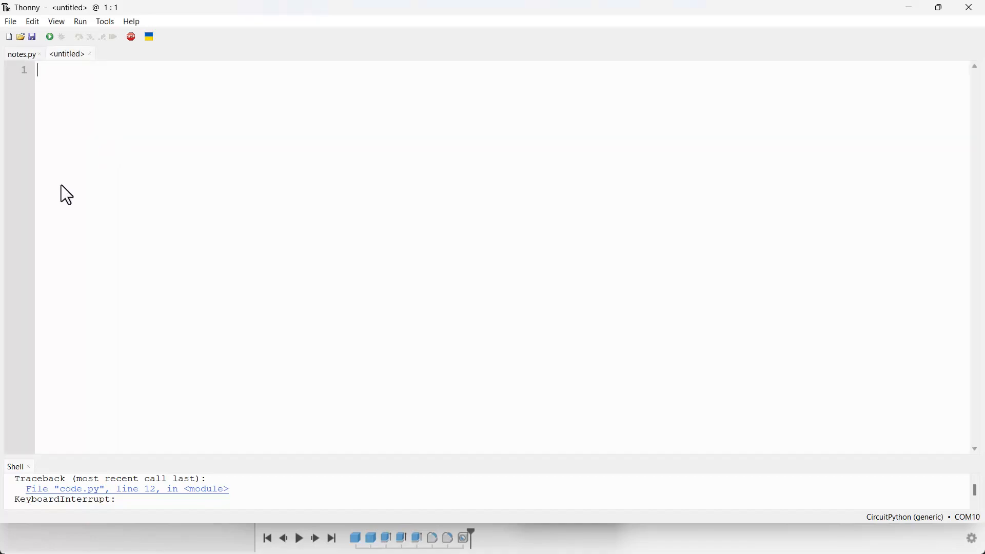
pyautogui.write('import')
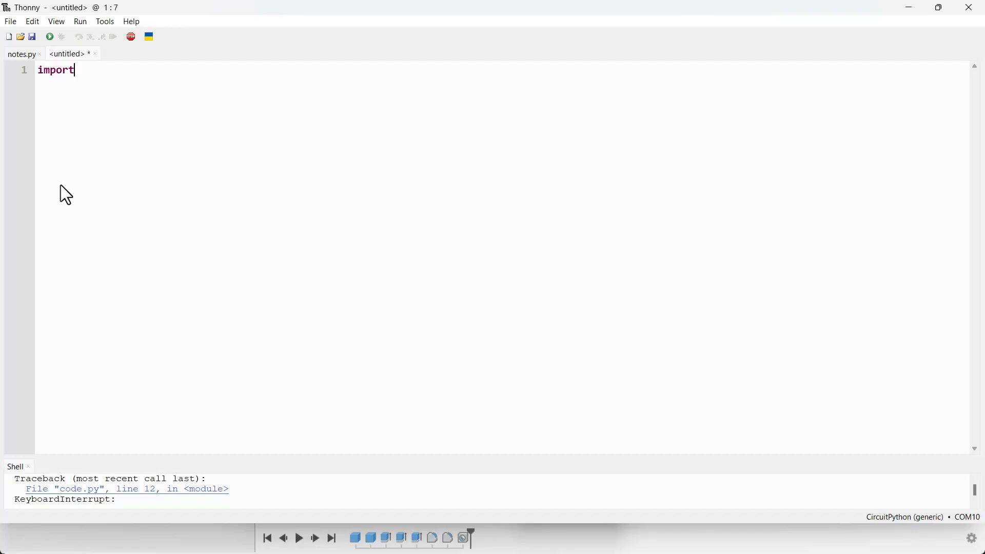
pyautogui.write('p')
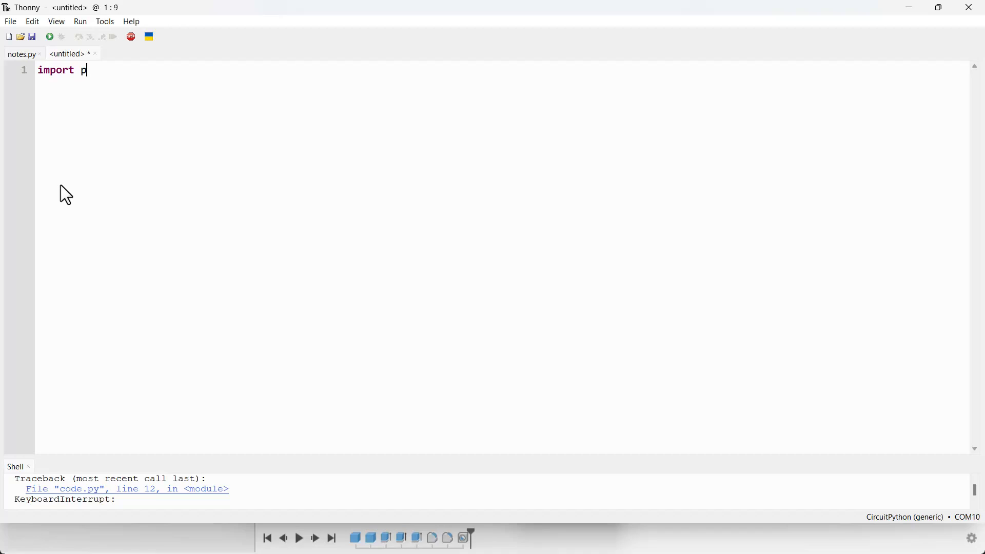
pyautogui.write('wmi')
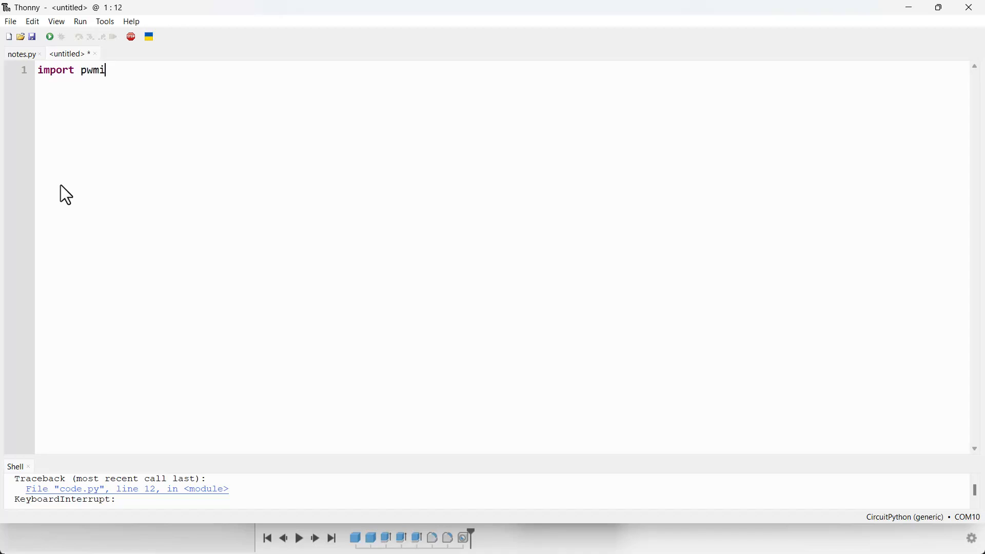
pyautogui.write('o')
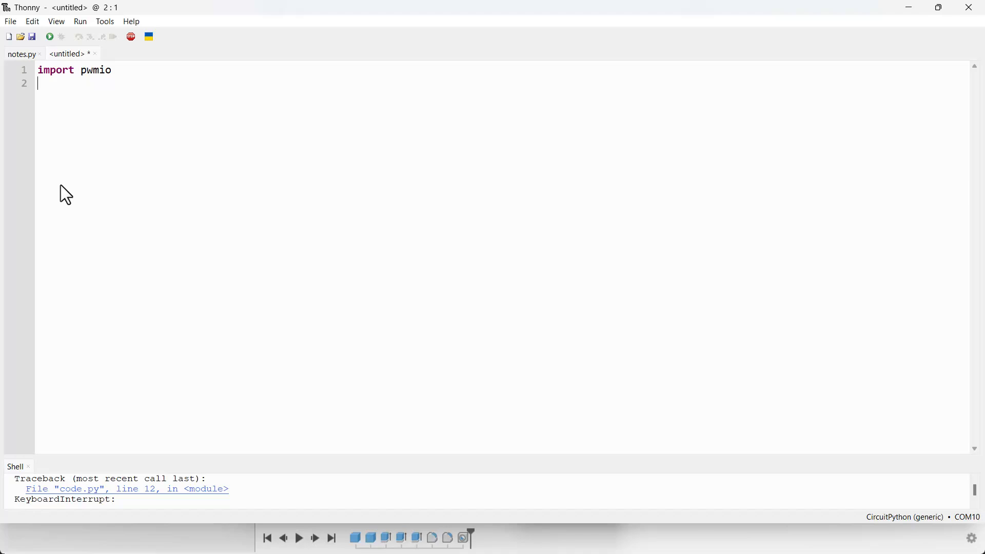
pyautogui.write('import')
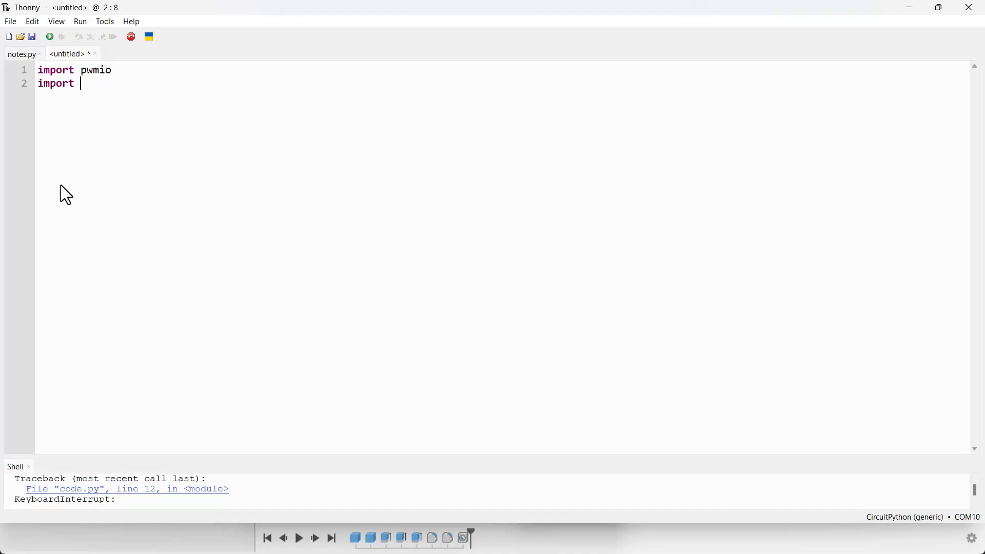
pyautogui.write('board')
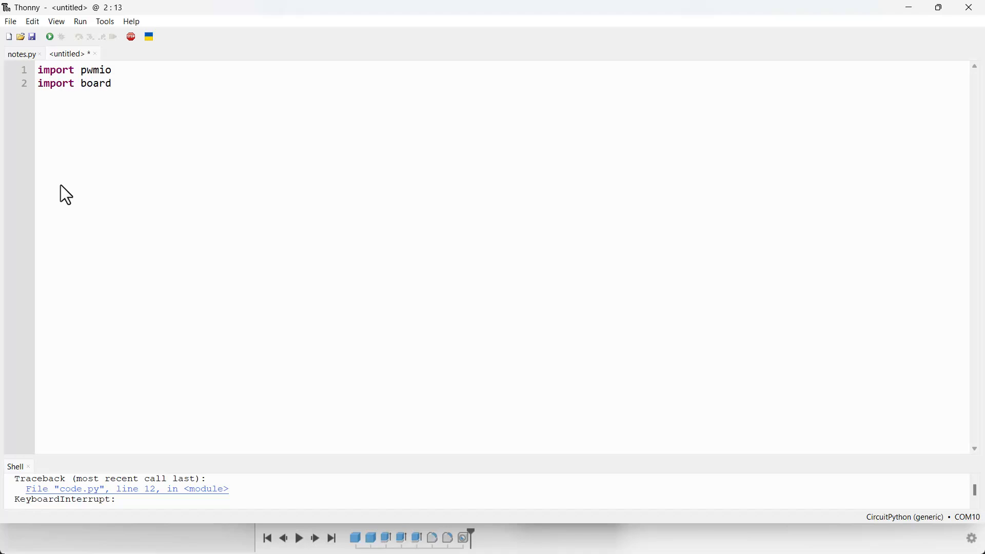
pyautogui.write('time')
pyautogui.write('import')
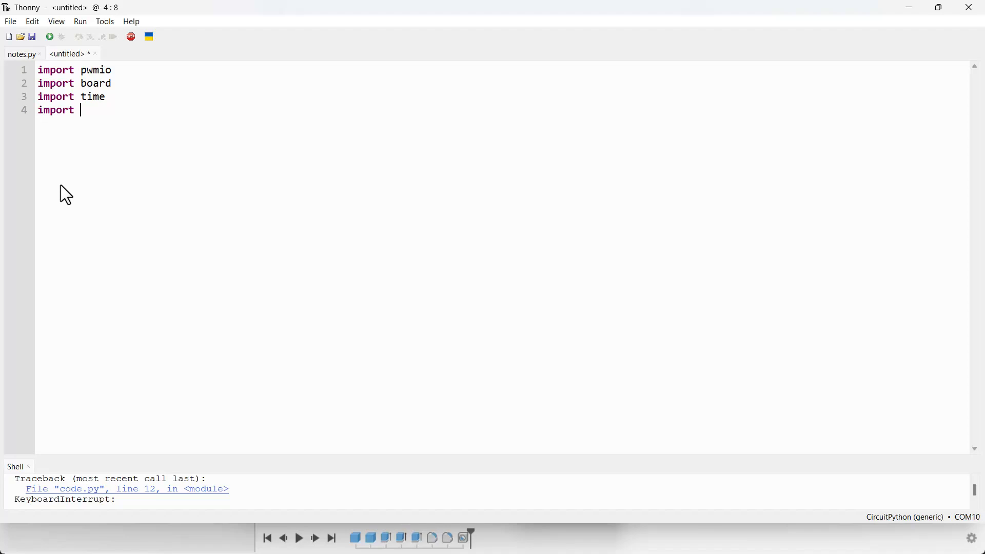
pyautogui.write('notes')
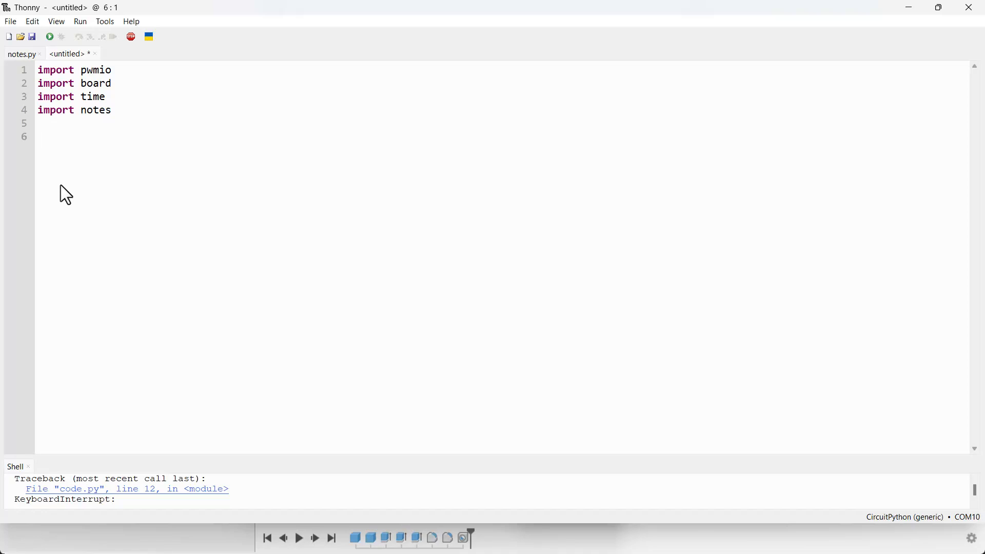
pyautogui.click(37, 137)
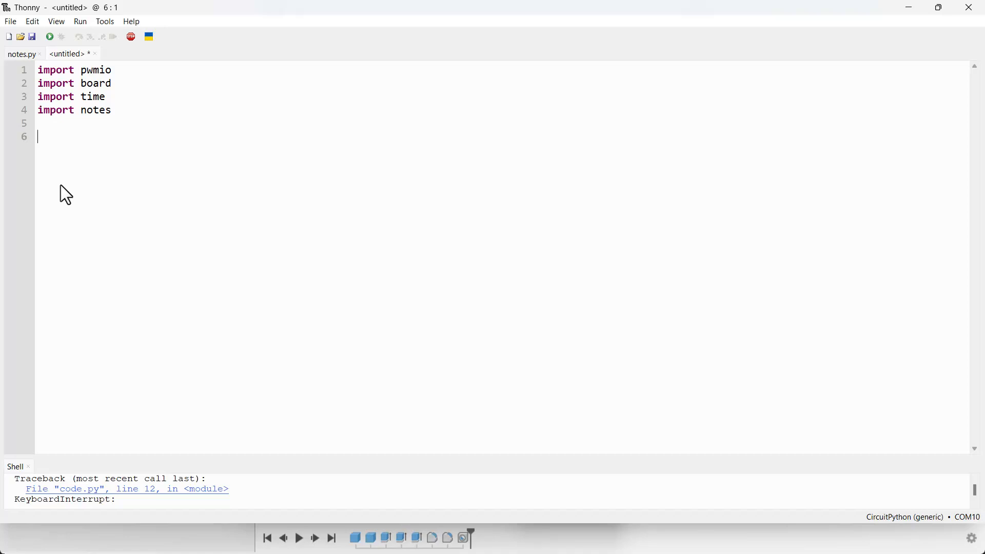
# Begin line 6 with pwm = pwmio.PWMOut(
pyautogui.write('p')
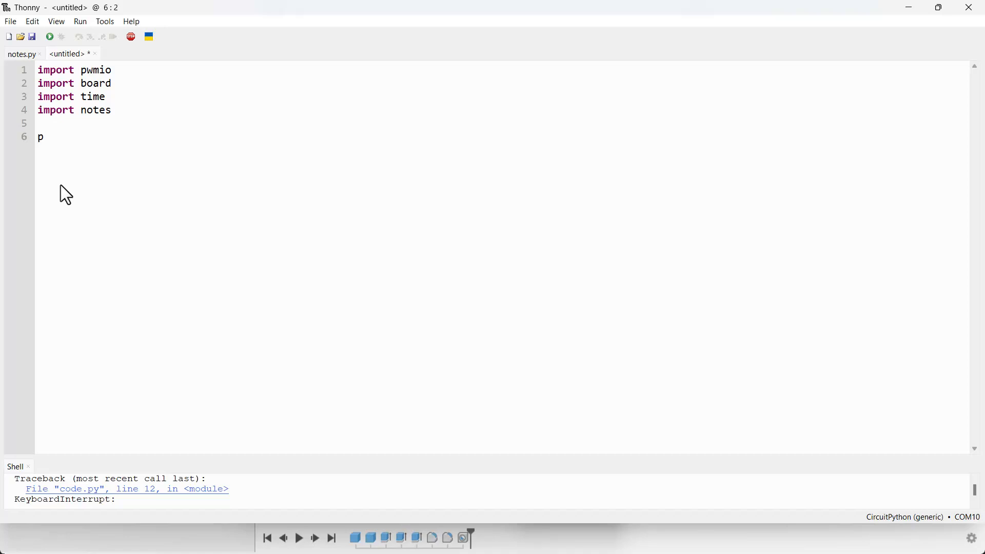
pyautogui.write('w')
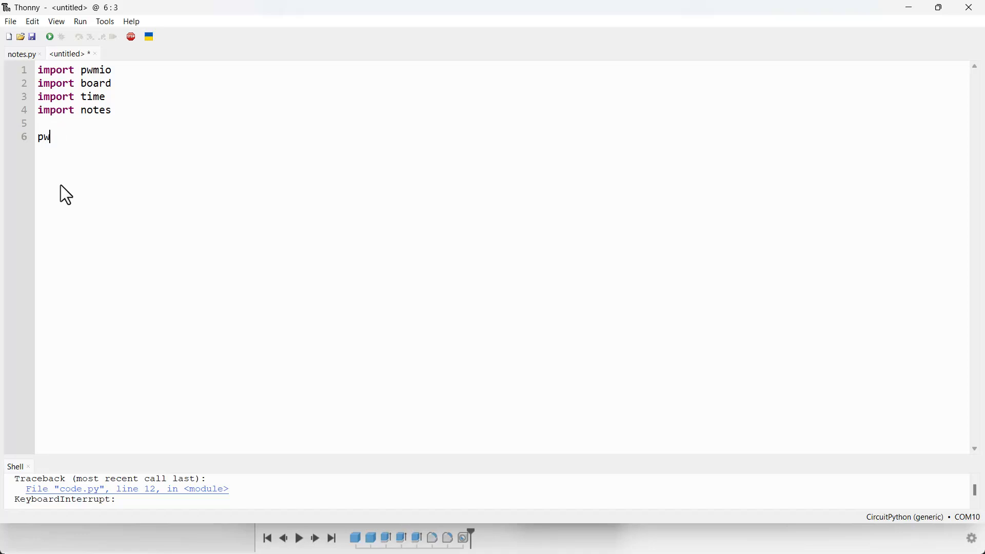
pyautogui.write('m')
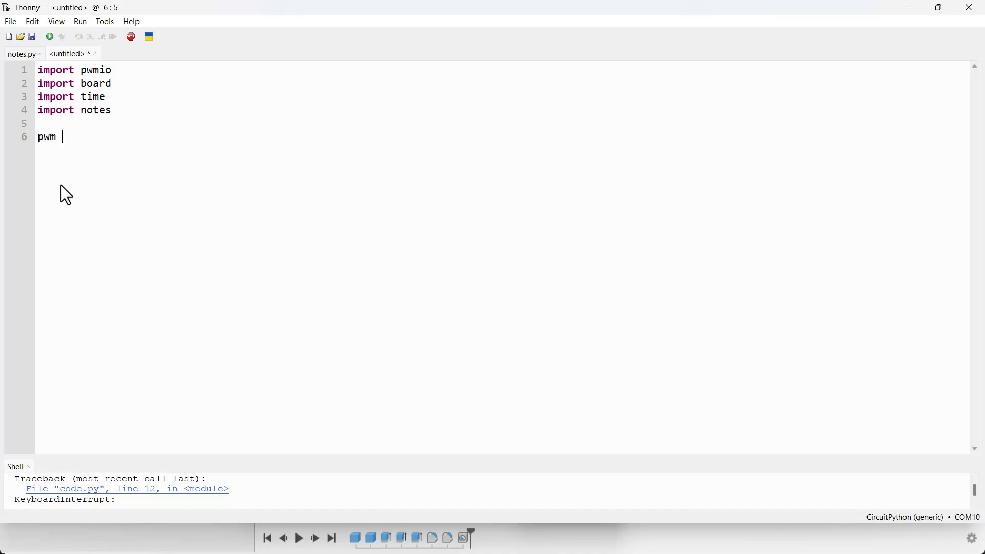
pyautogui.write('= pw')
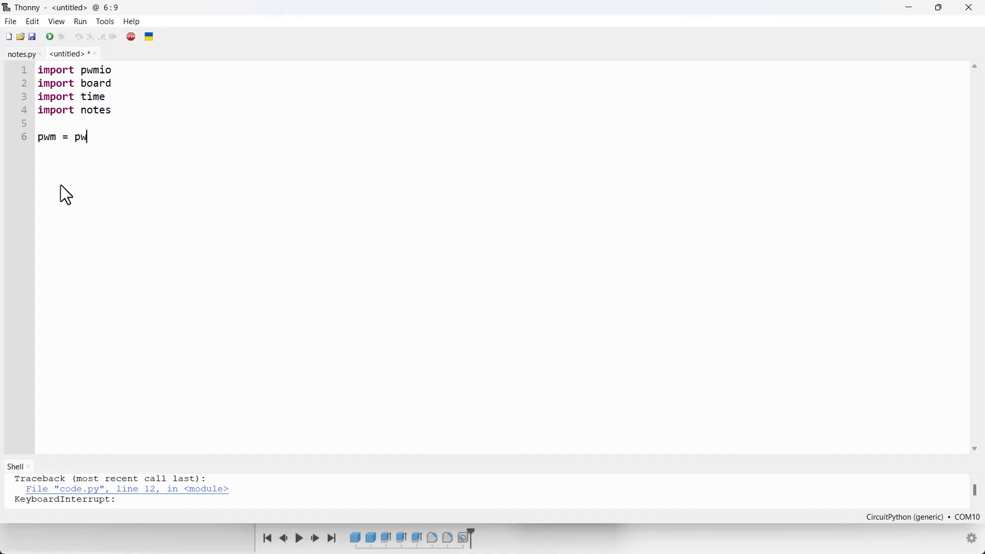
pyautogui.write('mio')
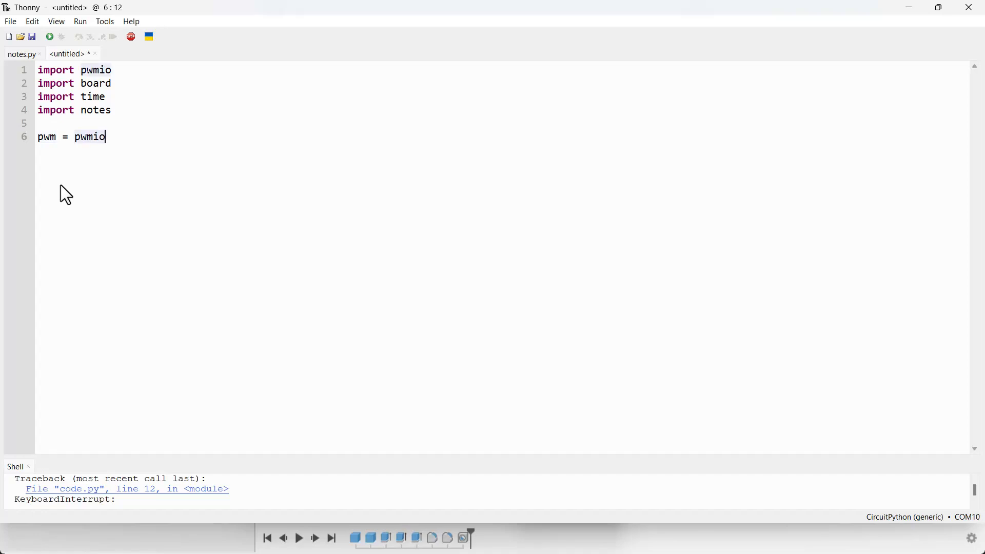
pyautogui.write('.')
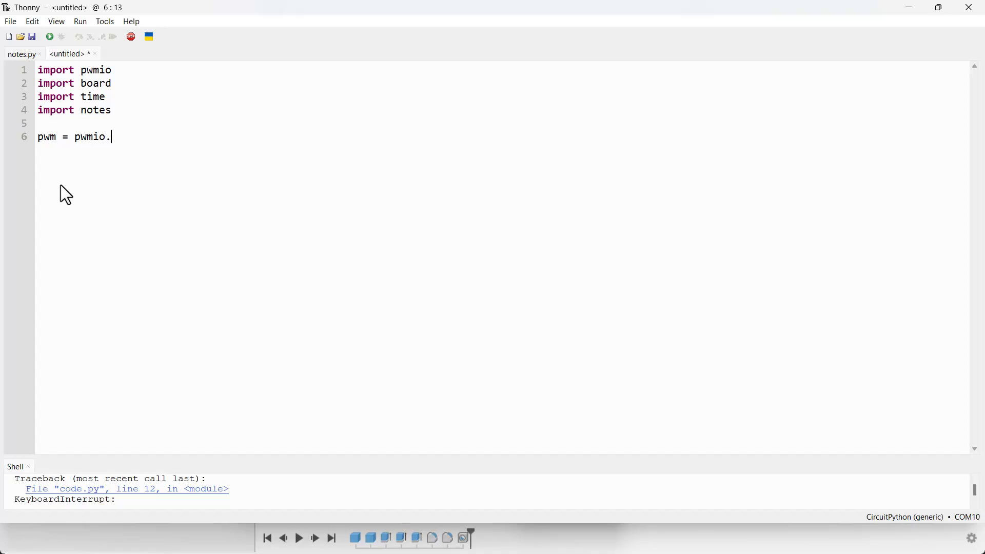
pyautogui.write('PWM')
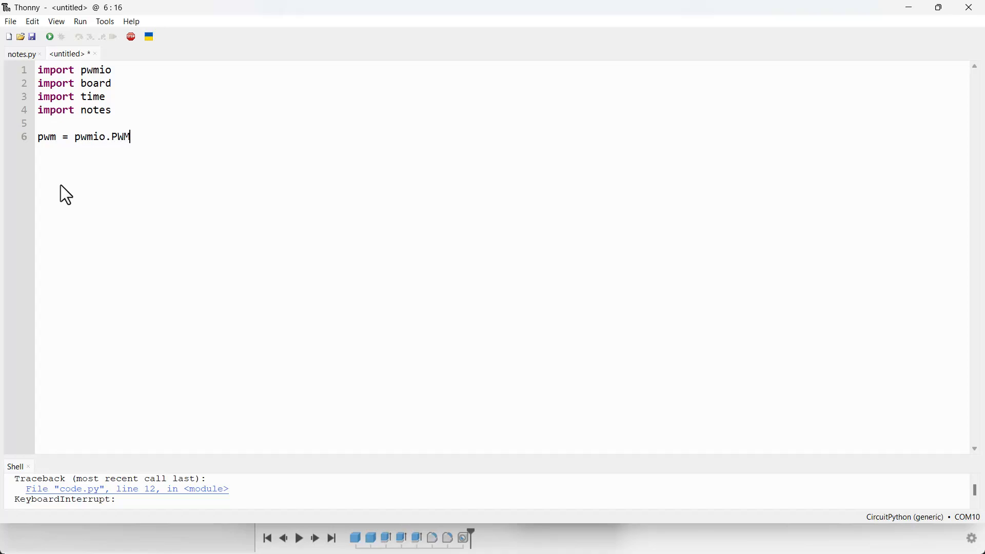
pyautogui.write('out')
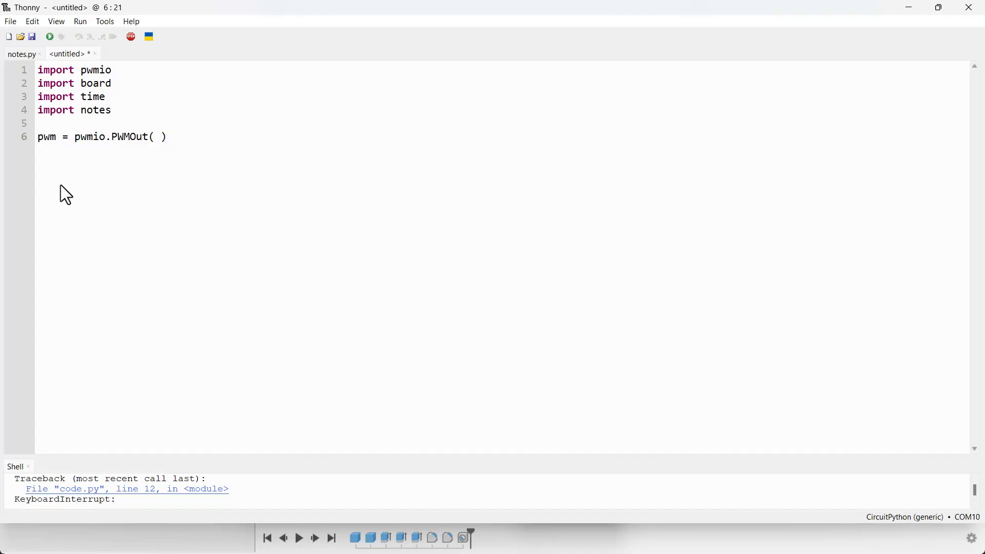
# Give PWMOut pin board.GP16, duty_cycle=3000 and variable_frequency=True
pyautogui.write('board.GP')
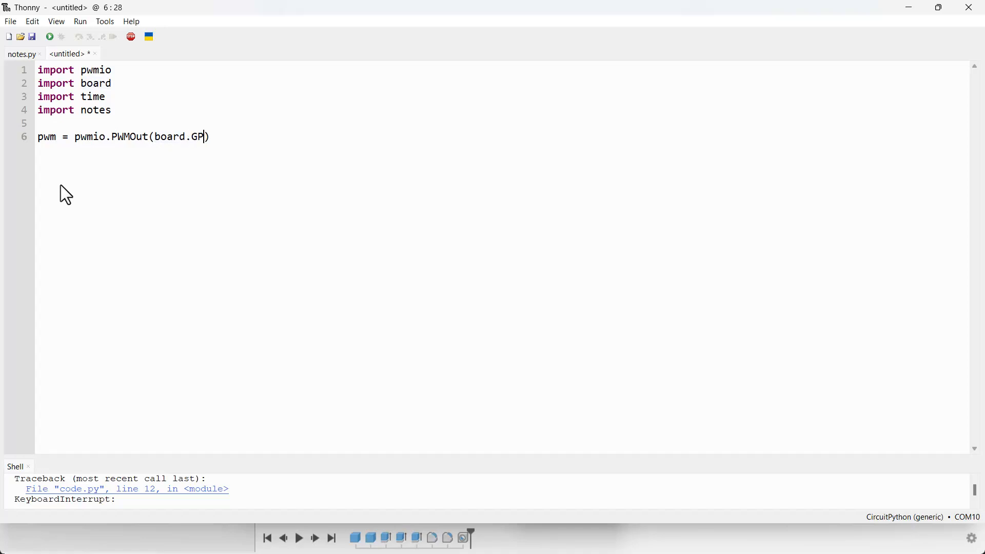
pyautogui.write('16')
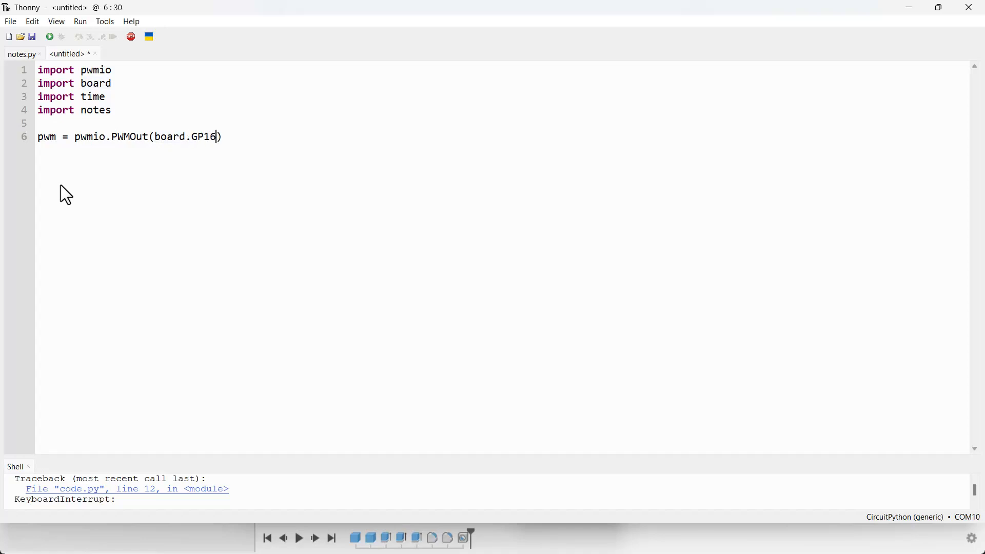
pyautogui.write(', du')
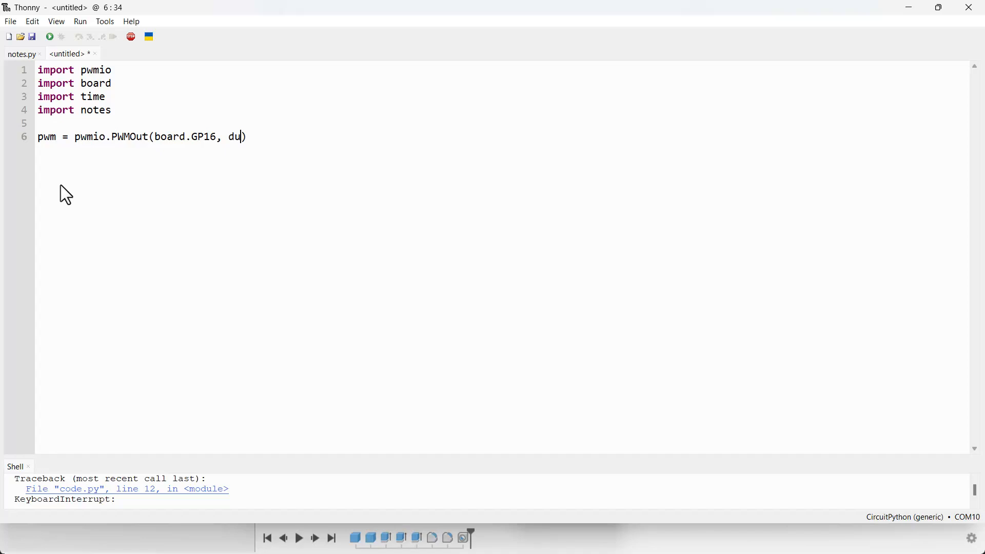
pyautogui.write('ty')
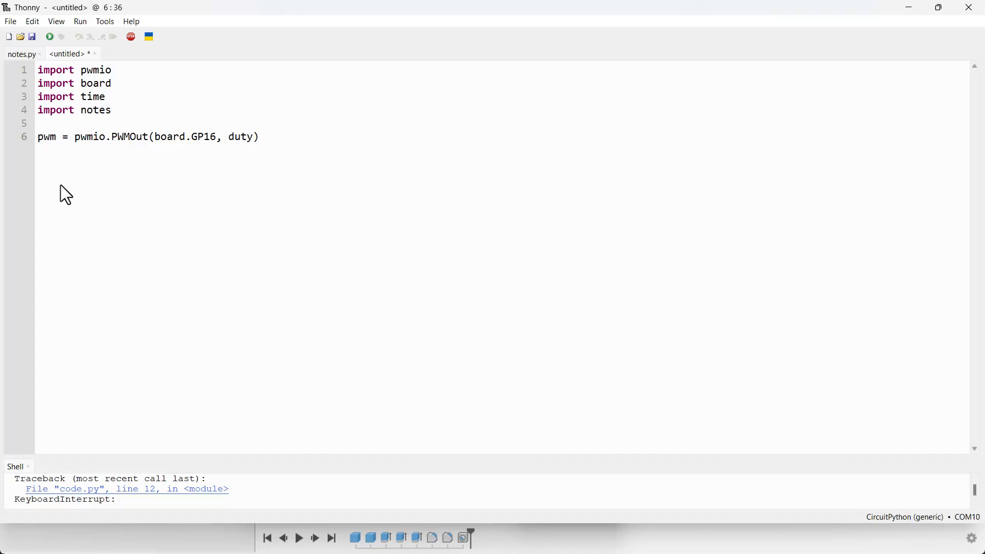
pyautogui.write('_cycle=')
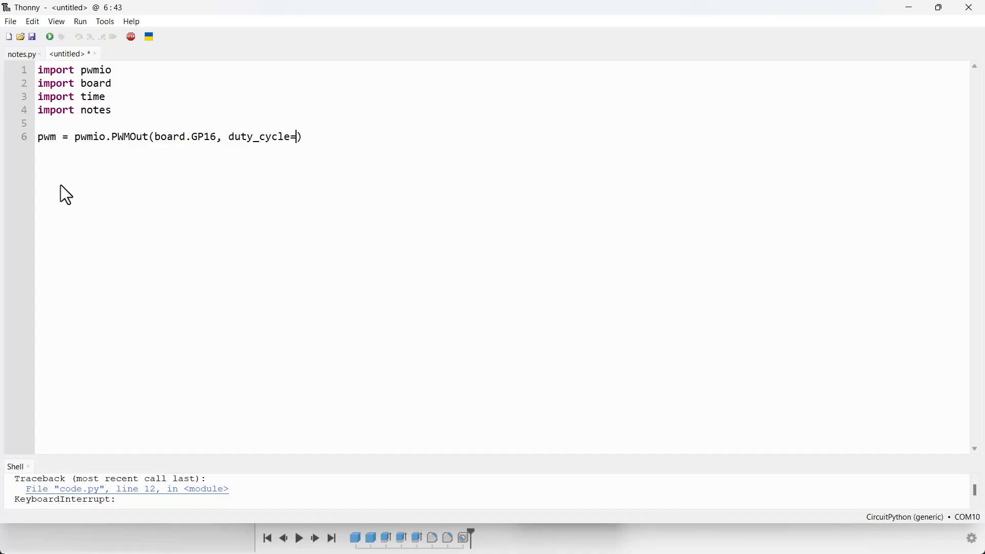
pyautogui.write('3000, variable_')
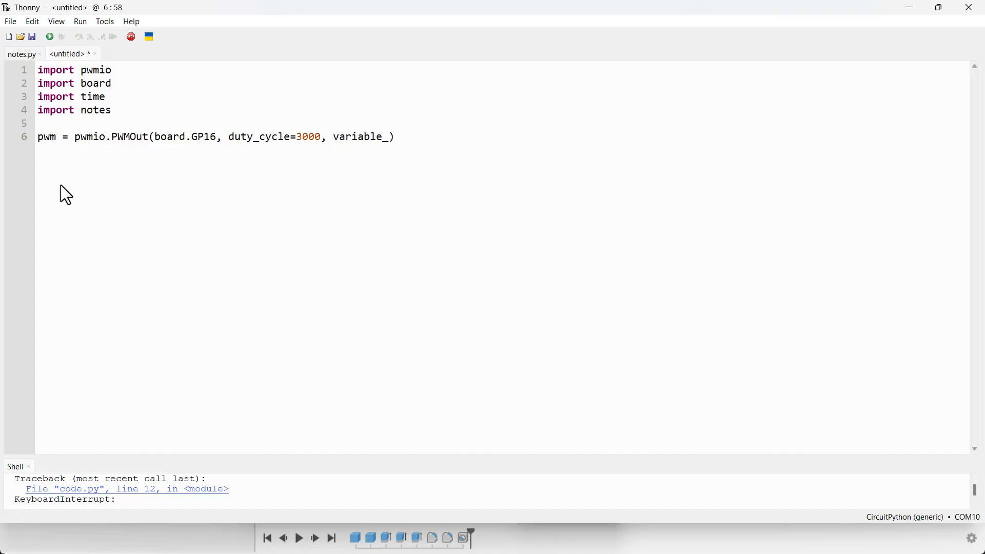
pyautogui.write('fr')
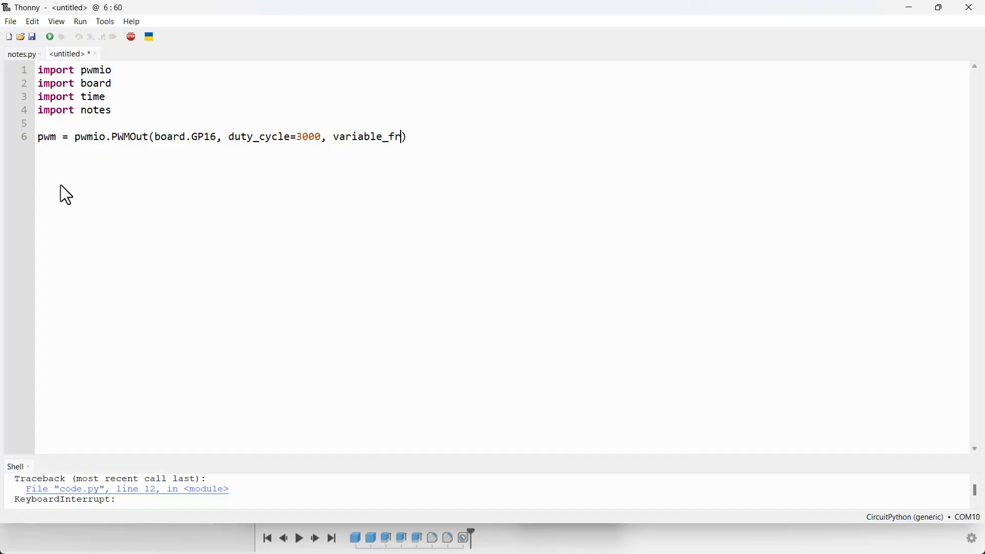
pyautogui.write('equency')
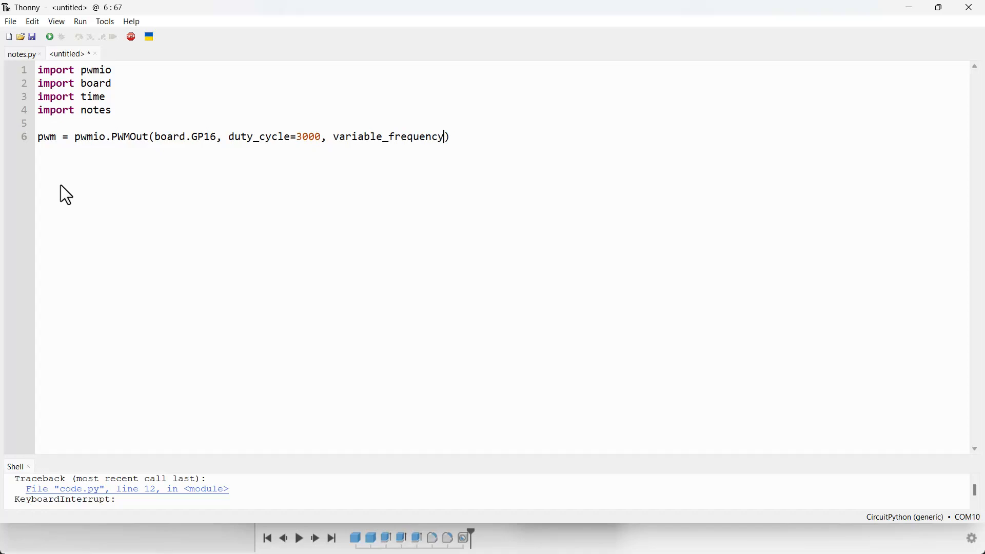
pyautogui.write('True')
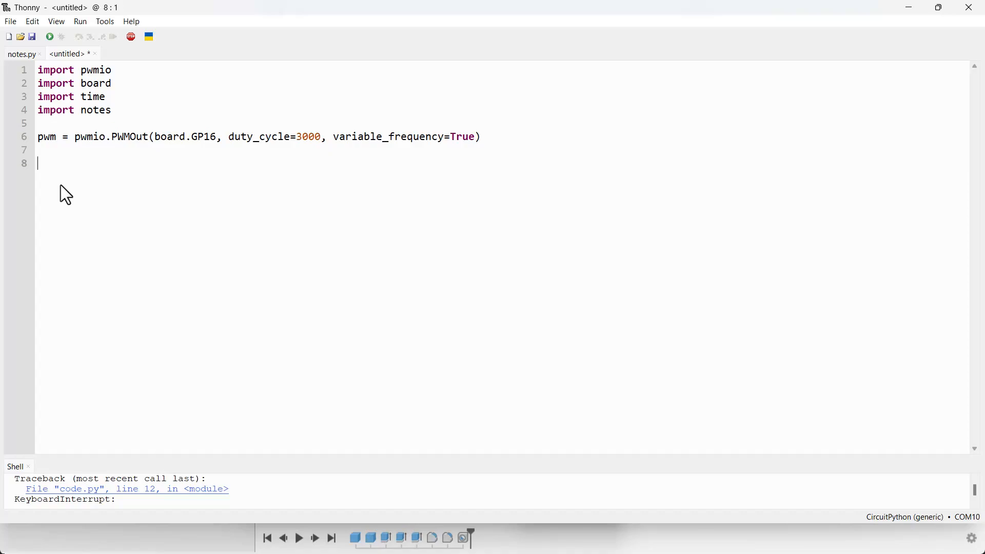
# Start song = [ with first entry notes.note["C4"], 1,
pyautogui.write('song =')
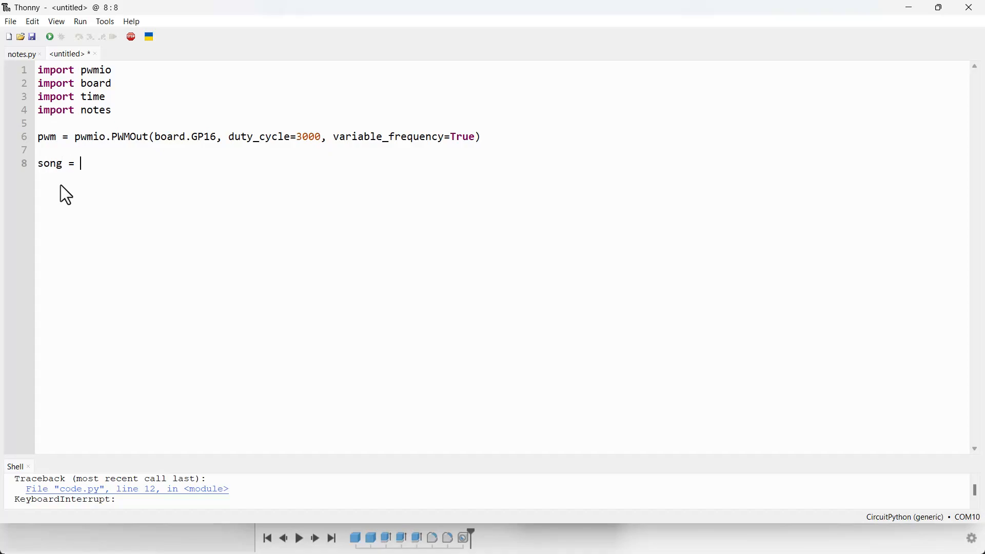
pyautogui.write('[')
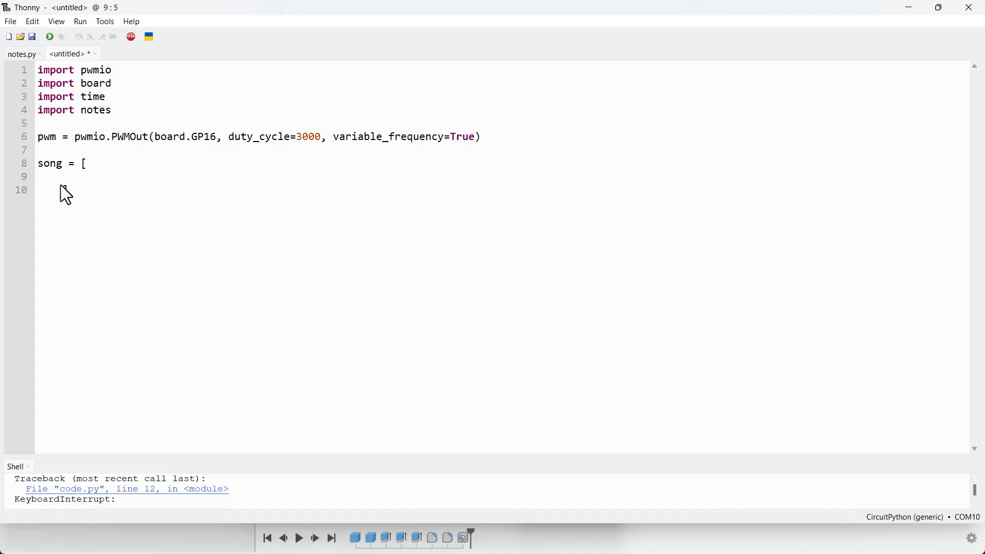
pyautogui.click(62, 176)
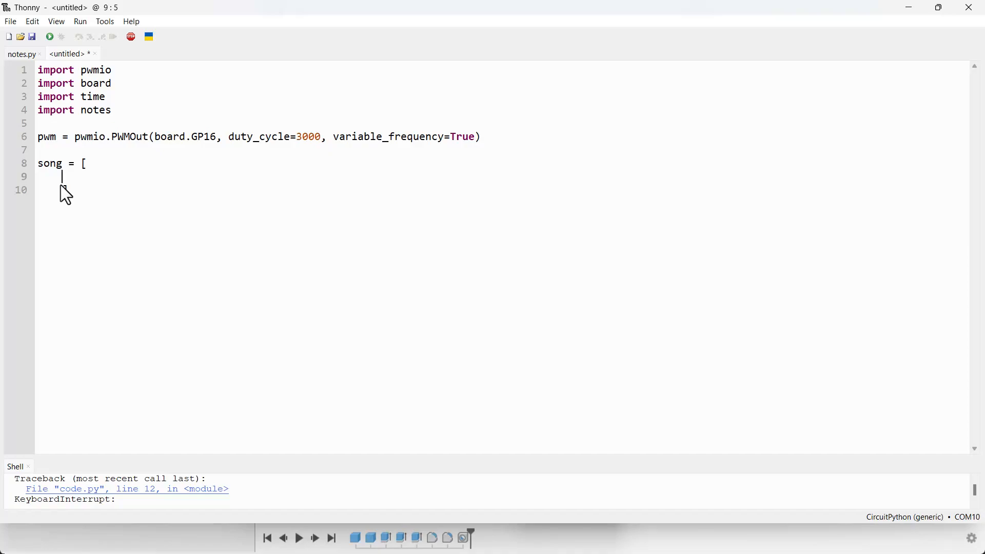
pyautogui.write('note')
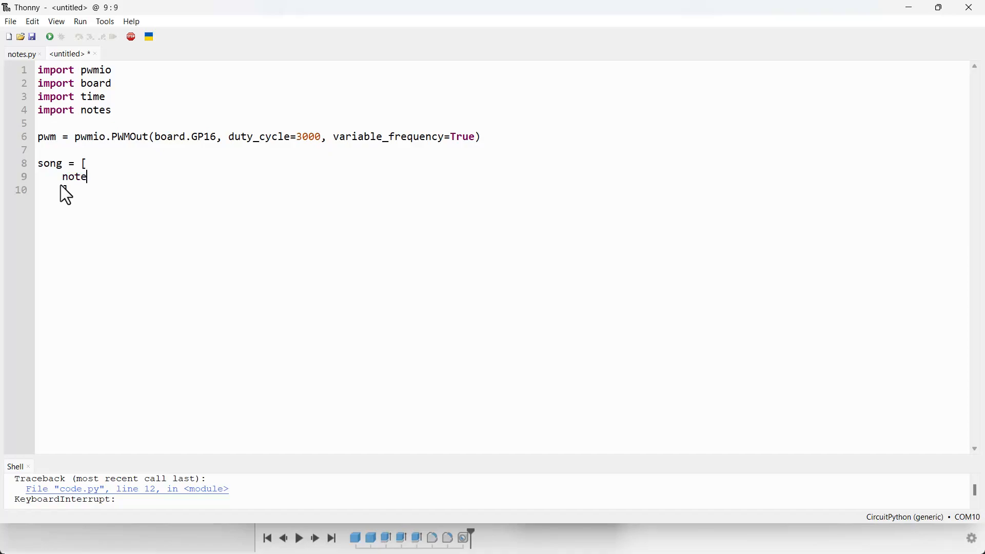
pyautogui.write('s')
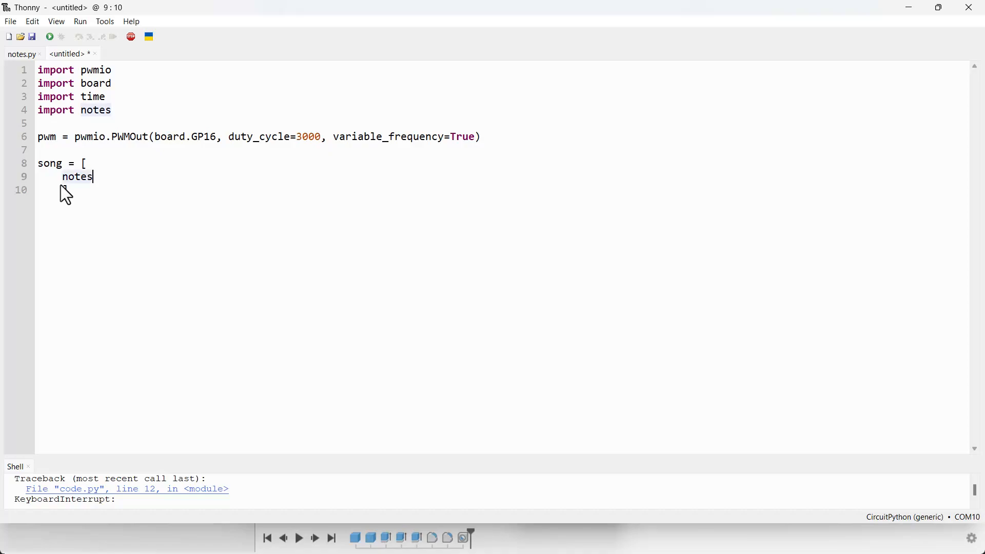
pyautogui.write('.note')
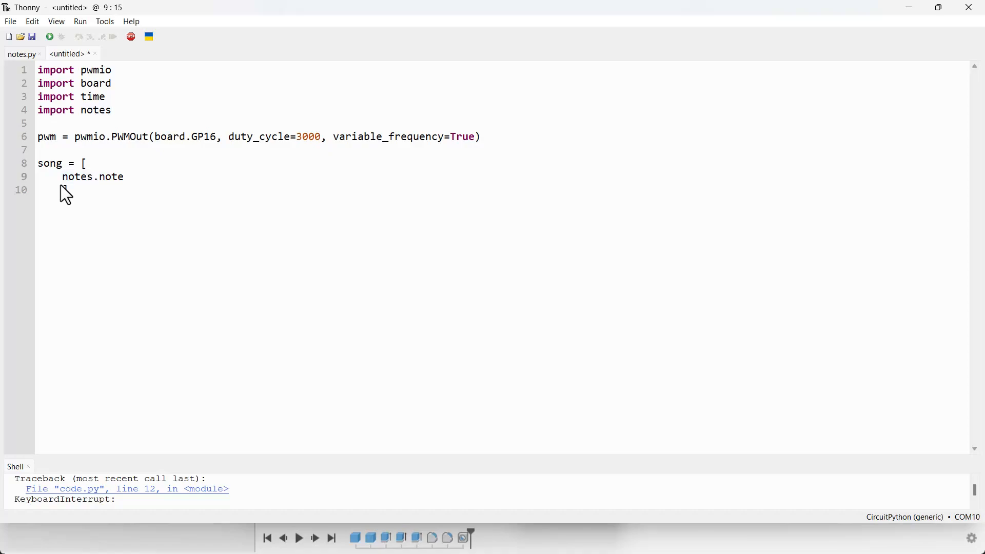
pyautogui.write('["')
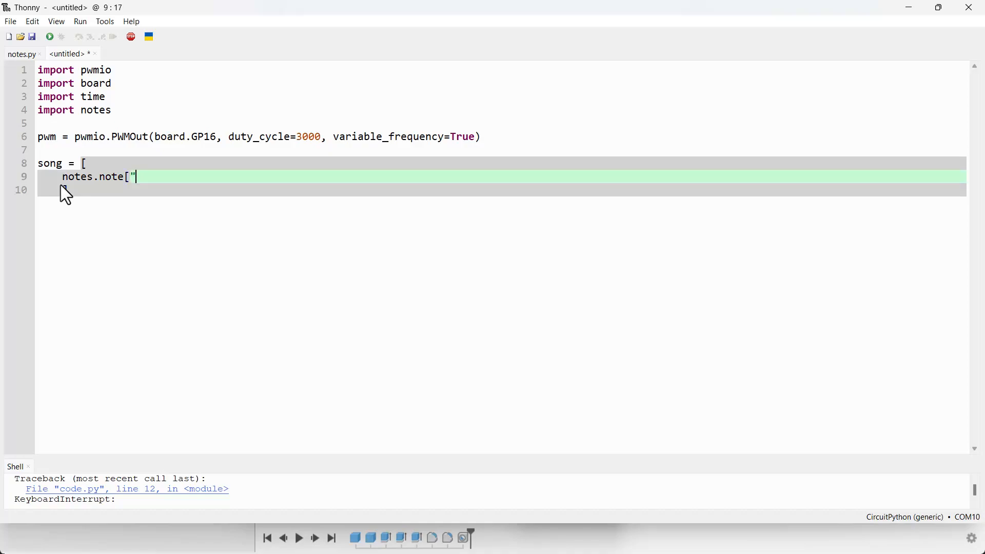
pyautogui.write('C')
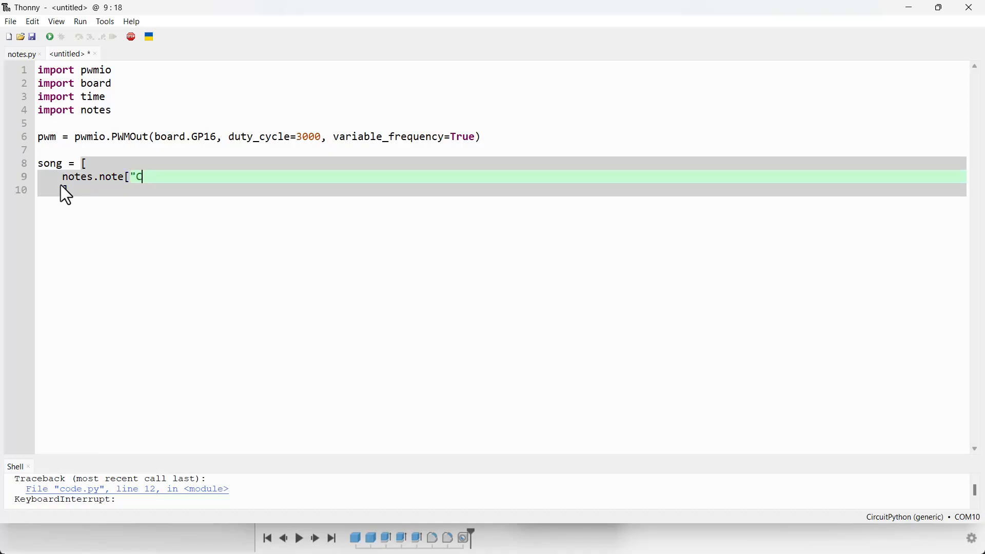
pyautogui.write('4"')
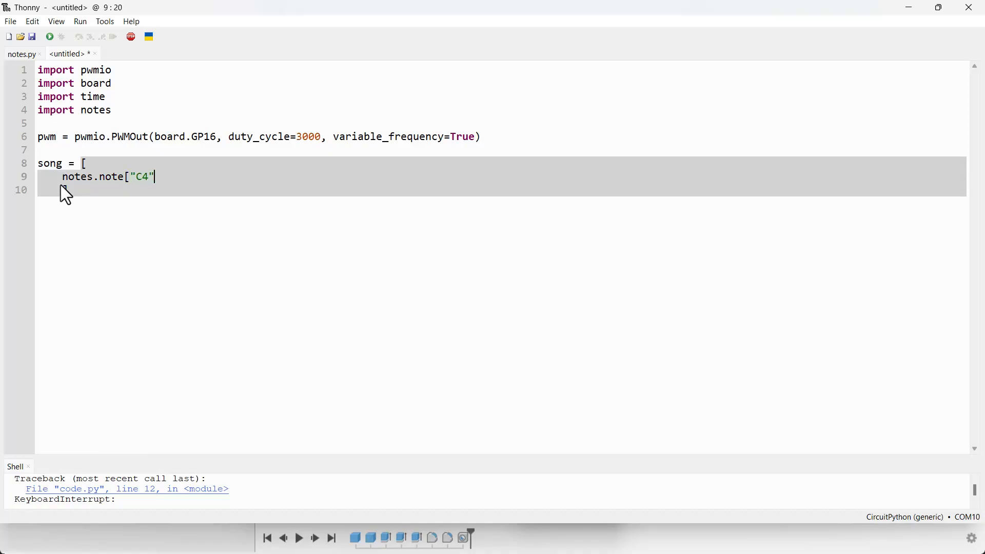
pyautogui.write(']')
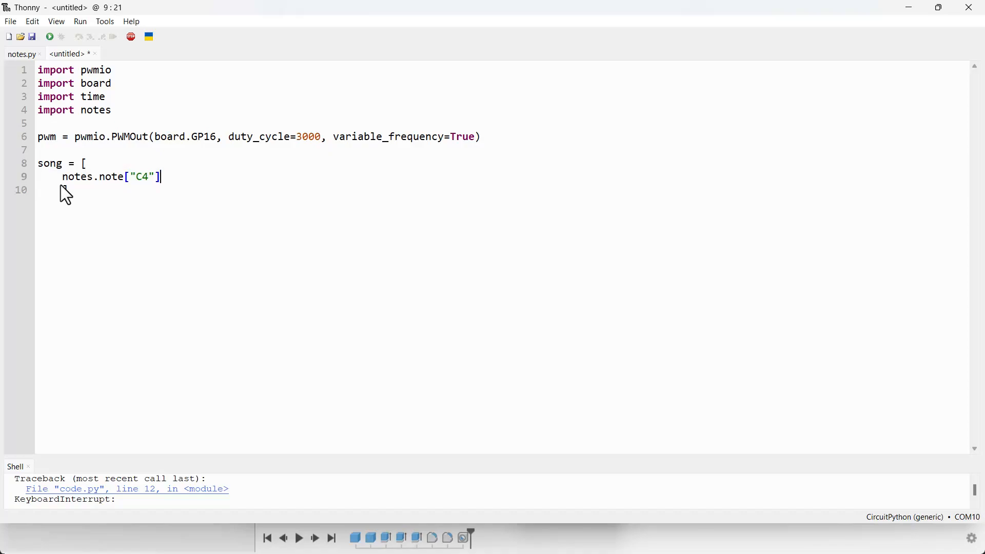
pyautogui.write(',')
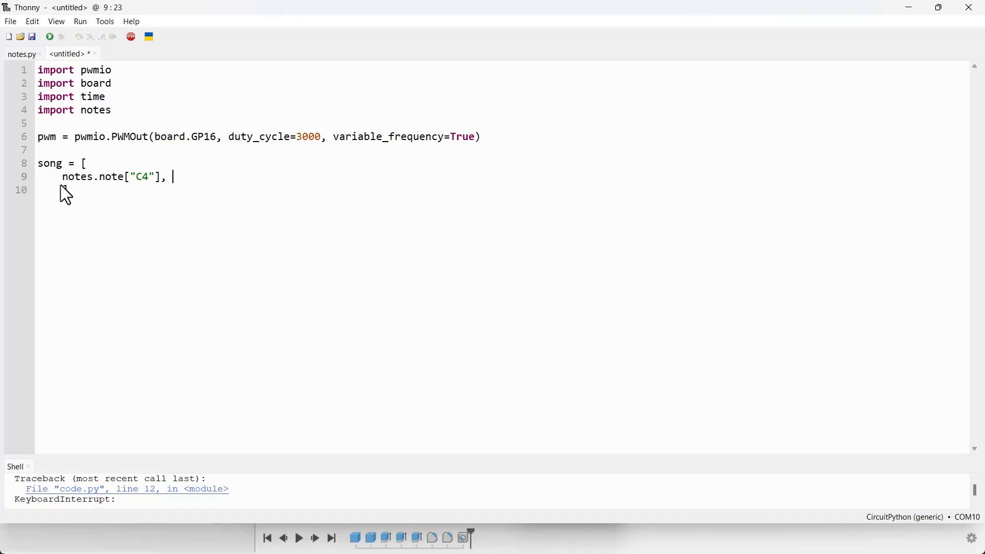
pyautogui.write('1')
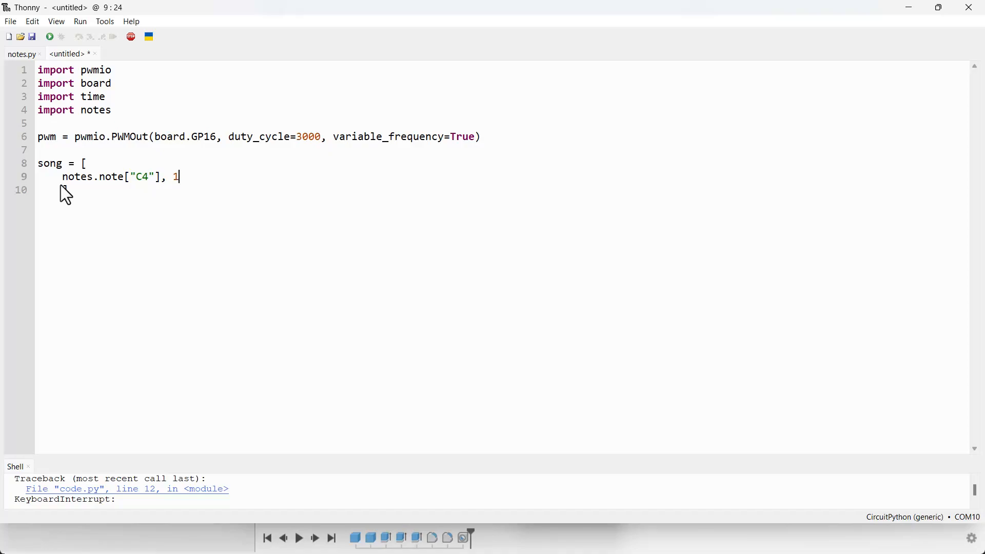
pyautogui.write(',')
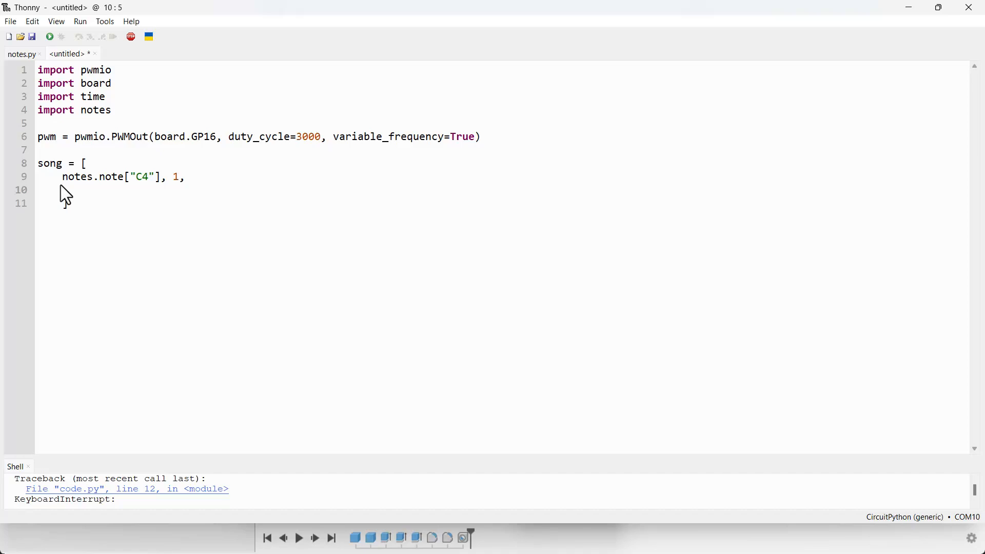
# Add the second song entry notes.note["D4"], 0.5,
pyautogui.write('notes')
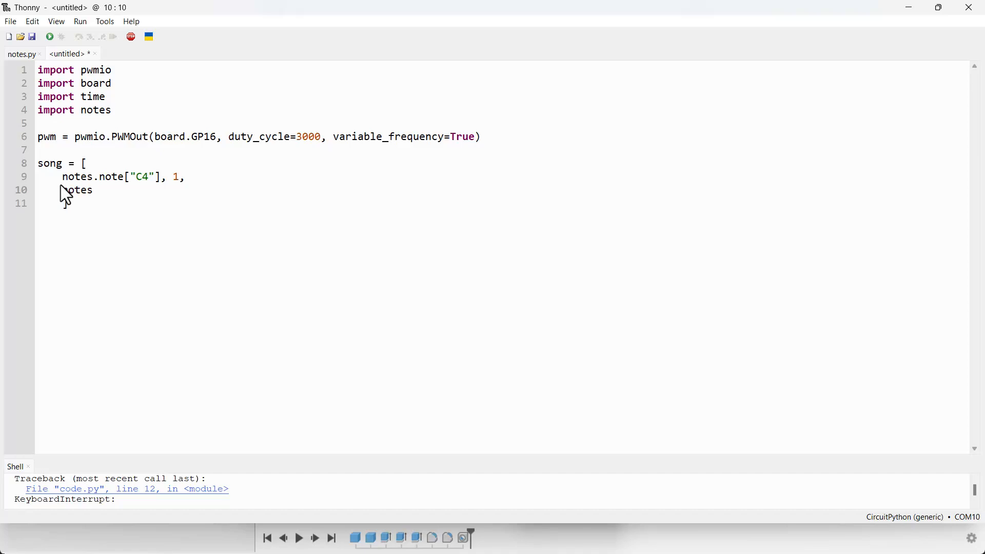
pyautogui.write('.note[')
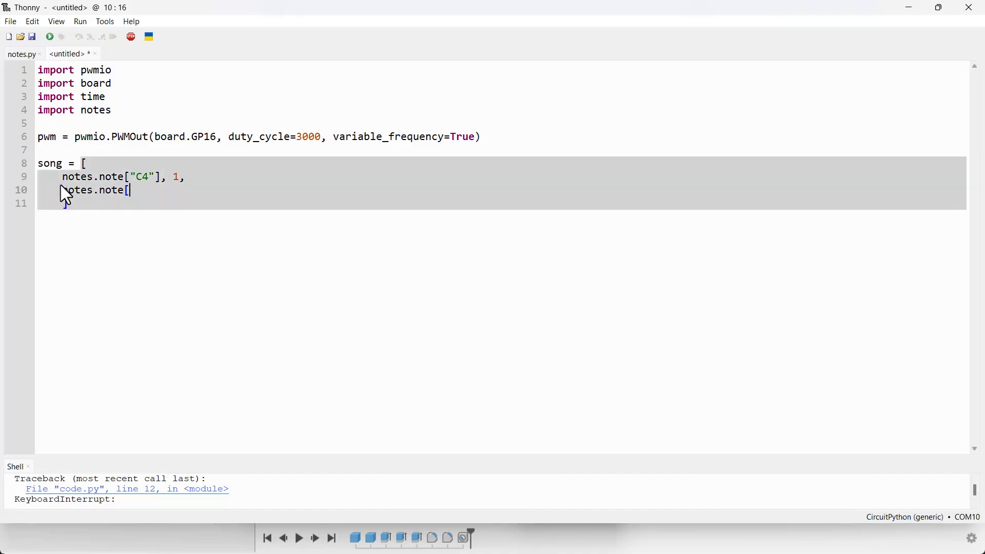
pyautogui.write('"D')
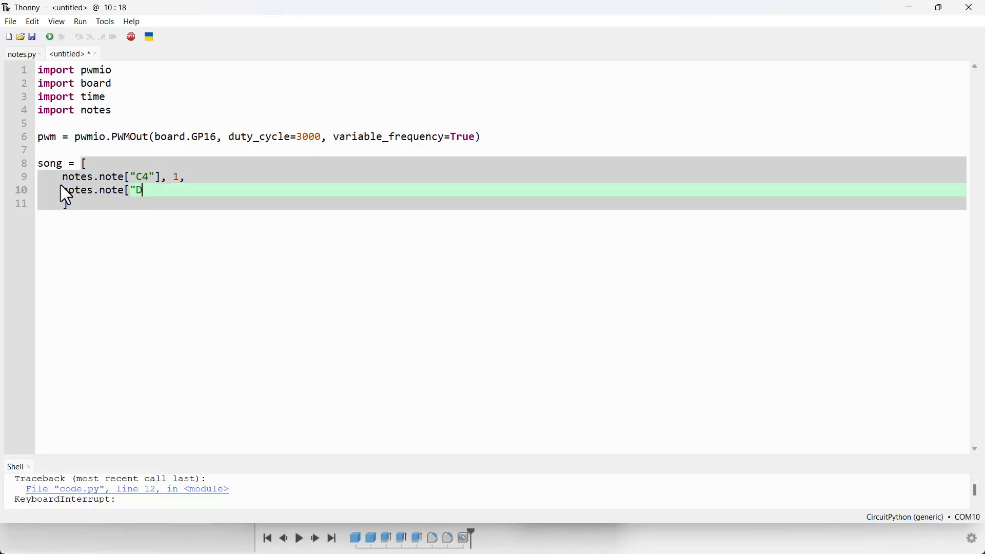
pyautogui.write('4"')
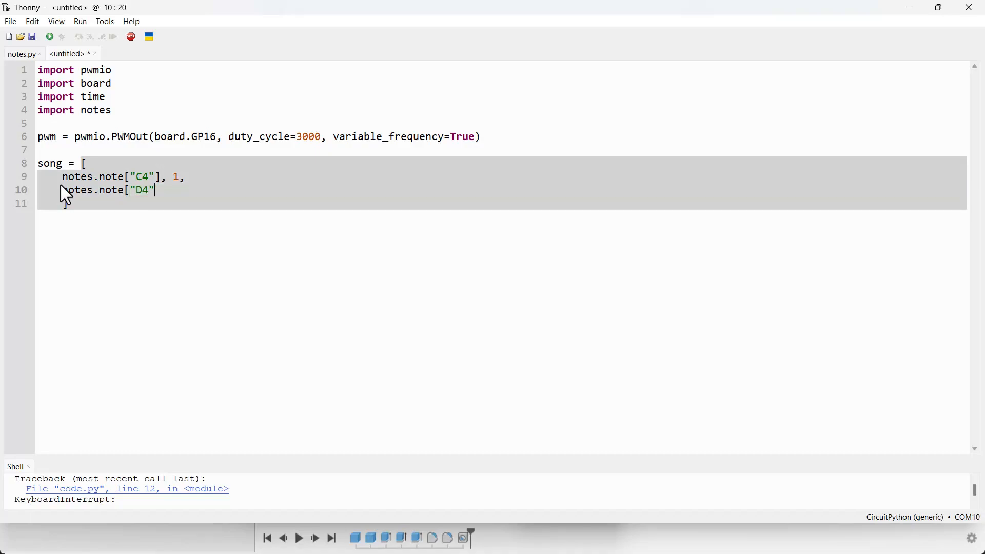
pyautogui.write('],')
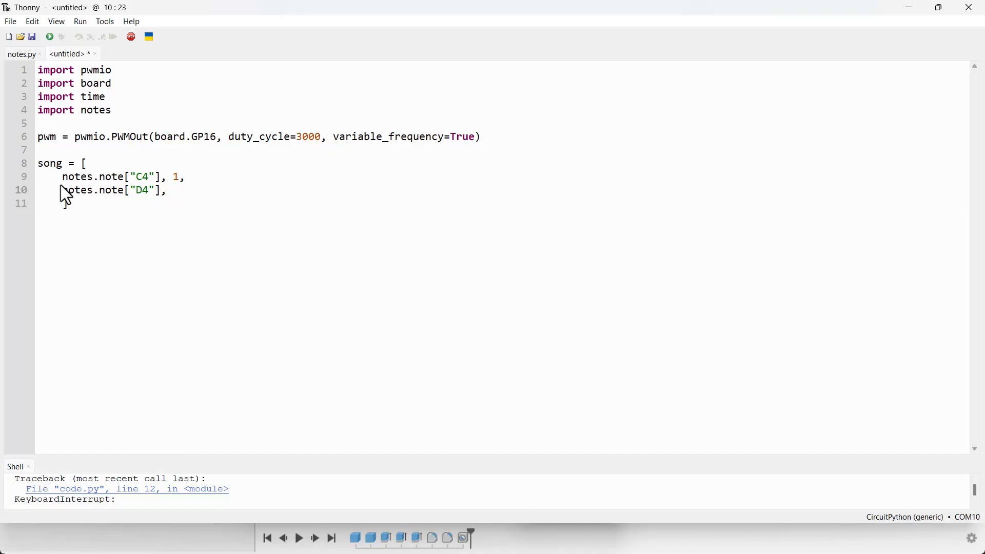
pyautogui.write('0.5,')
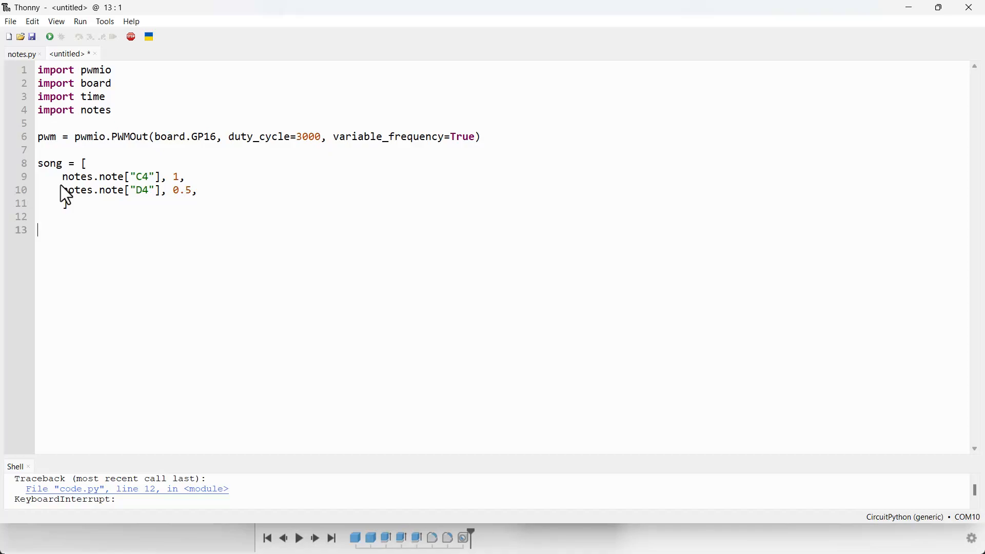
# Set starting values song_pos = 0 and notePlaying = 0 below the song list
pyautogui.write('song_')
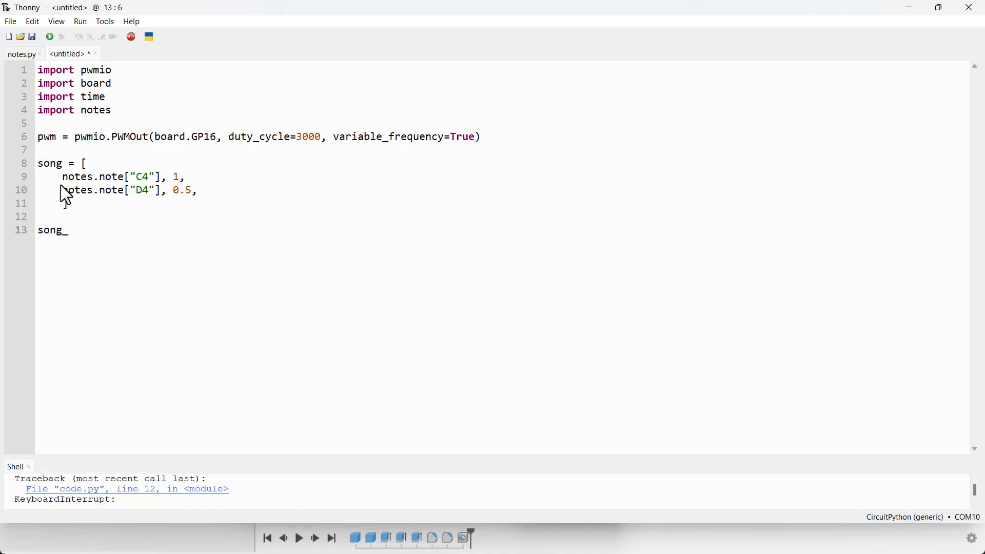
pyautogui.write('pos')
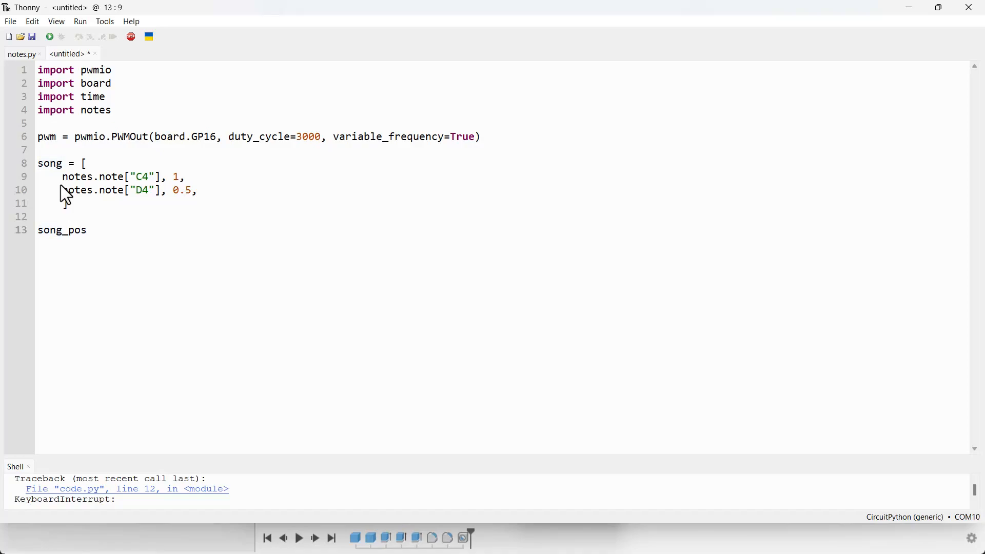
pyautogui.write('= 0')
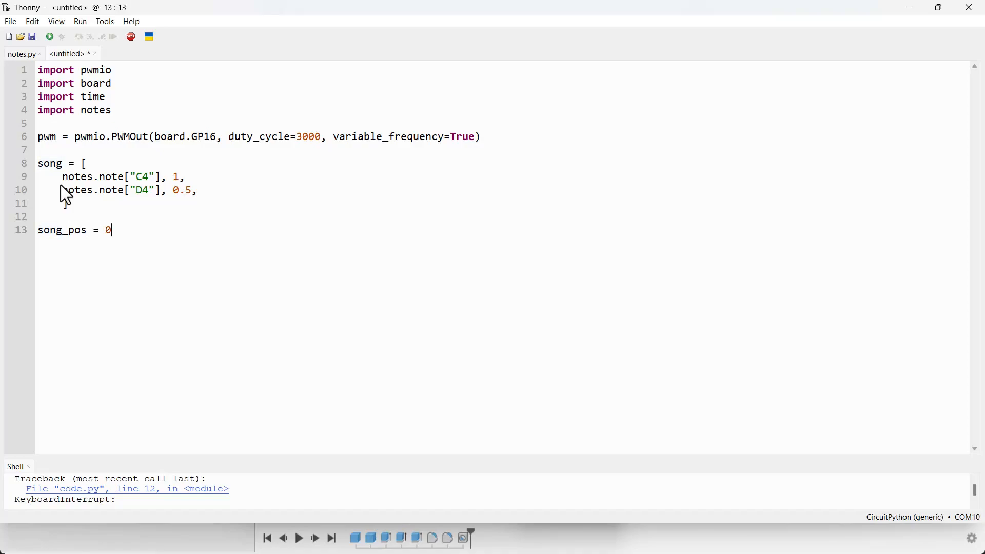
pyautogui.write('not')
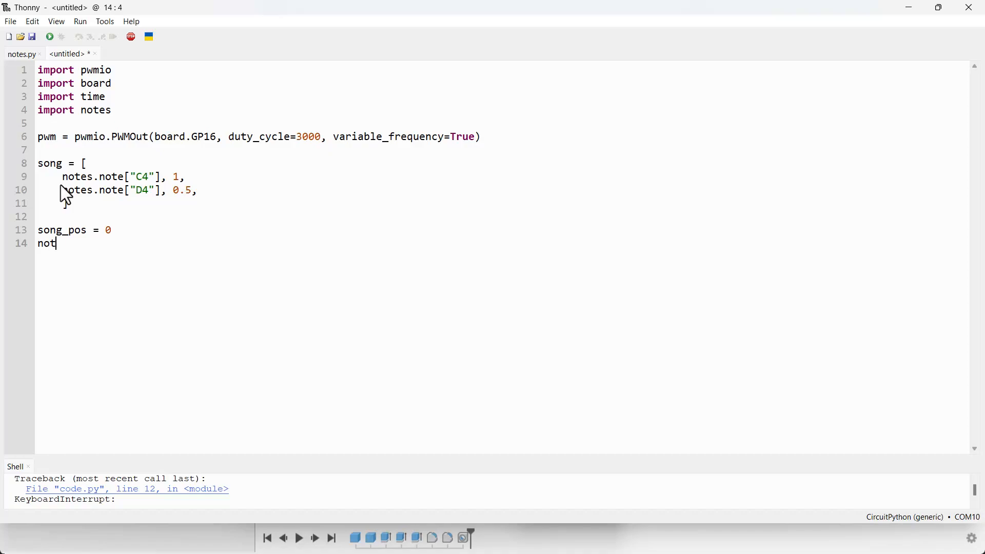
pyautogui.write('e')
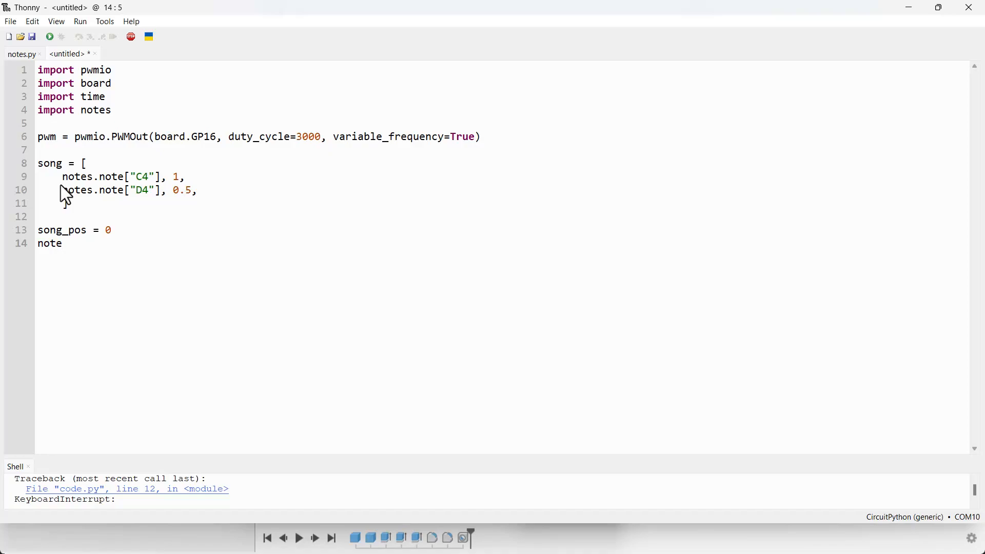
pyautogui.write('Playing = 0')
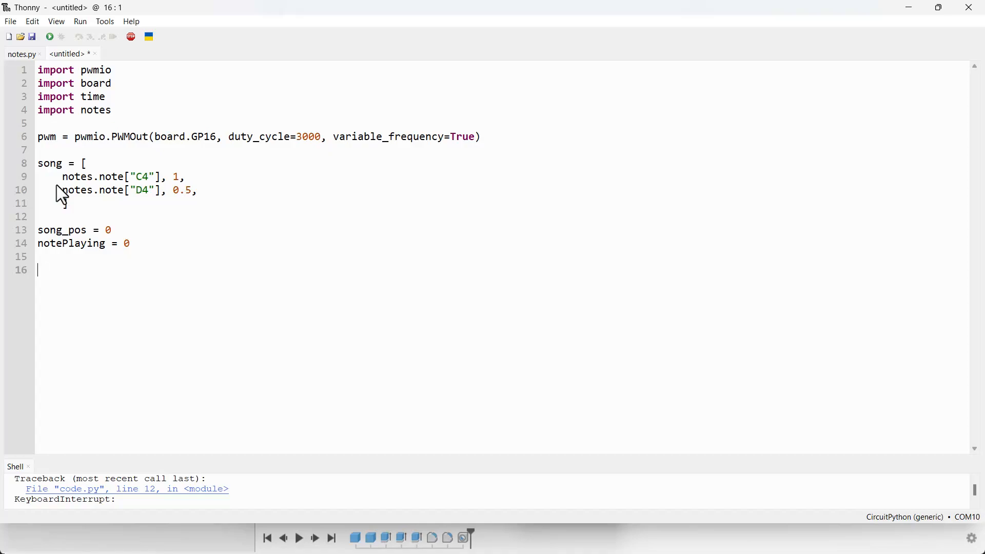
# Write while True: with pwm.frequency = song[song_pos] as its first line
pyautogui.write('while')
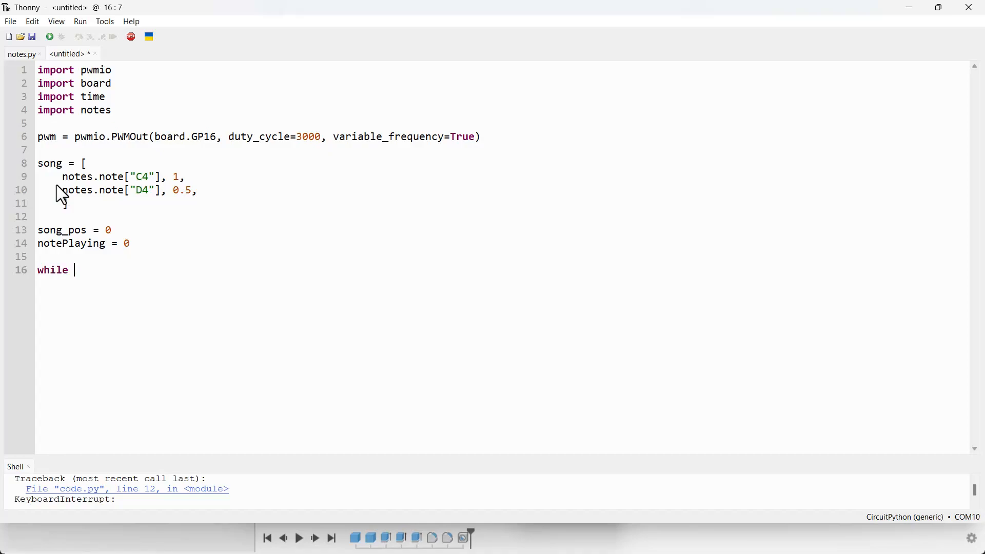
pyautogui.write('True:')
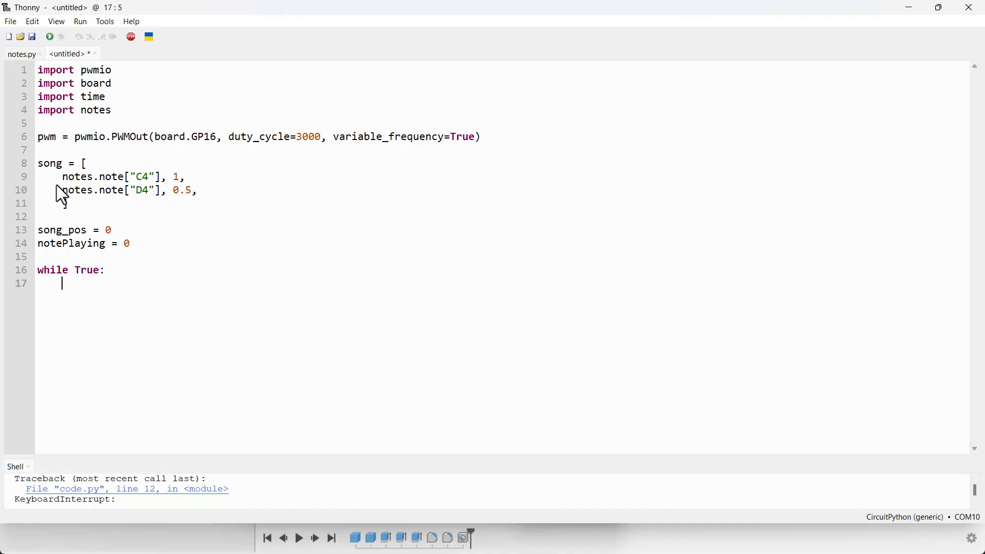
pyautogui.write('pwm')
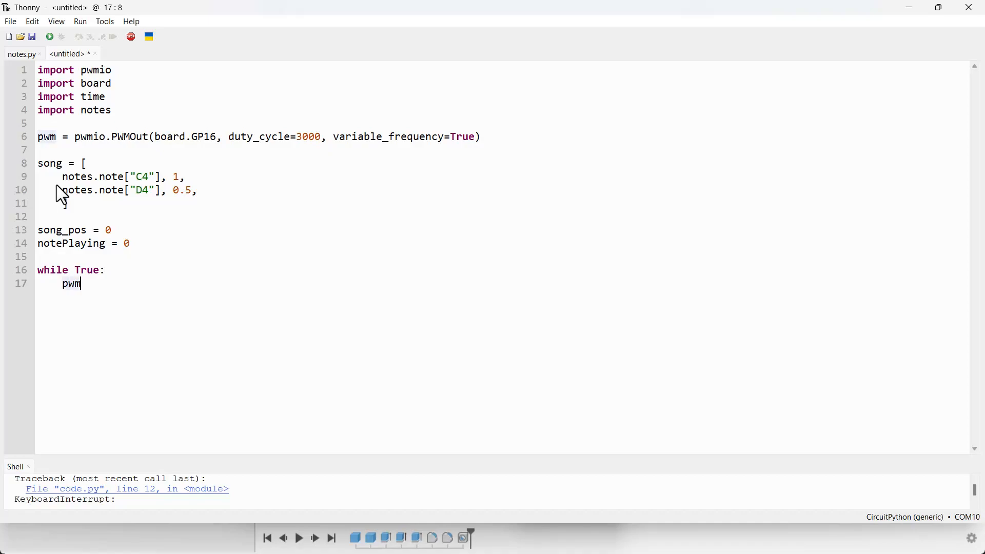
pyautogui.write('.fr')
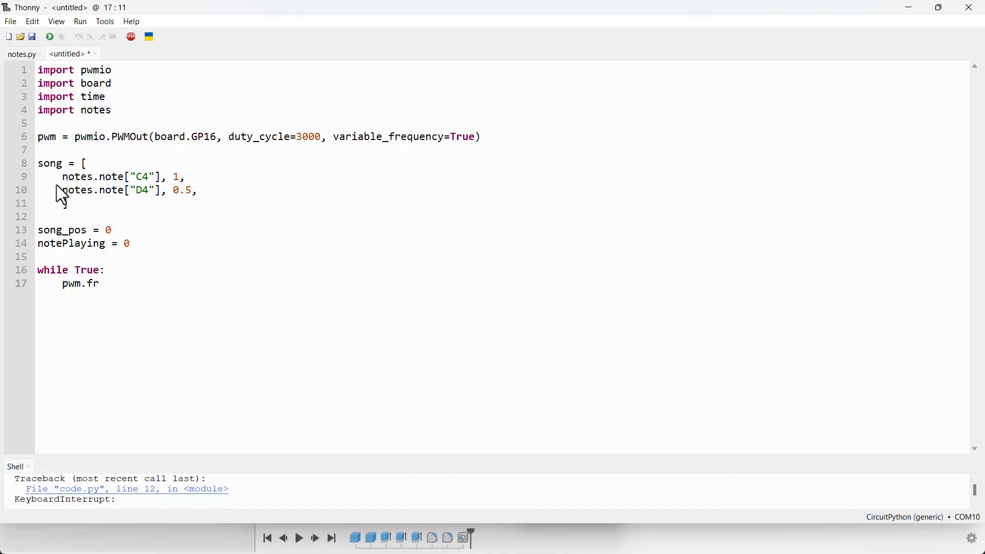
pyautogui.write('equency')
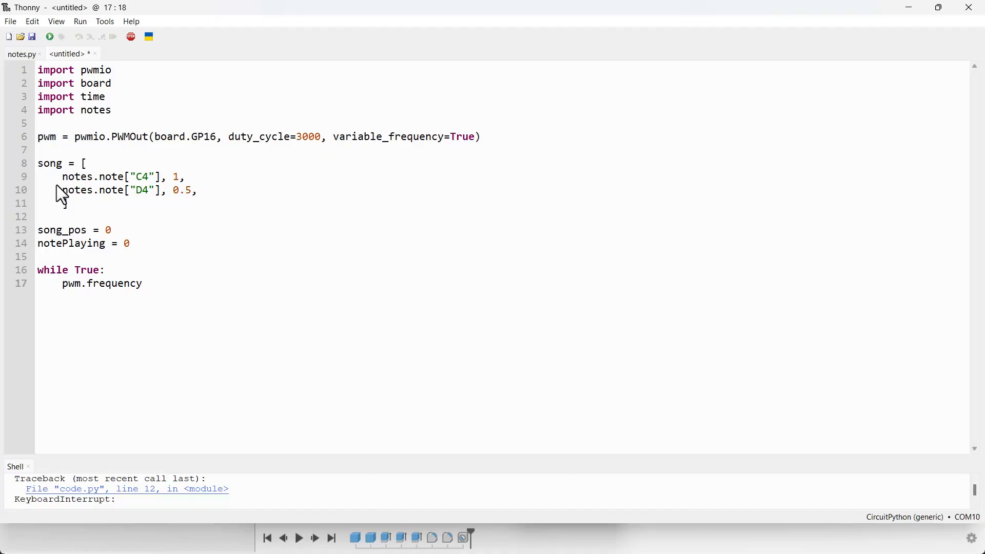
pyautogui.write('= song')
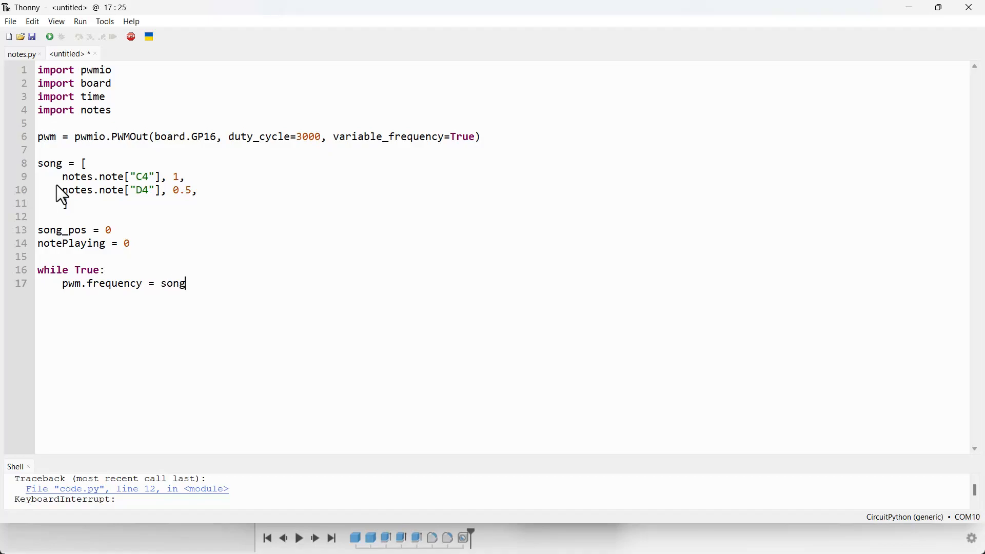
pyautogui.write('[')
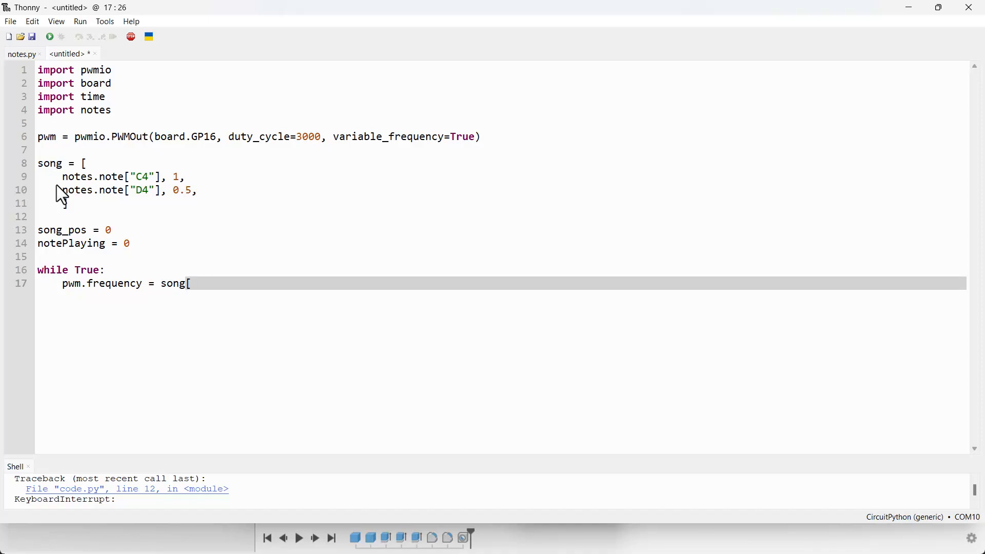
pyautogui.write('song_pos')
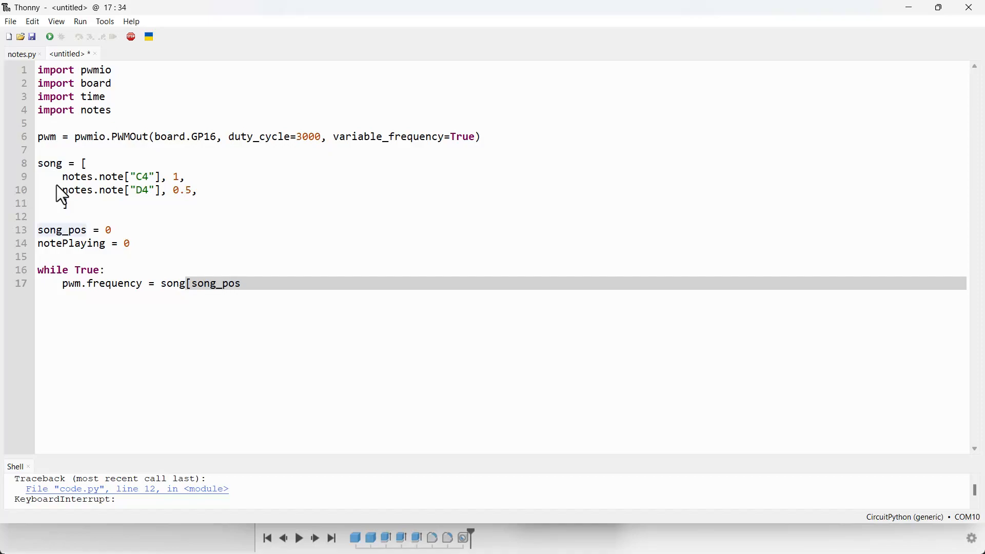
pyautogui.write(']')
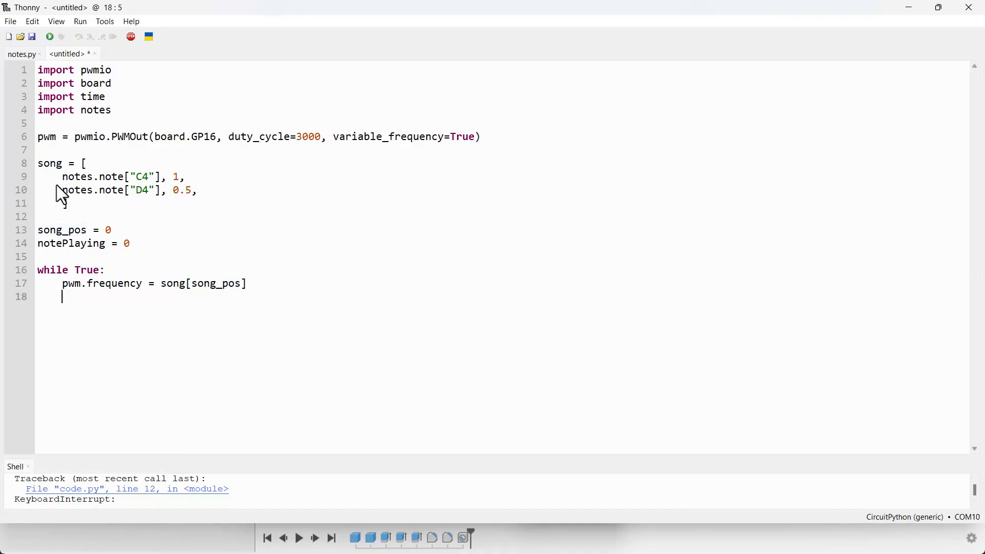
# Add print("position {}".format(notePlaying)) inside the loop
pyautogui.write('print')
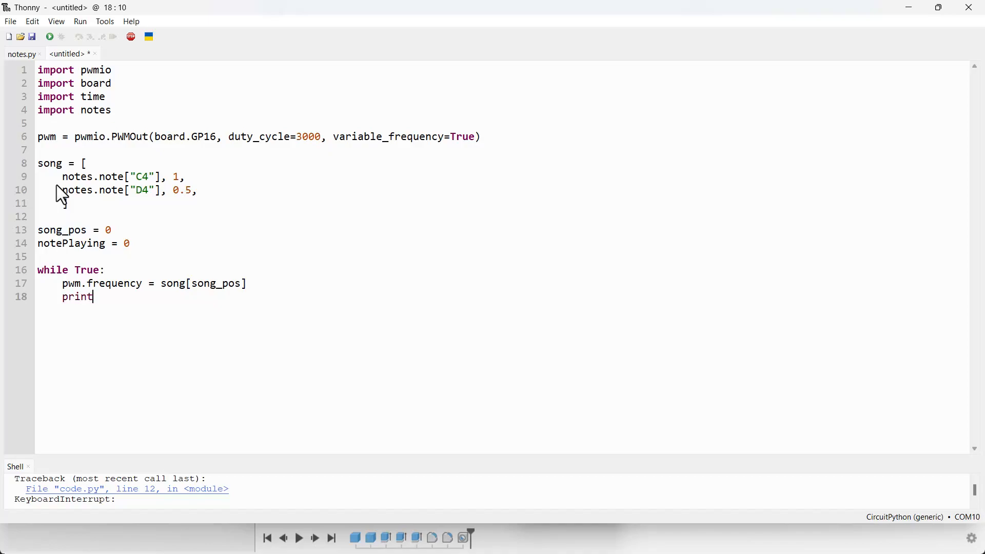
pyautogui.write('("')
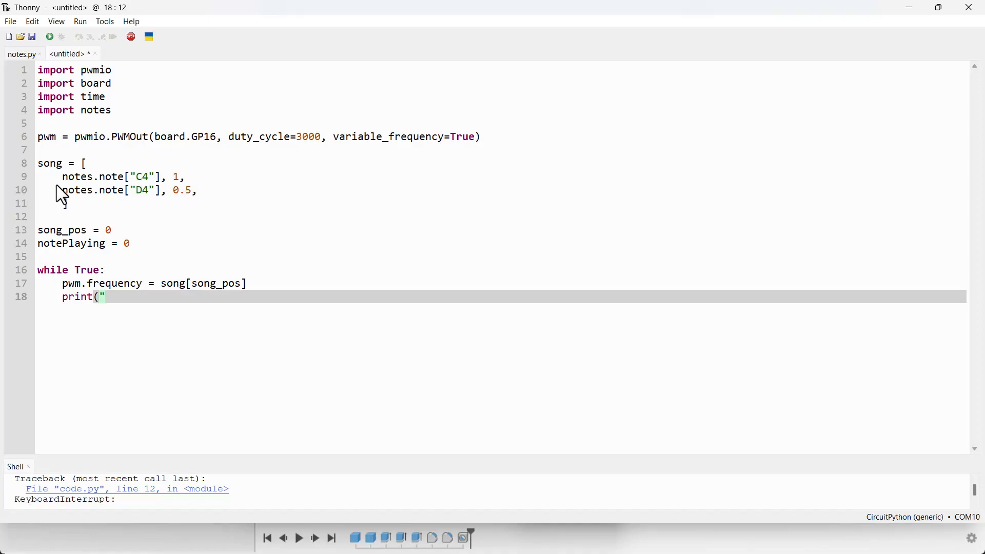
pyautogui.write('position')
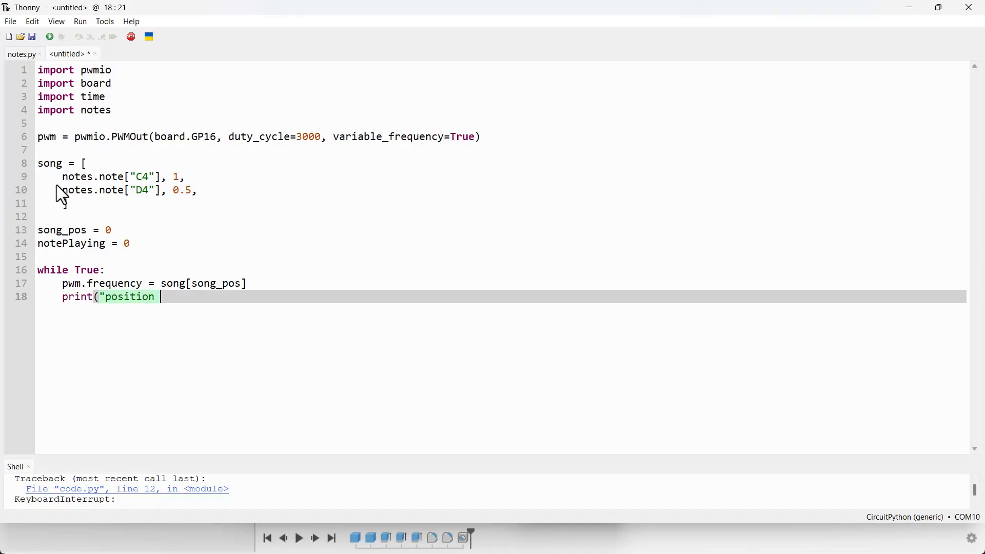
pyautogui.write('{}')
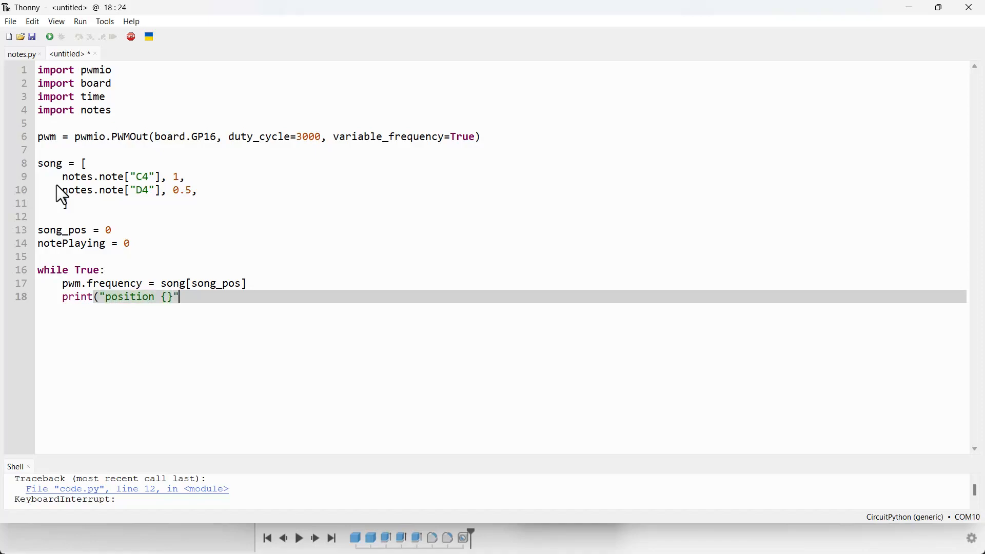
pyautogui.write('.for')
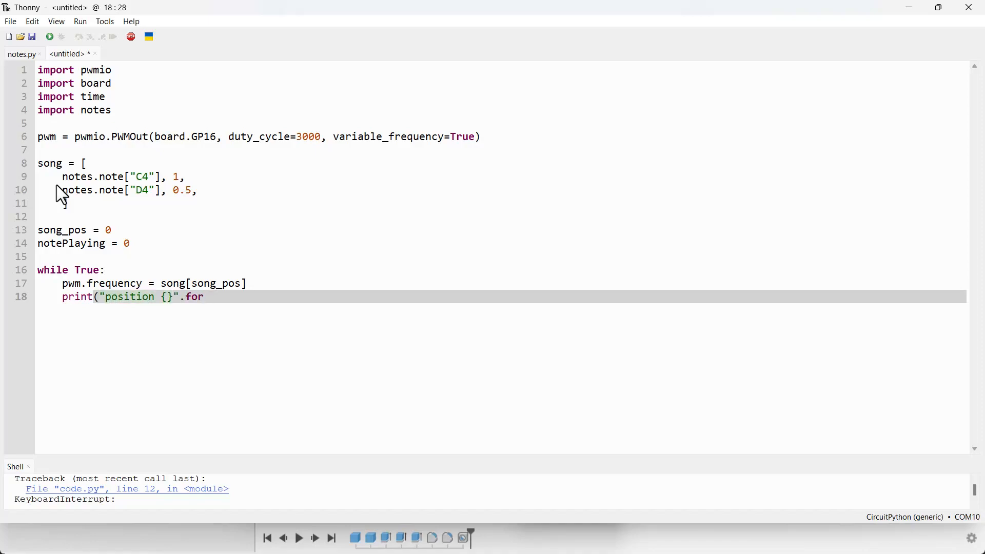
pyautogui.write('mat')
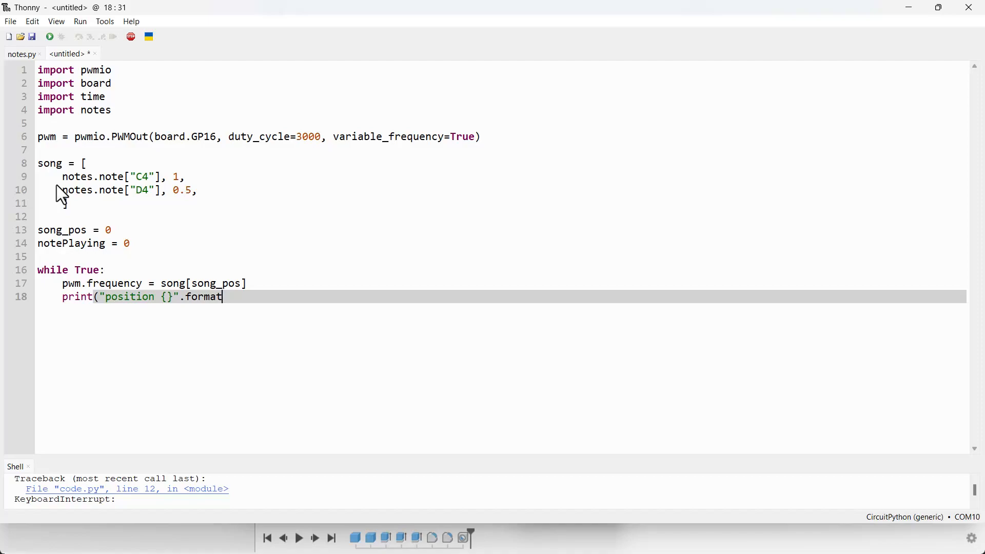
pyautogui.write('(')
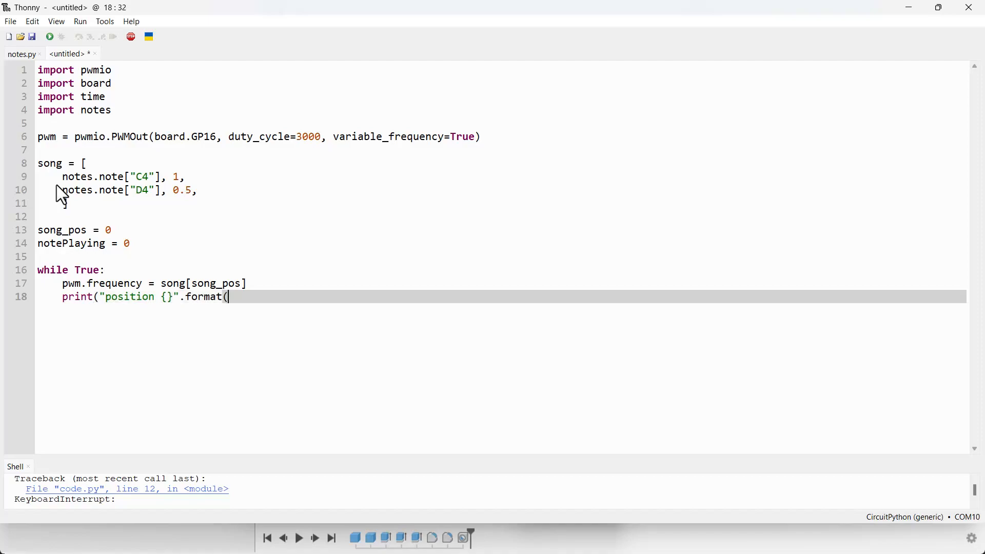
pyautogui.write('notePlayin')
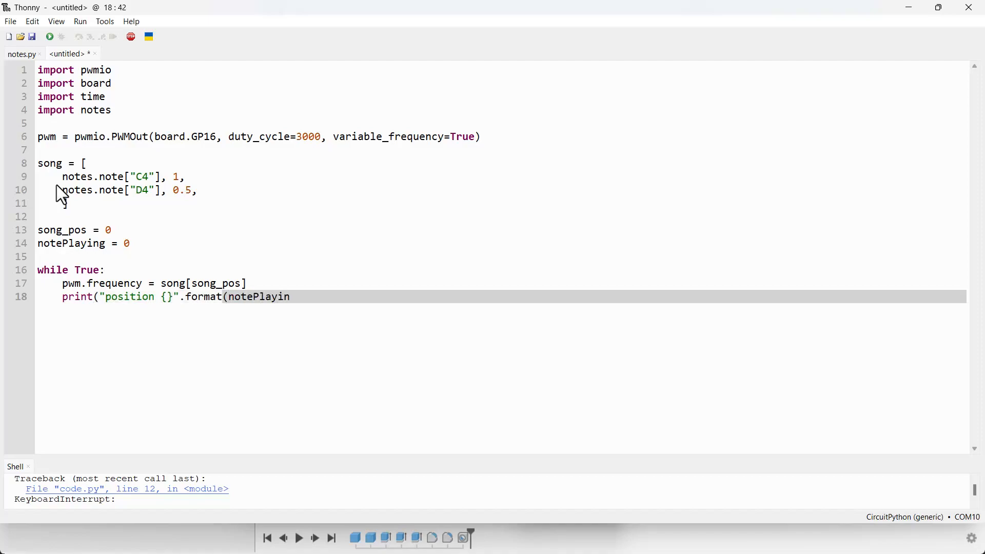
pyautogui.write('g)')
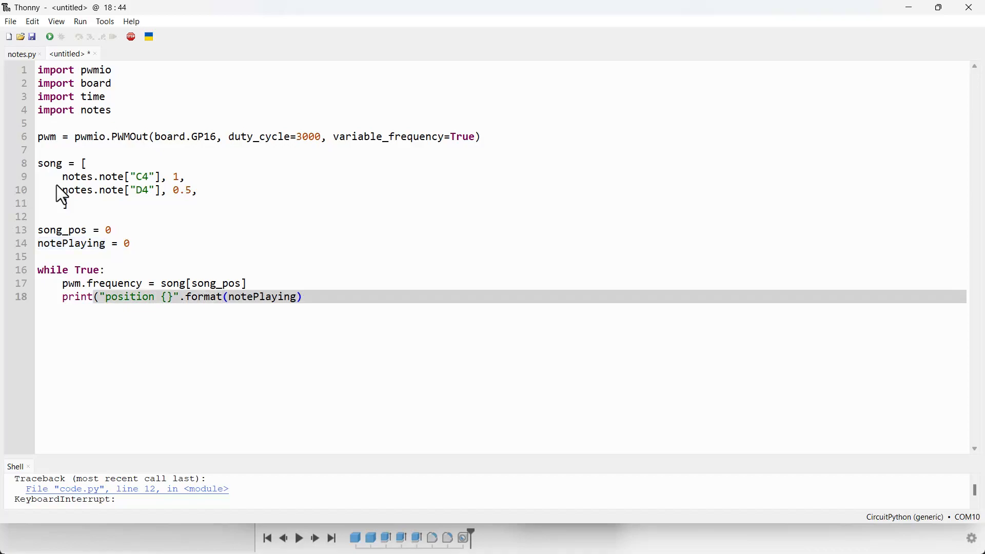
pyautogui.click(302, 297)
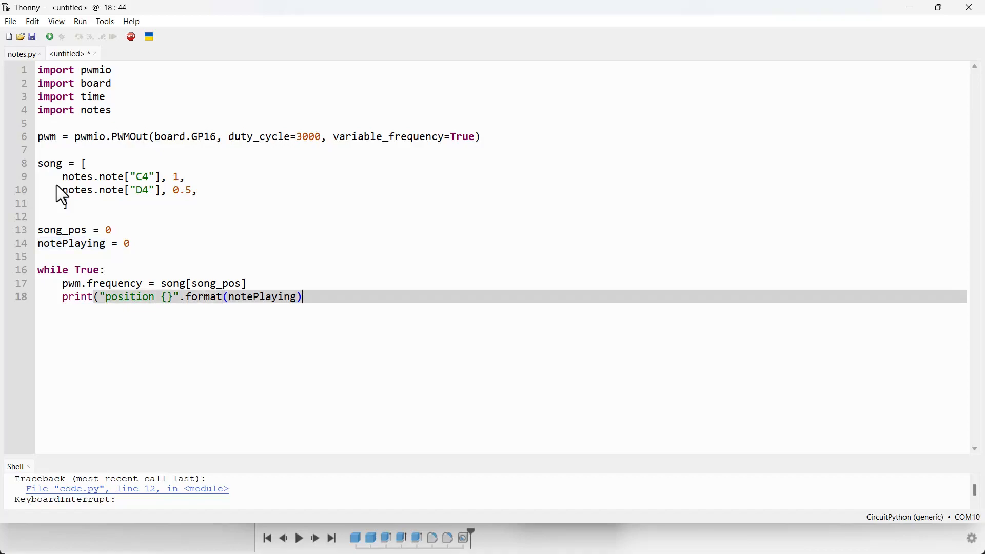
pyautogui.write(')')
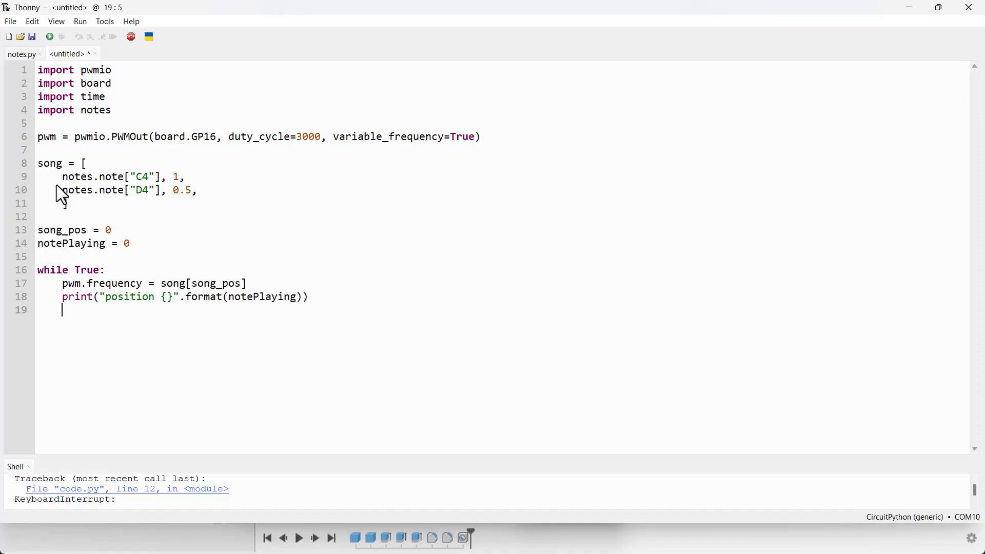
# Increment song_pos and notePlaying by 1 each pass of the loop
pyautogui.write('song')
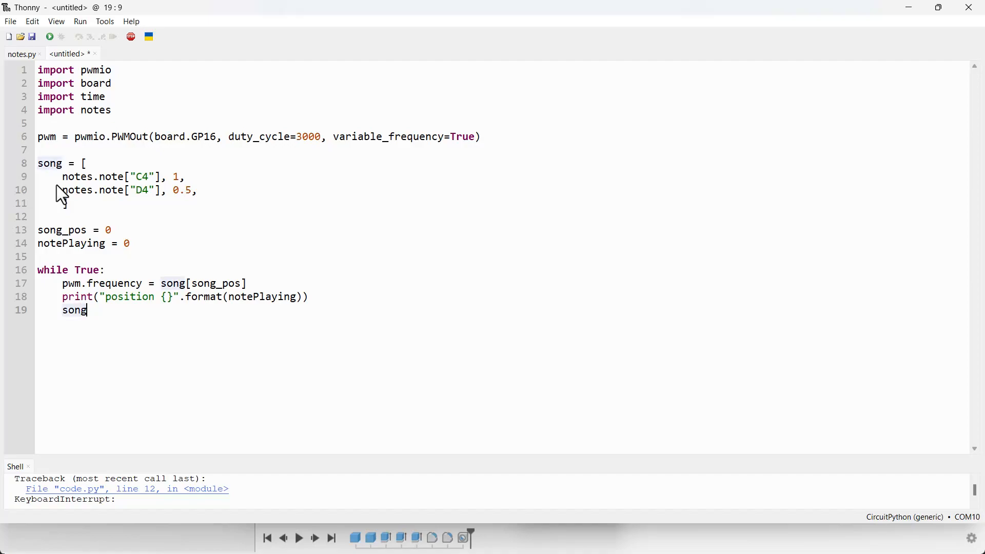
pyautogui.write('_po')
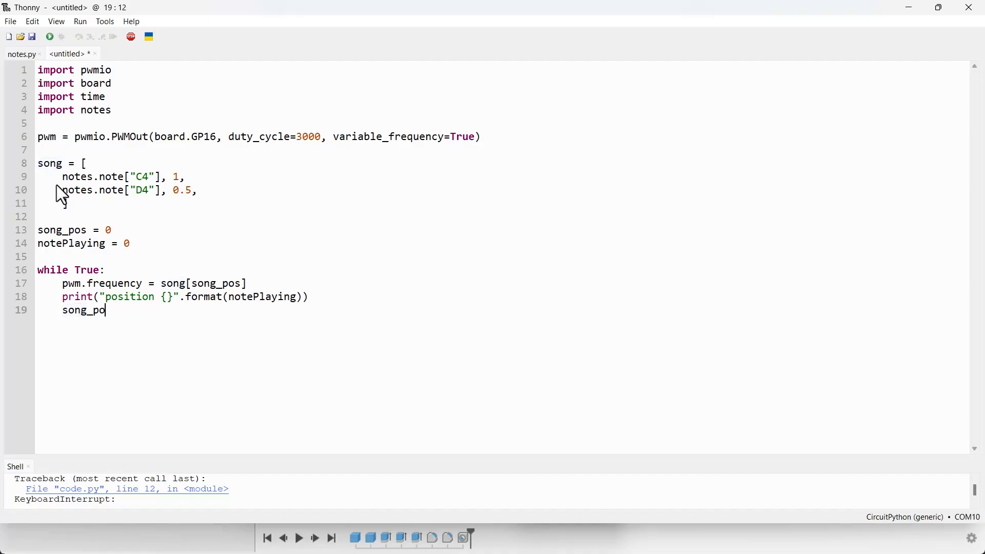
pyautogui.write('s +=')
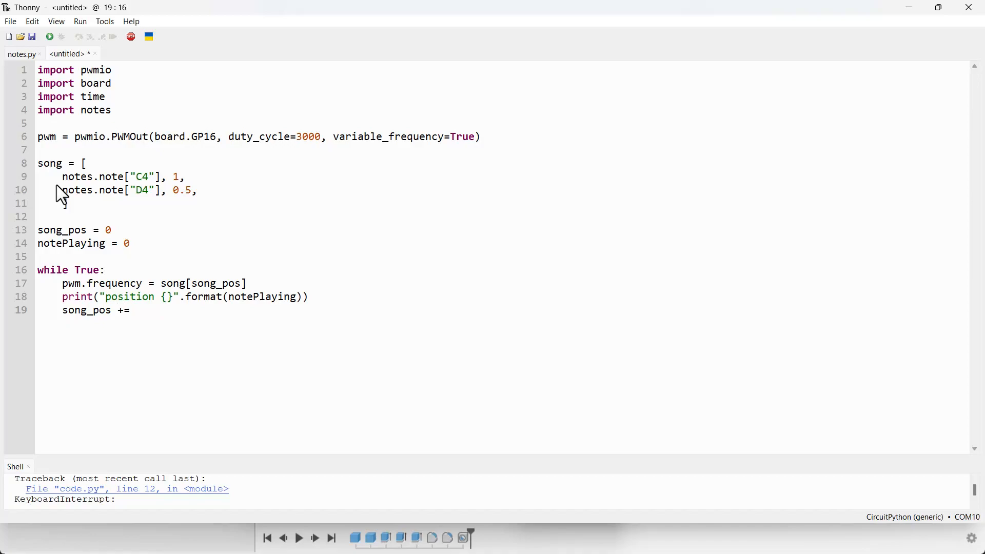
pyautogui.write('1')
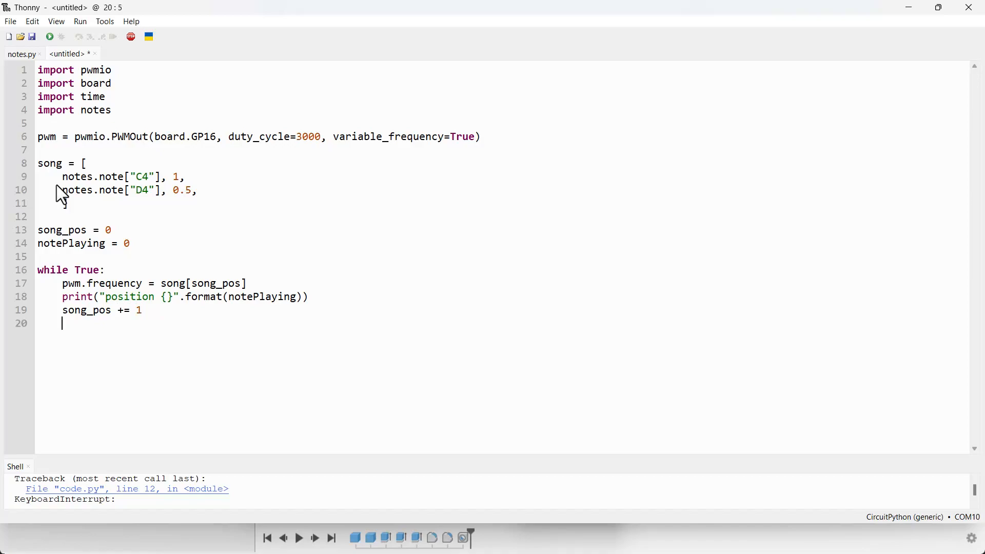
pyautogui.write('note')
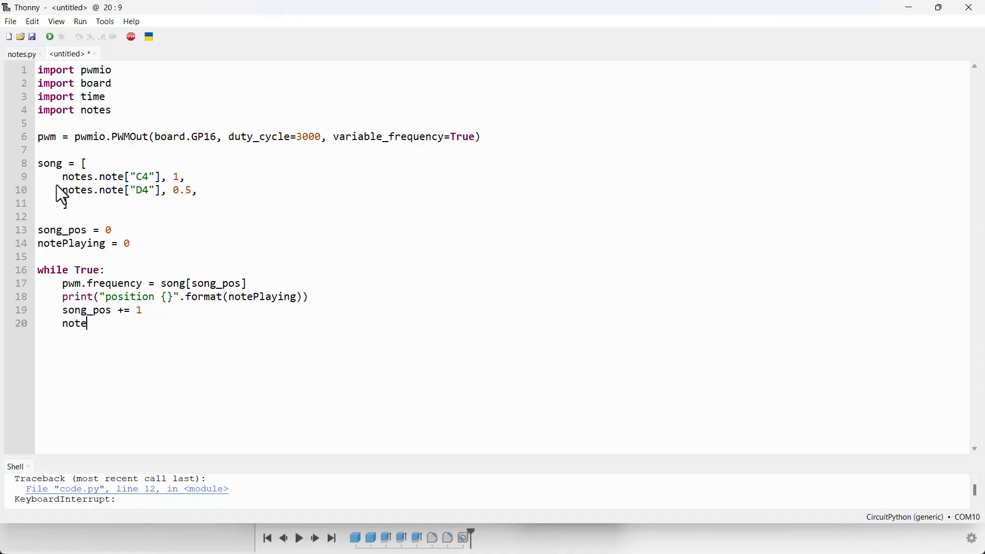
pyautogui.write('Playing')
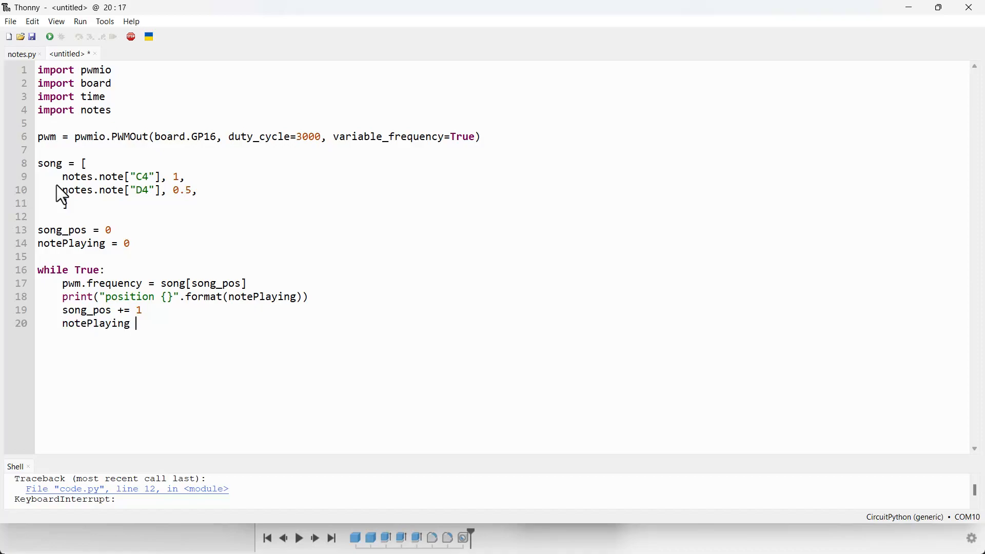
pyautogui.write('+= 1')
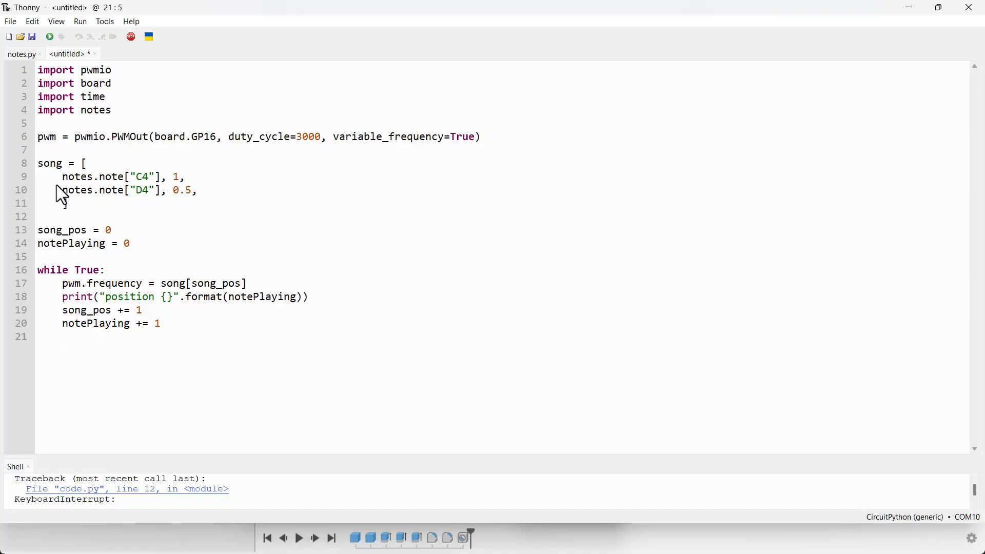
pyautogui.press('Enter')
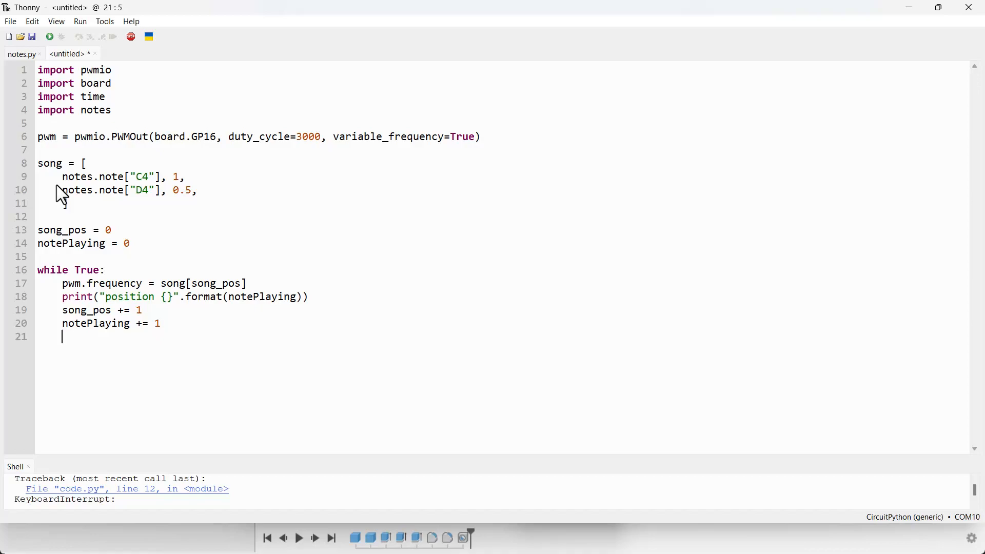
# Add time.sleep(song[song_pos]) so the loop pauses for the current song list value
pyautogui.write('tim')
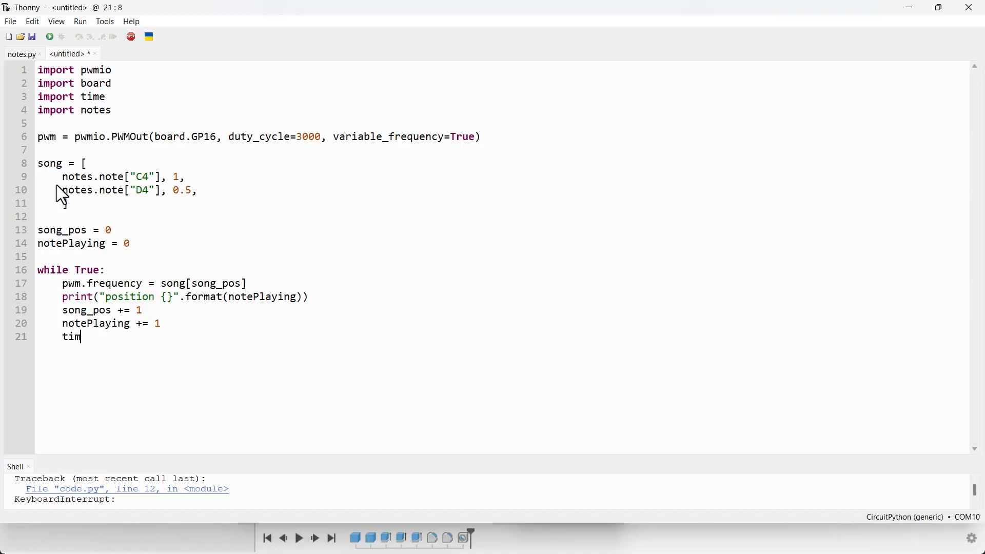
pyautogui.write('e.')
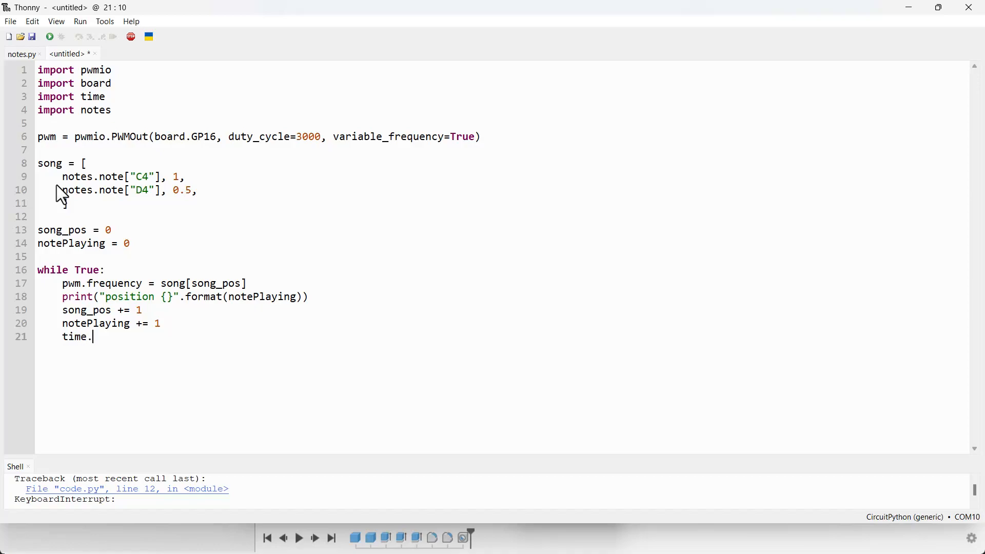
pyautogui.write('sleep')
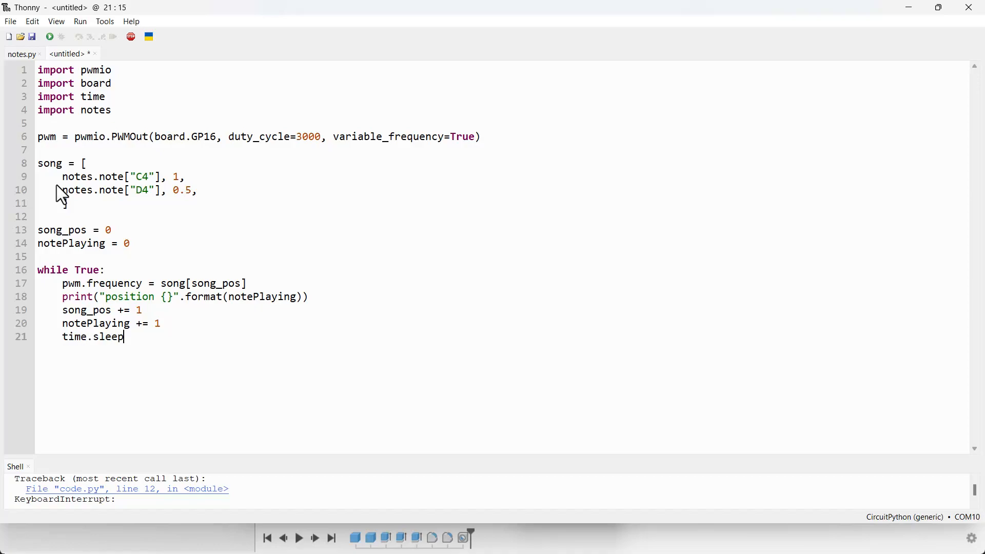
pyautogui.write('(')
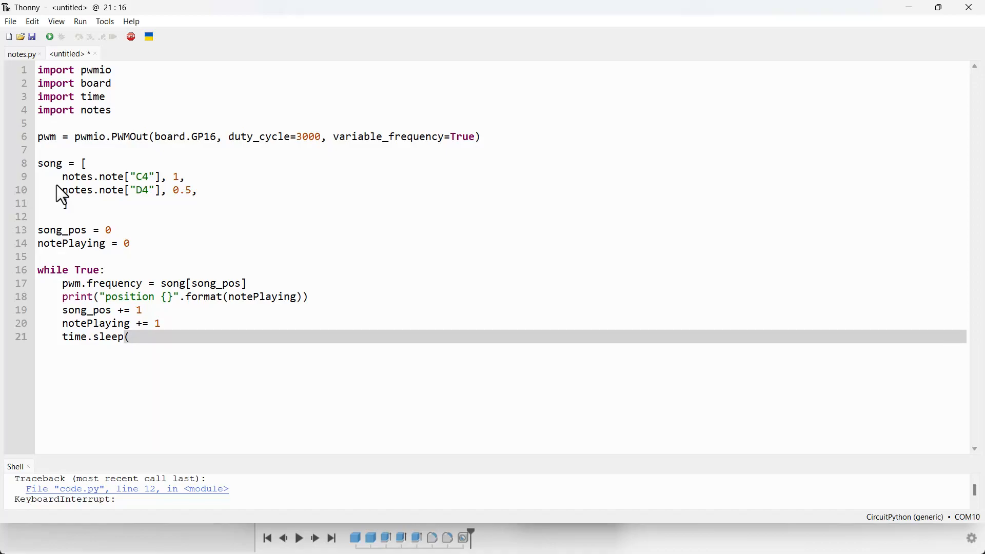
pyautogui.click(129, 336)
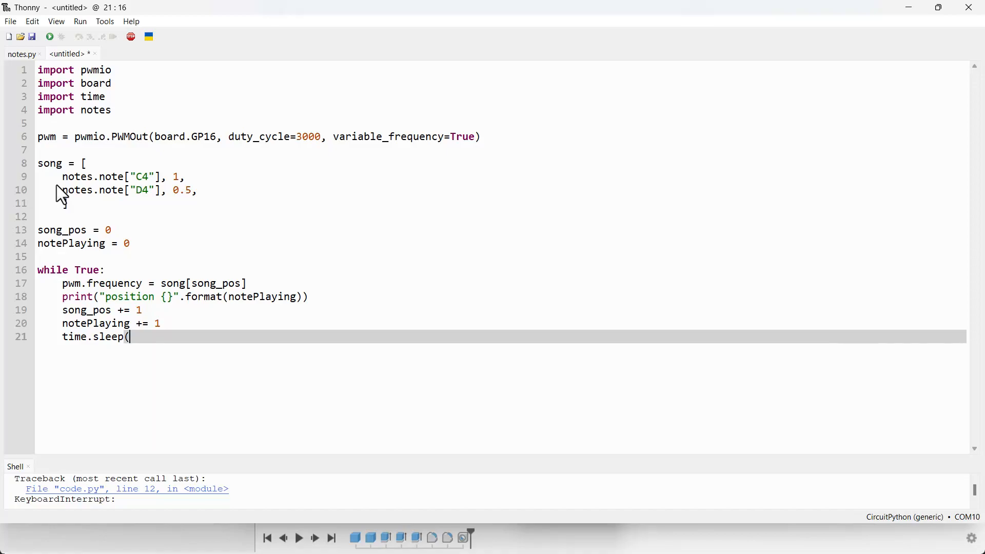
pyautogui.write('song')
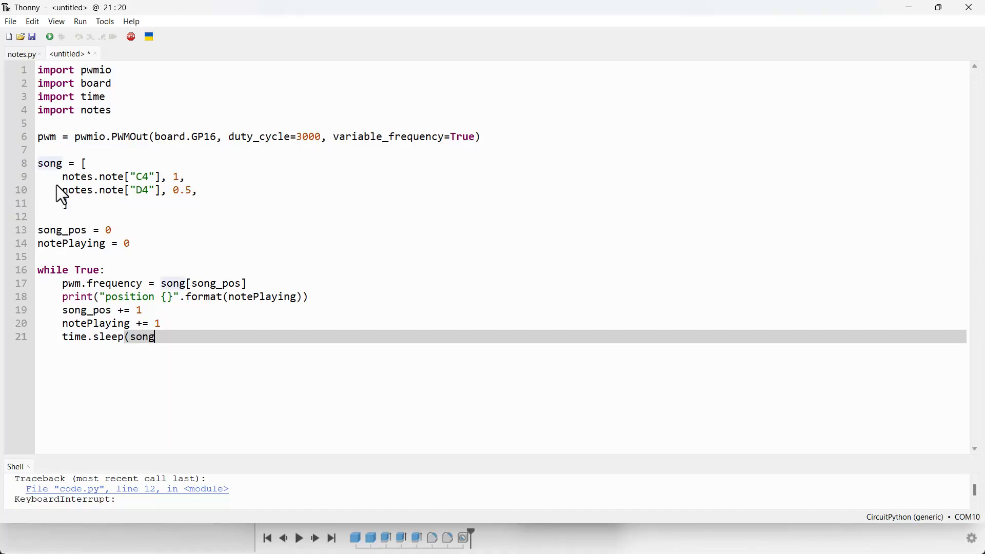
pyautogui.write('[s')
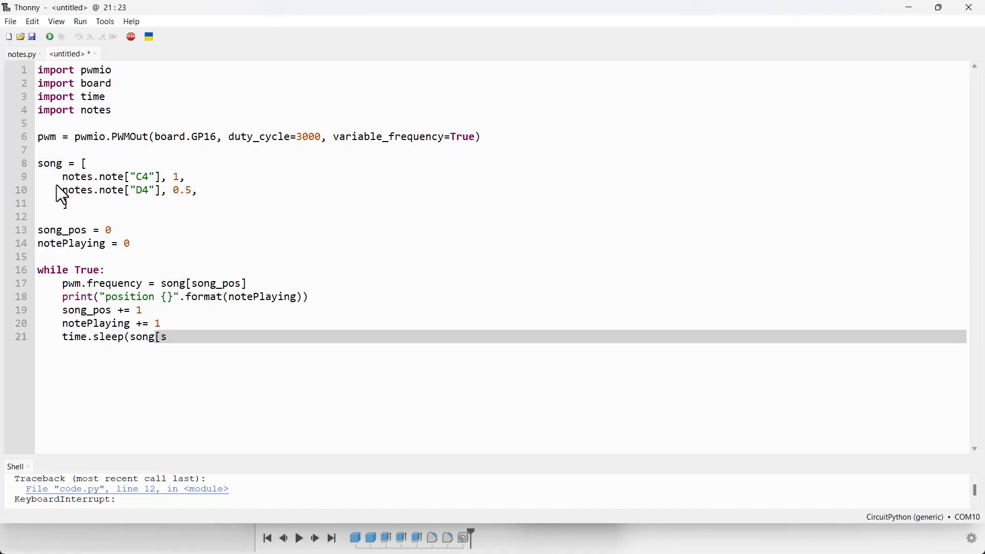
pyautogui.write('ong_pos')
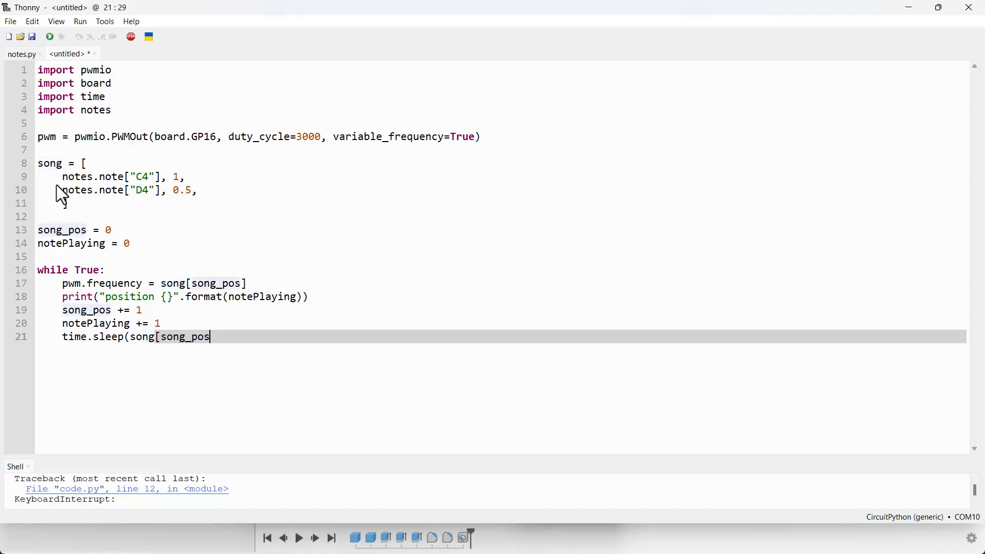
pyautogui.write('])')
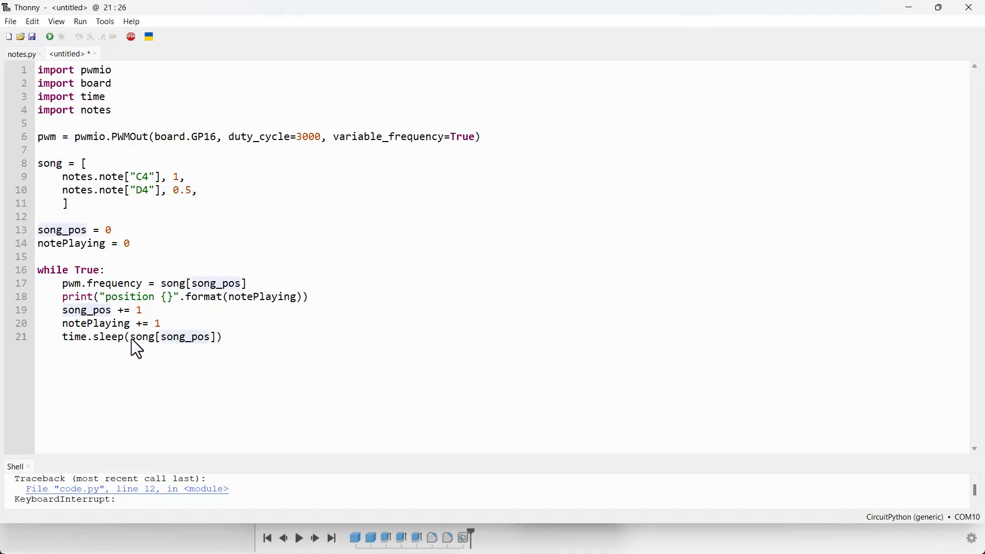
# Start another song_pos += increment line below the sleep call
pyautogui.click(222, 337)
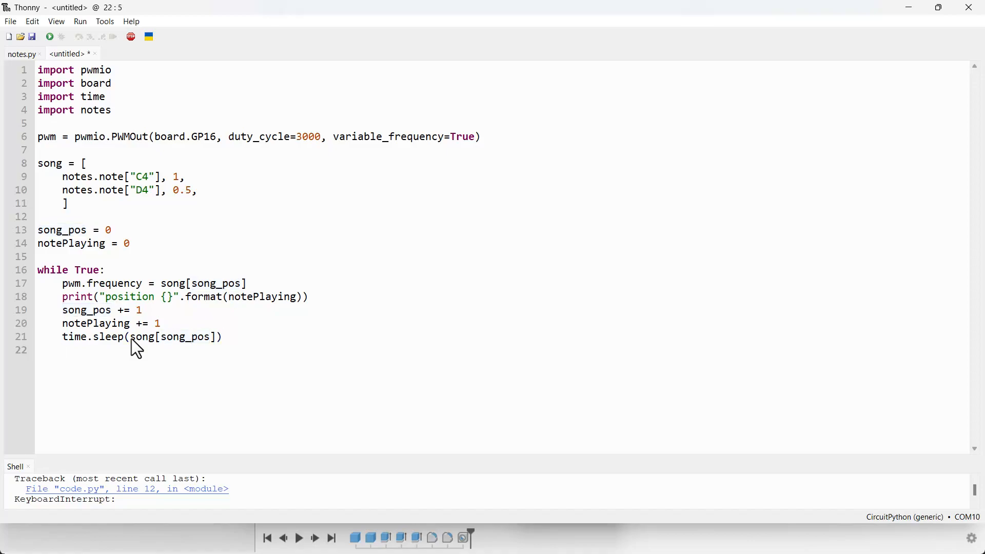
pyautogui.write('song_po')
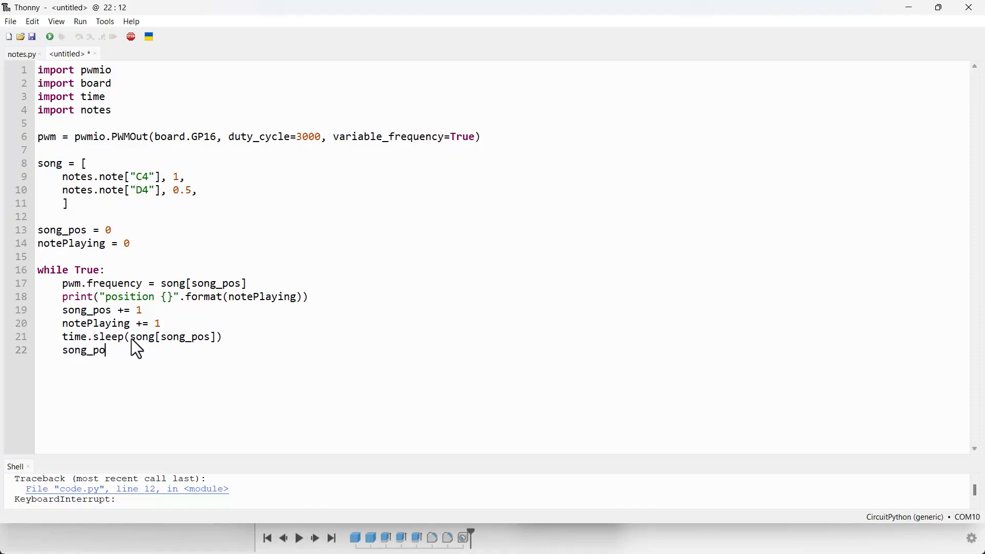
pyautogui.write('s')
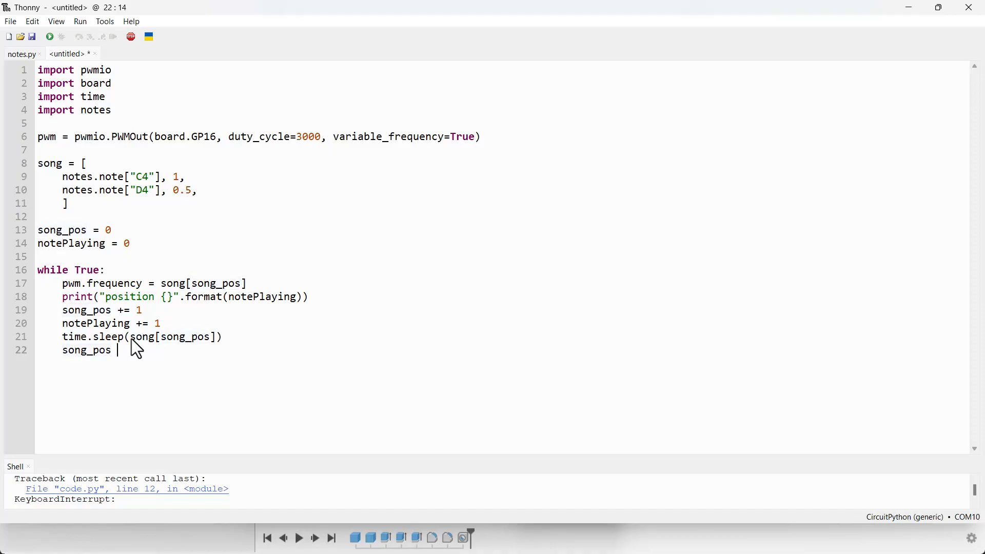
pyautogui.write('+=')
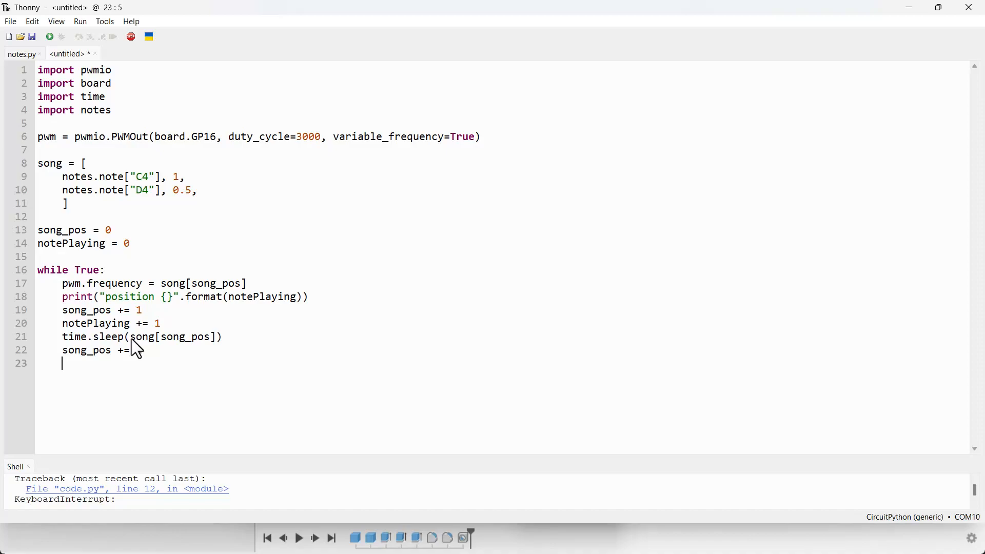
# Add the condition 'if song_pos >= len(song):' at the end of the loop
pyautogui.press('BackSpace')
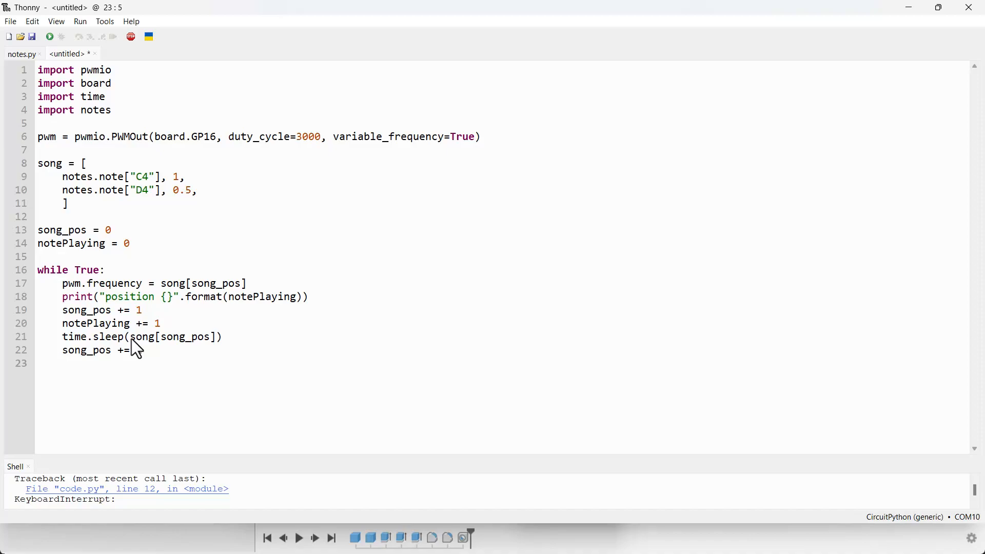
pyautogui.write('if')
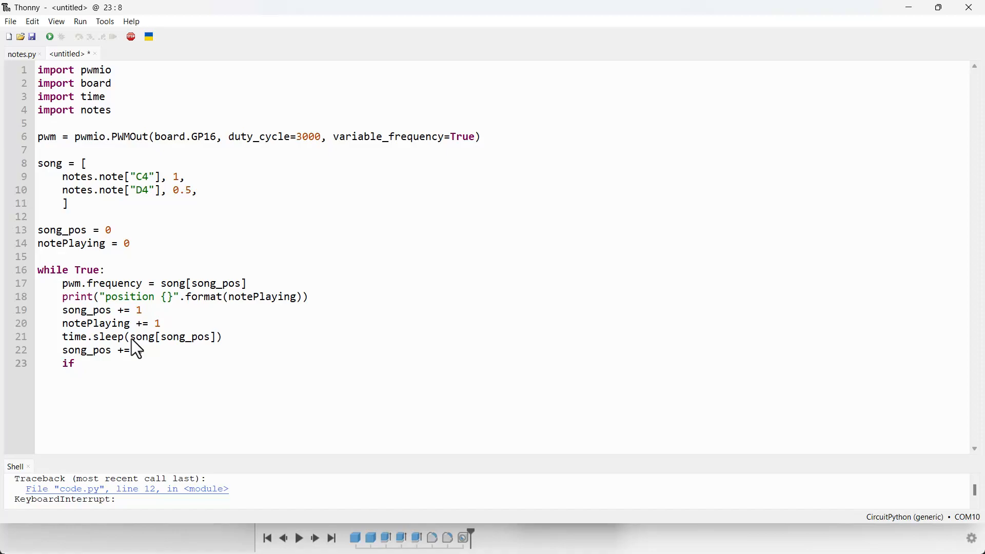
pyautogui.write('song_s')
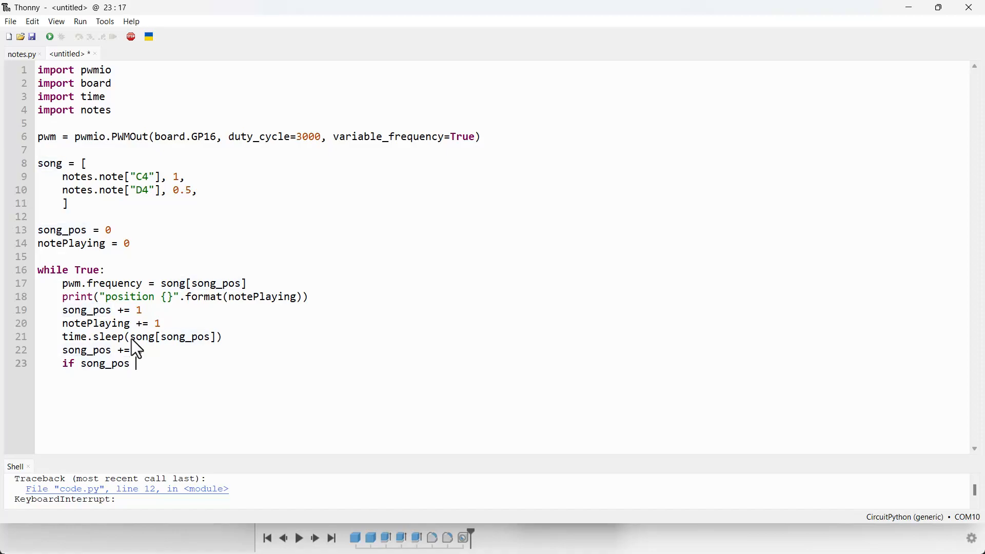
pyautogui.write('>=')
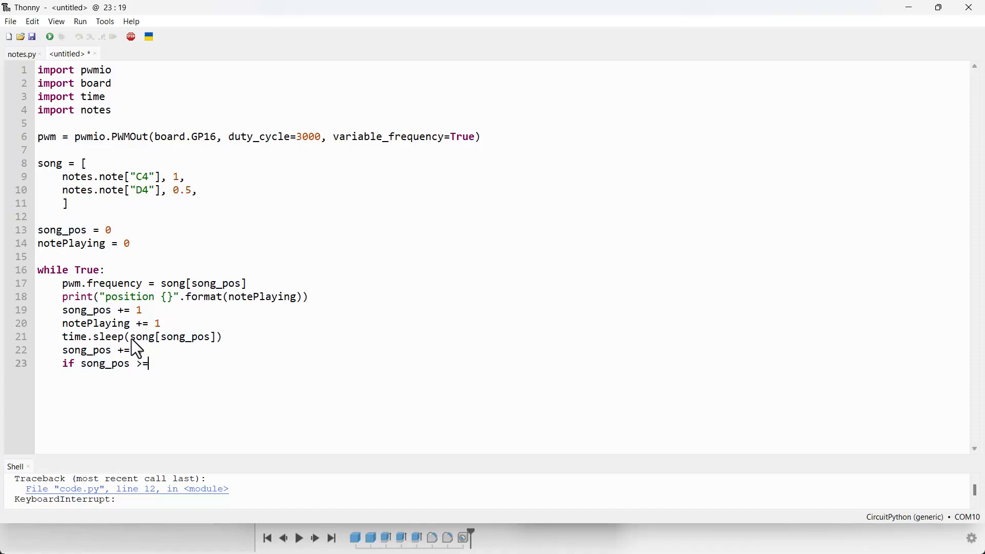
pyautogui.write('len')
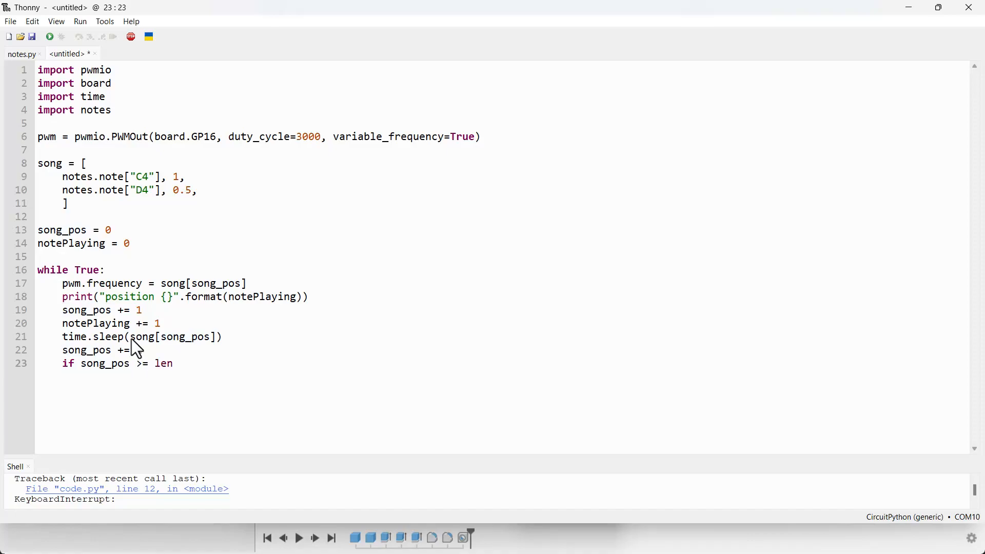
pyautogui.write('(song')
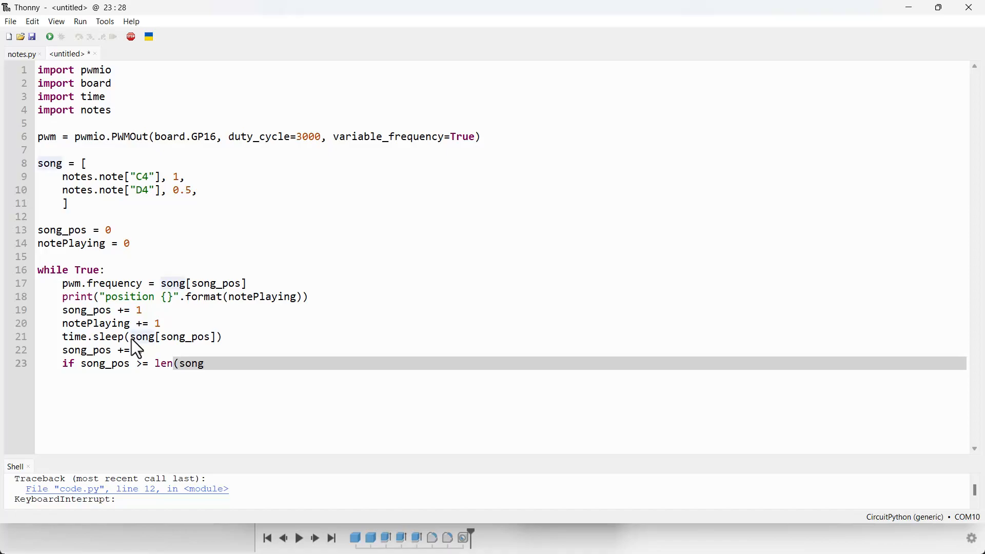
pyautogui.write('):')
pyautogui.write('son')
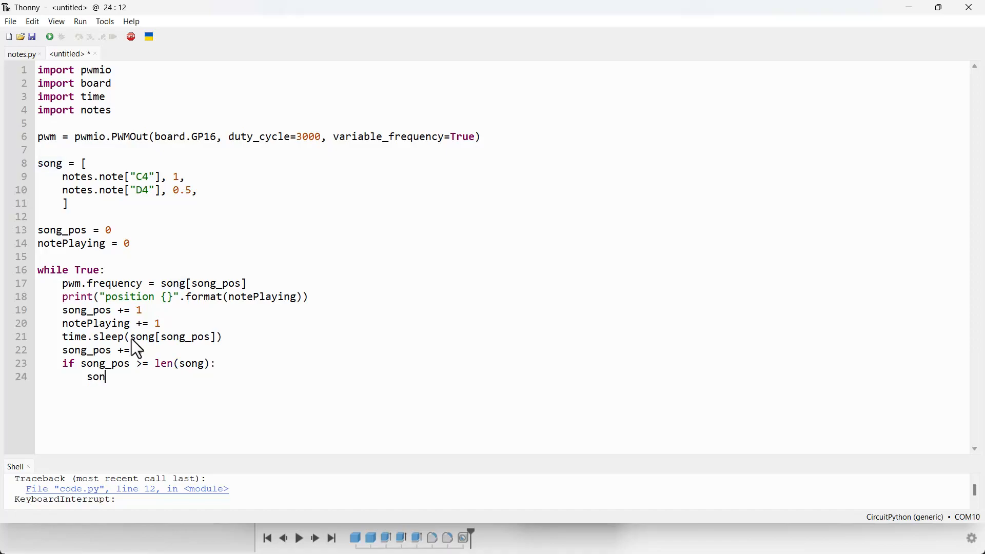
# Inside the condition, reset song_pos to 0 (and notePlaying to 0)
pyautogui.write('g_')
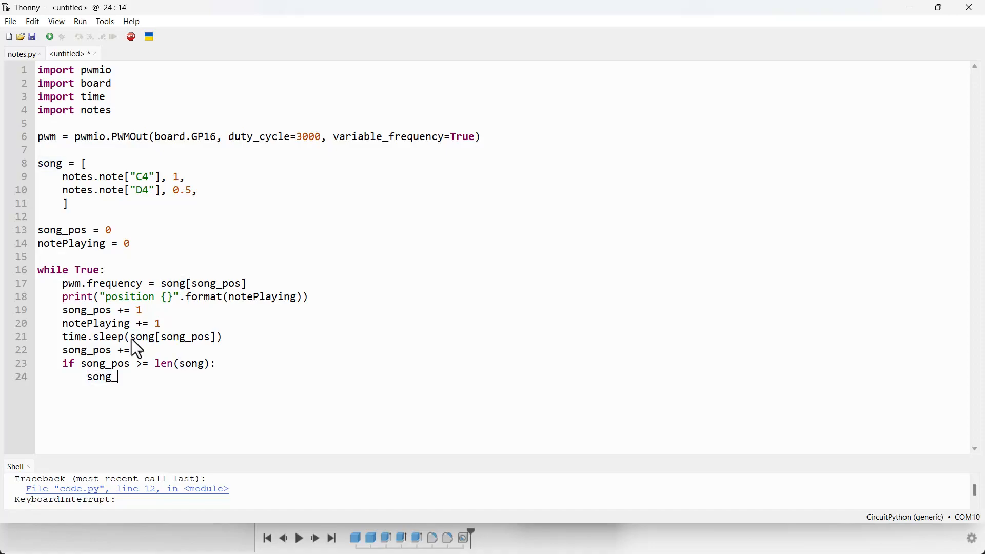
pyautogui.write('pos =')
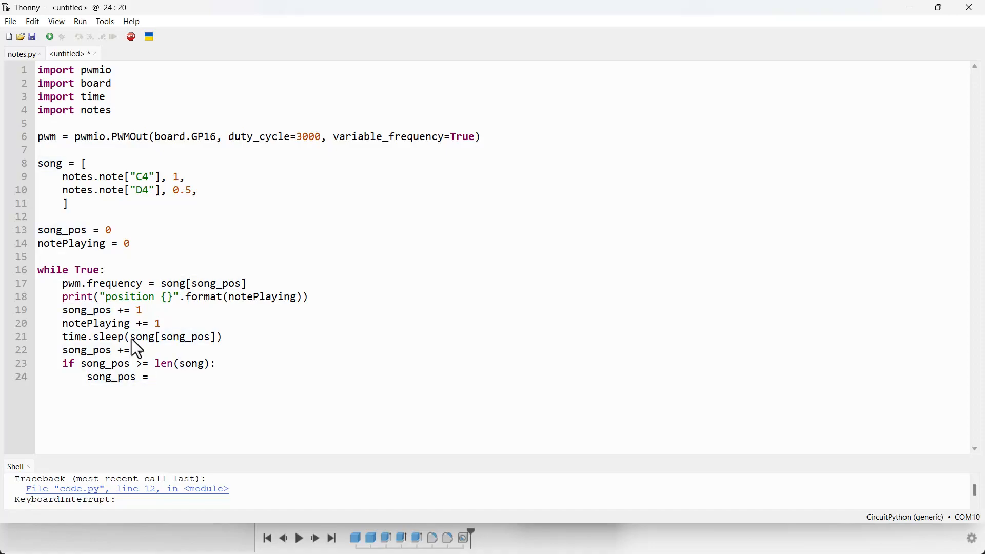
pyautogui.write('0')
pyautogui.write('notePlaying = 0')
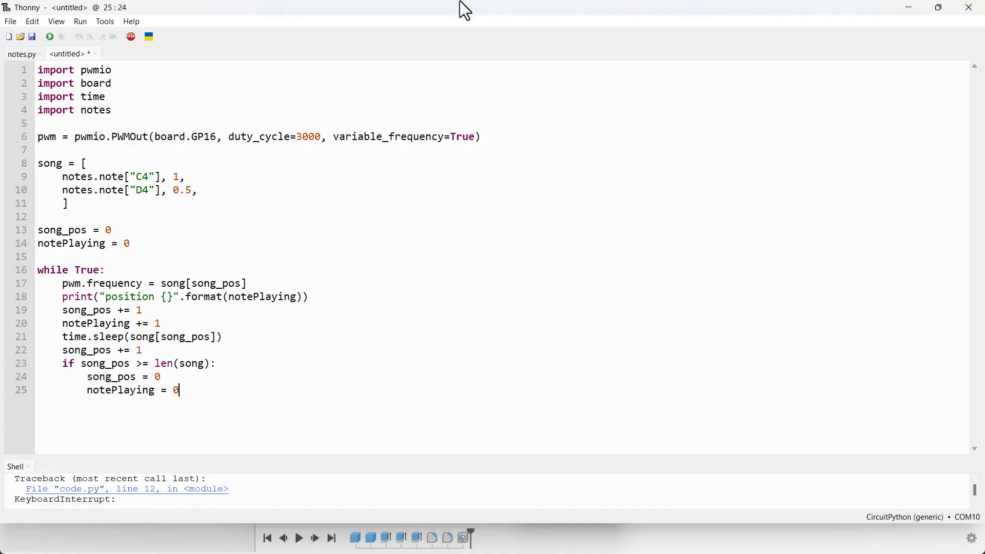
pyautogui.moveTo(162, 375)
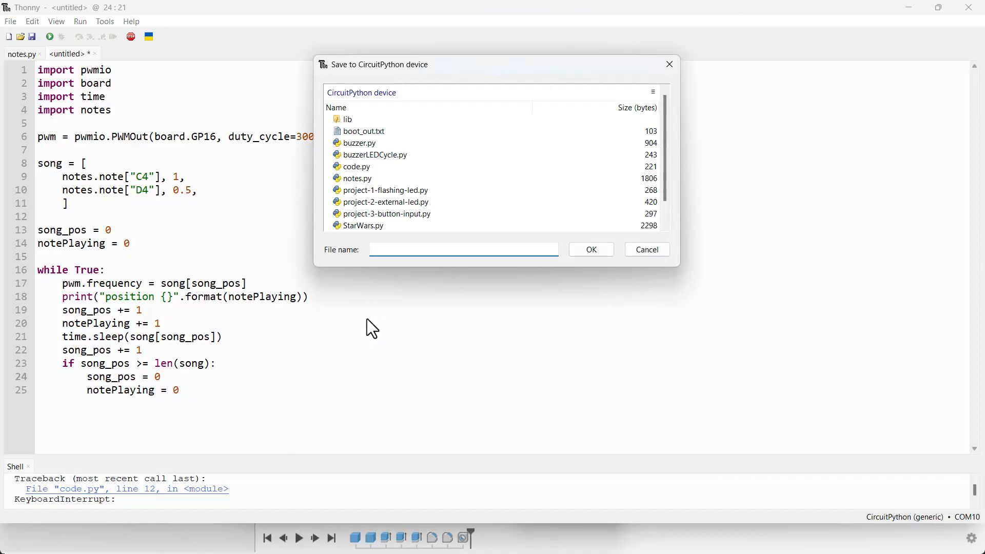
# Name the file music.py and save it onto the CircuitPython device
pyautogui.write('music')
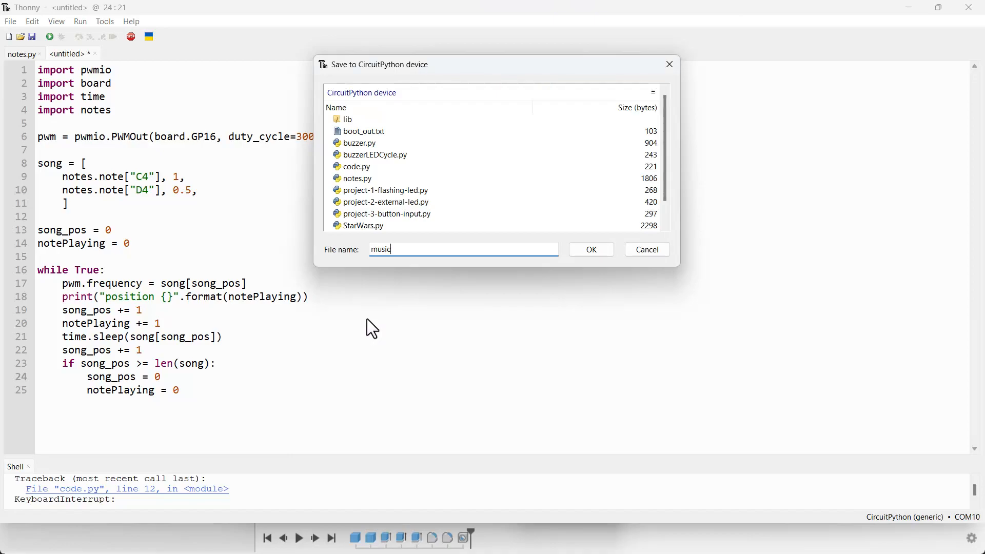
pyautogui.write('.py')
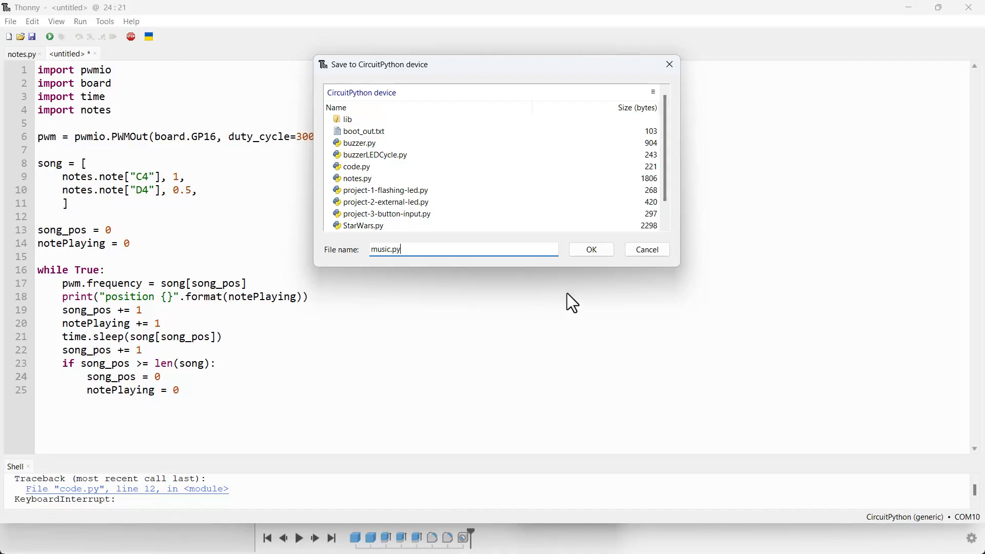
pyautogui.click(589, 250)
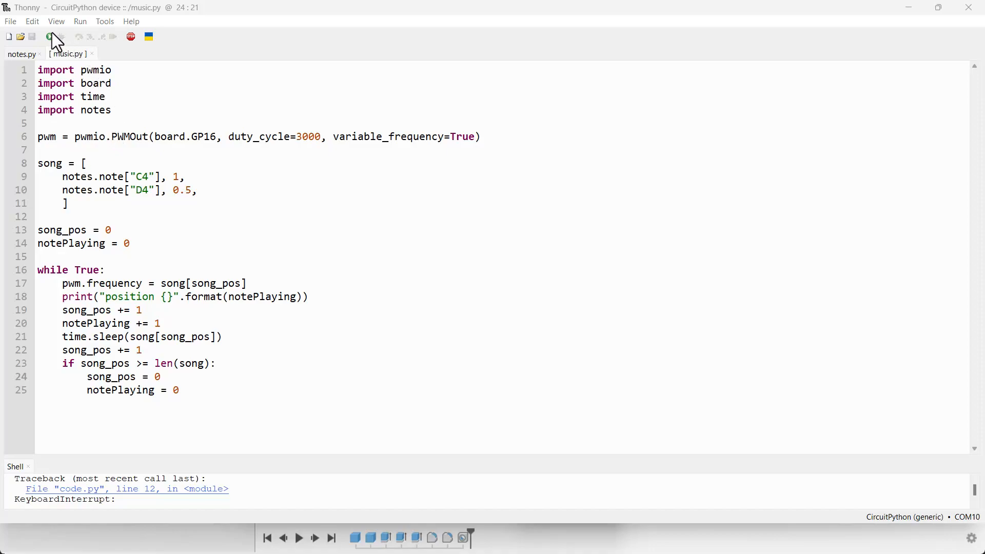
# Run music.py to see positions printed, stop the backend, and return from notes.py to music.py
pyautogui.click(49, 37)
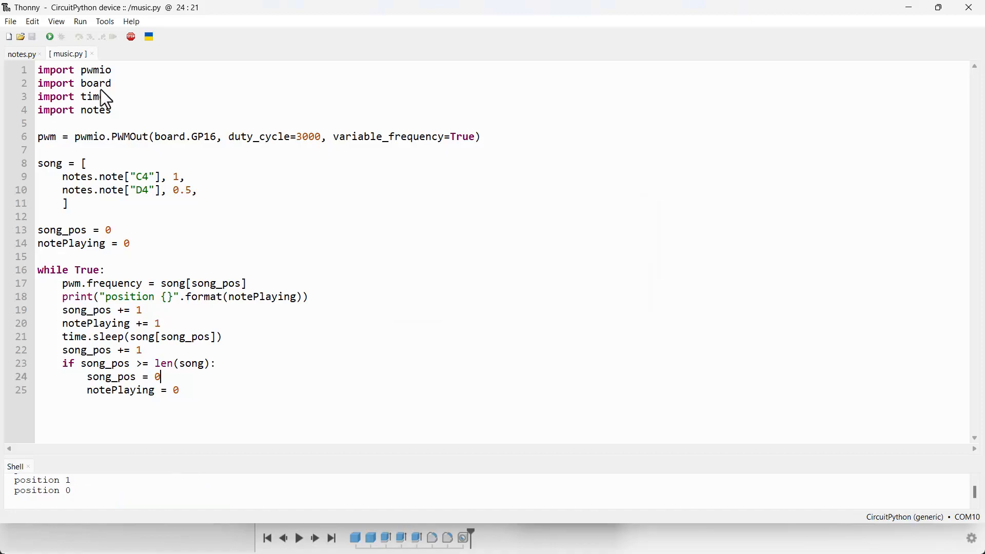
pyautogui.moveTo(131, 37)
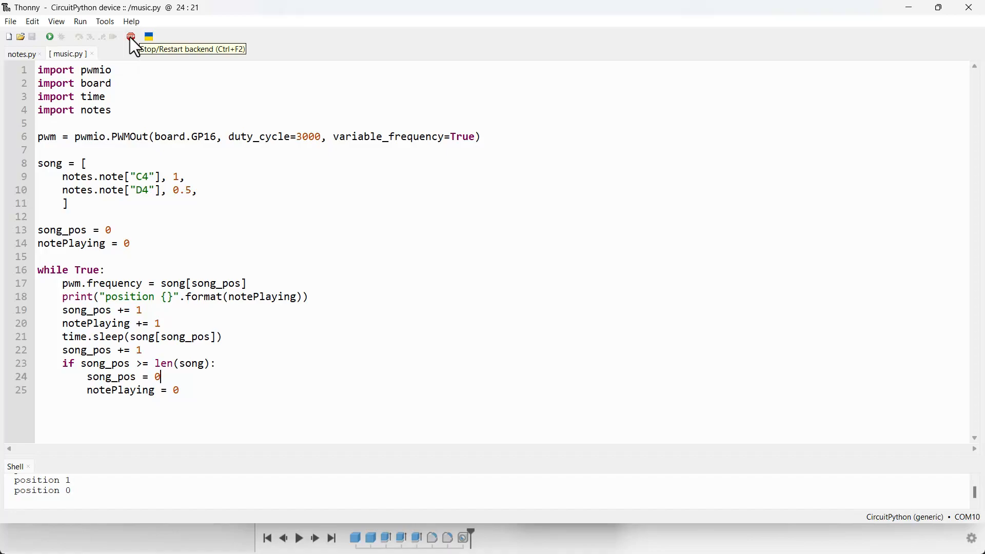
pyautogui.click(130, 36)
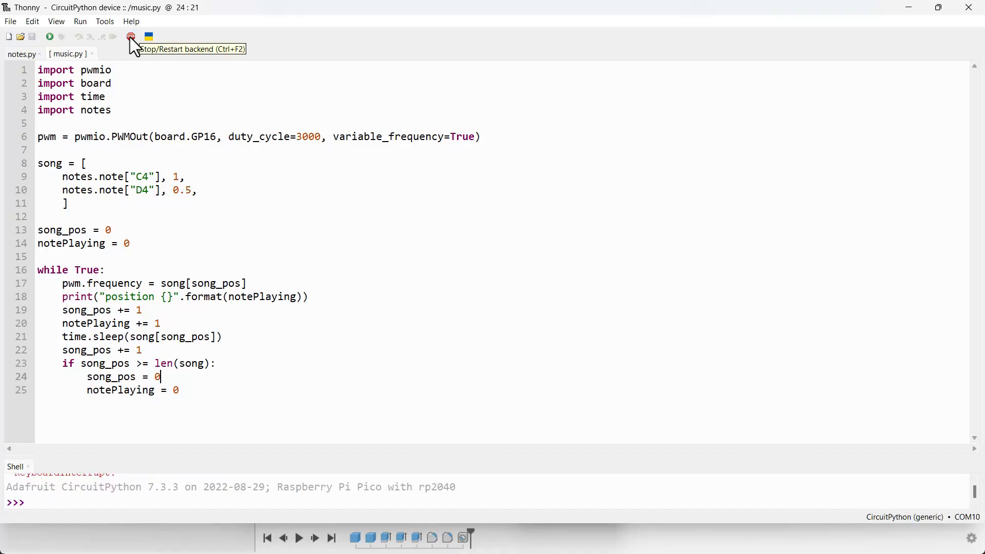
pyautogui.moveTo(28, 68)
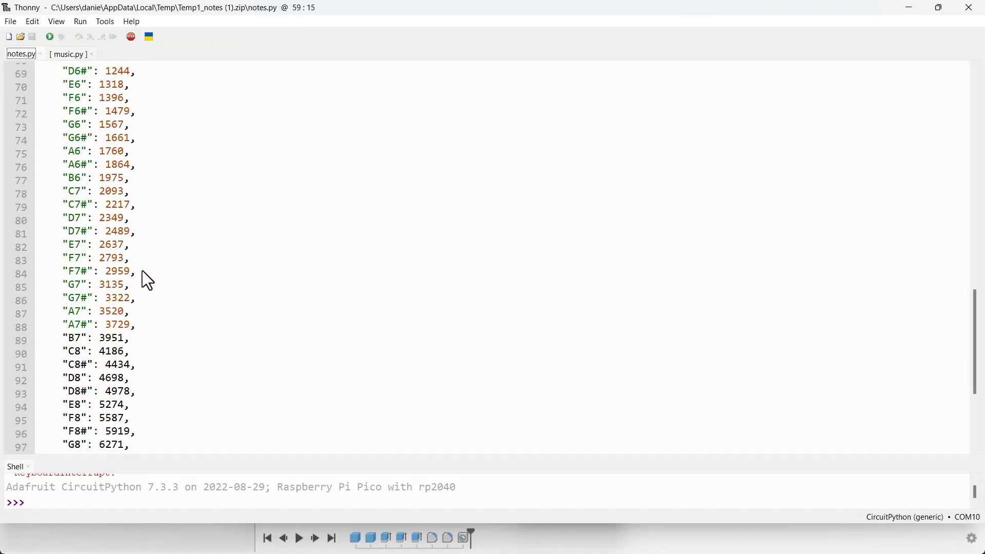
pyautogui.click(68, 53)
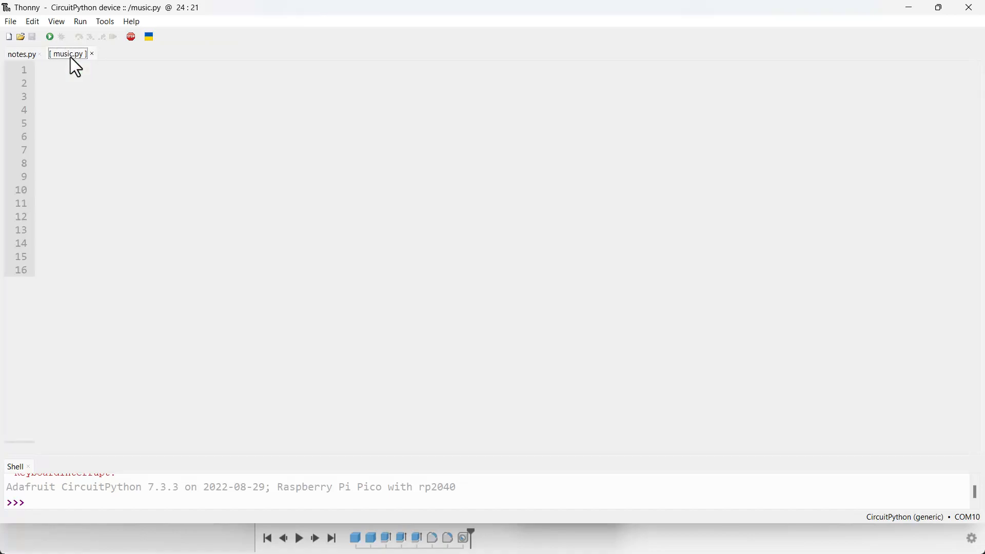
pyautogui.click(67, 53)
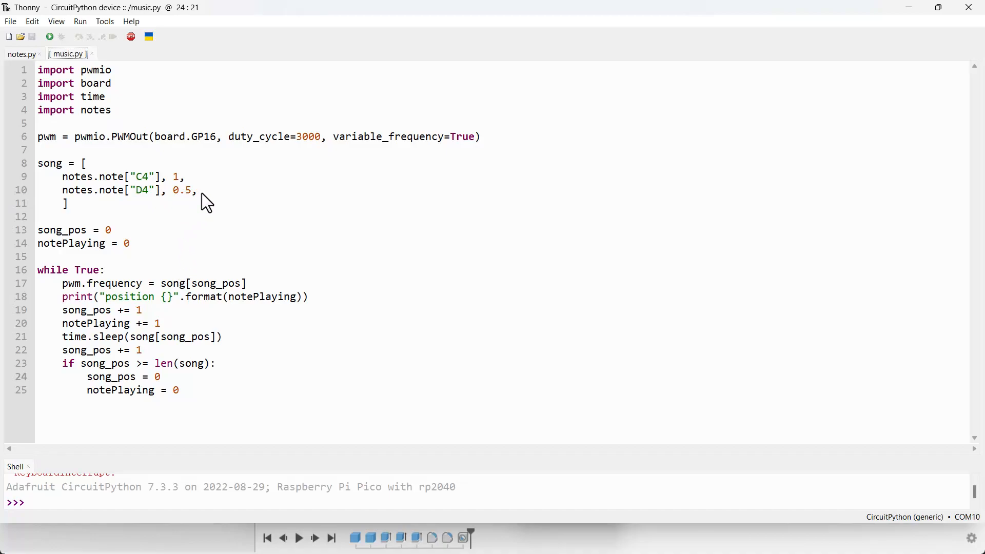
pyautogui.moveTo(203, 207)
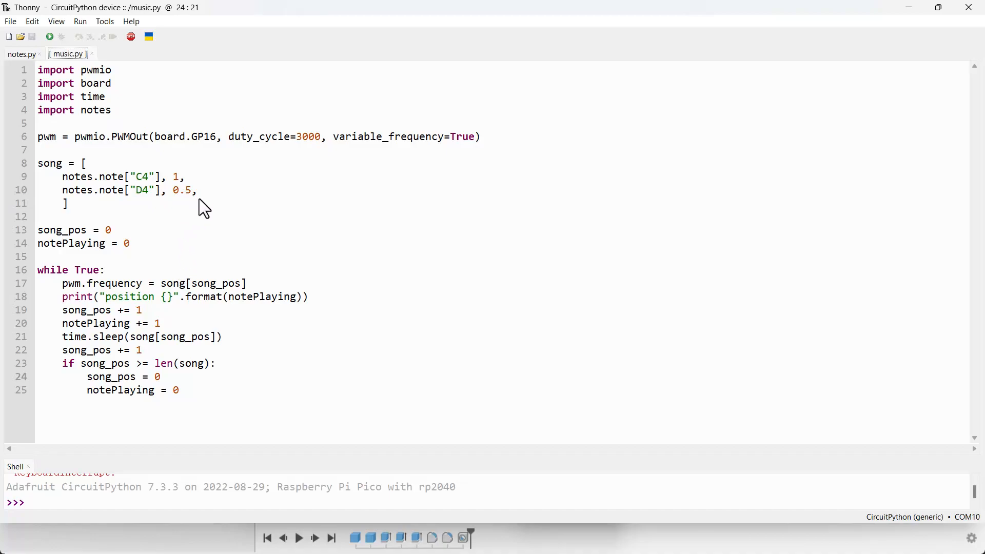
# Paste the long note/duration list over the two placeholder notes and check the 1, 0.01 rest entries
pyautogui.moveTo(62, 176); pyautogui.dragTo(197, 190)
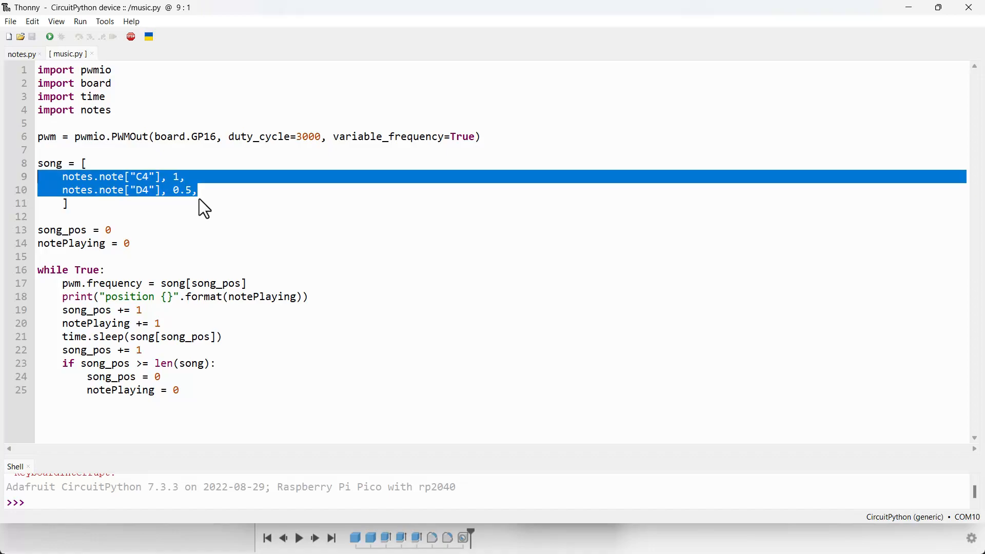
pyautogui.write('notes.note["G4"], 1,')
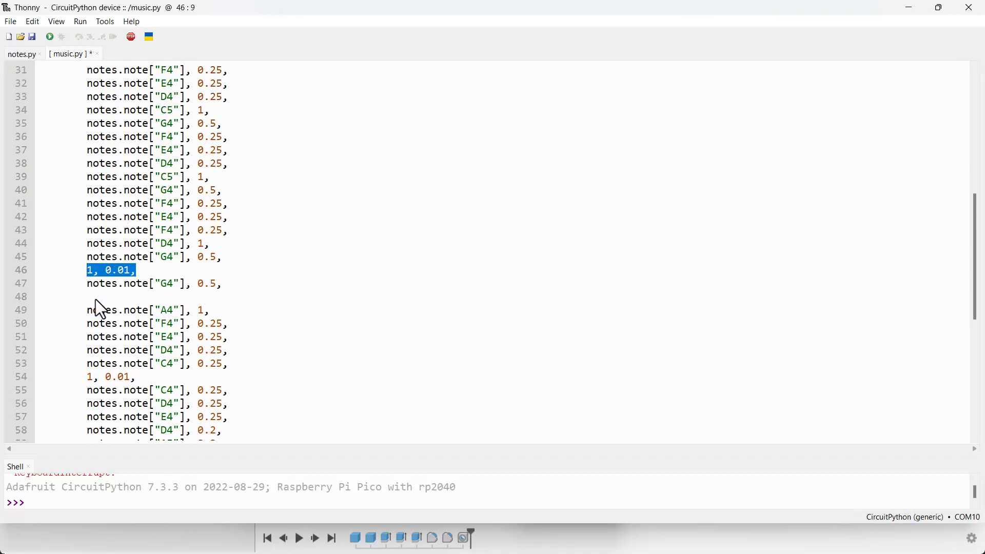
pyautogui.moveTo(101, 304)
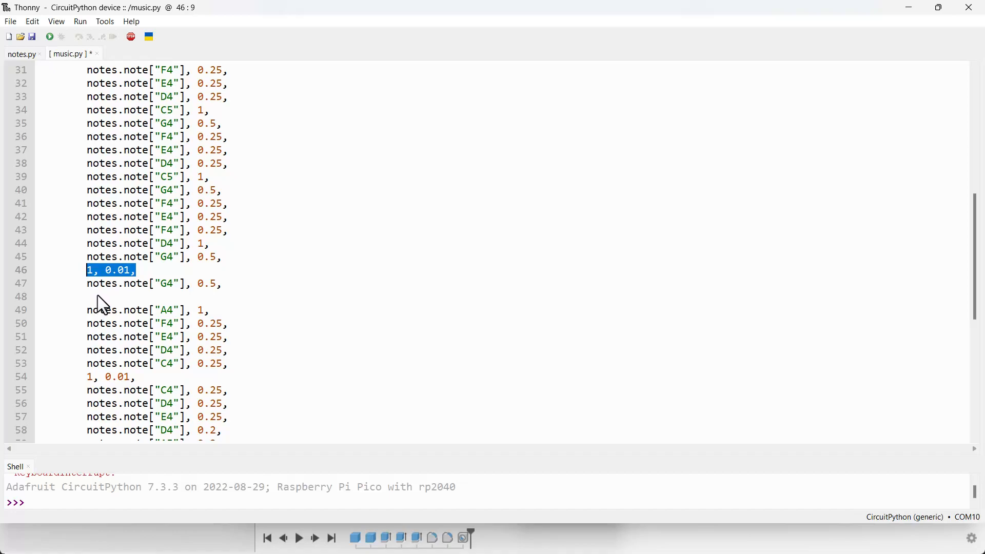
pyautogui.moveTo(181, 263)
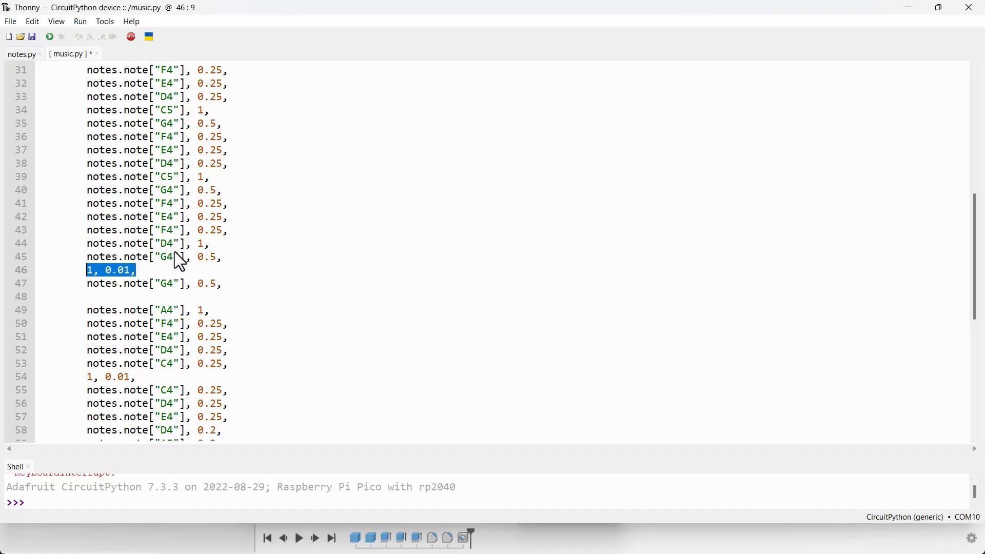
pyautogui.doubleClick(168, 283)
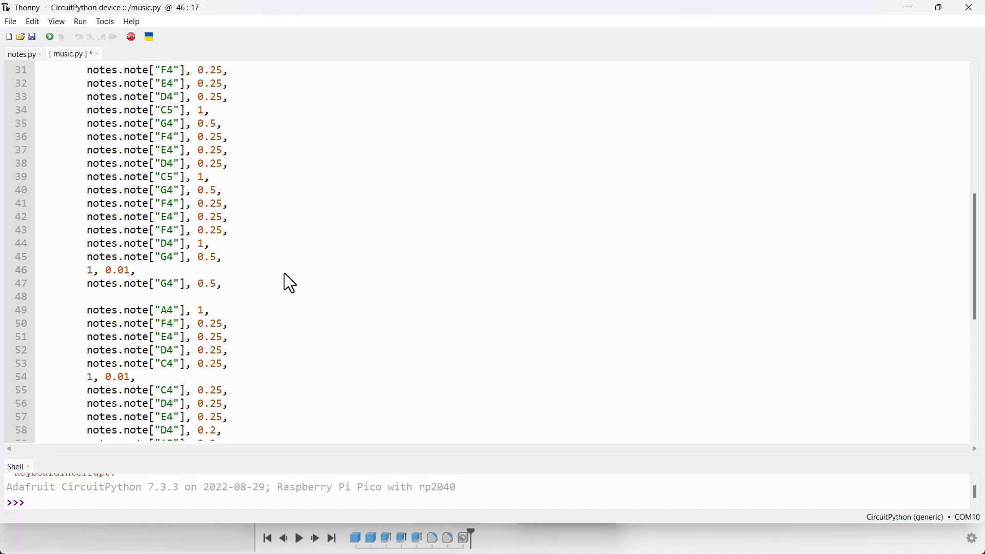
pyautogui.click(135, 270)
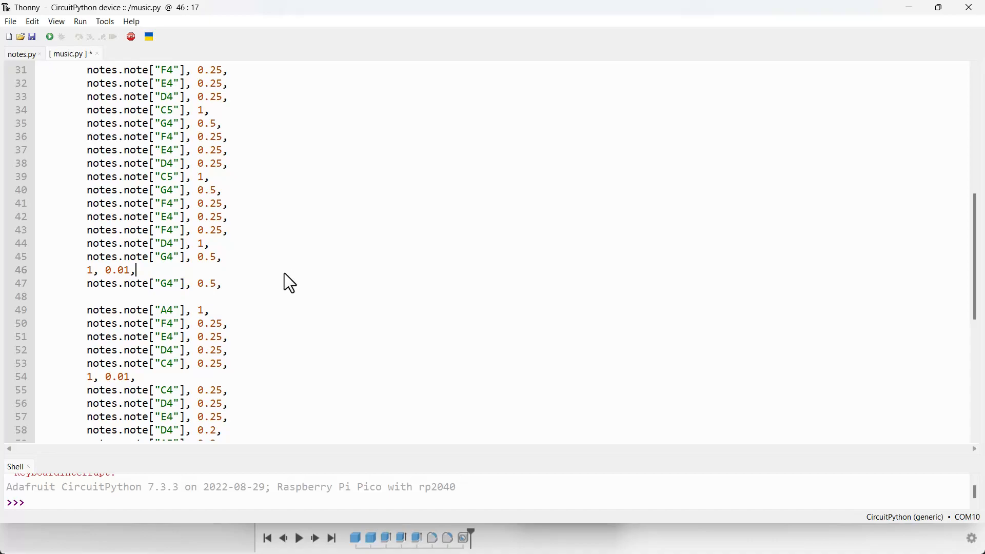
pyautogui.moveTo(95, 101)
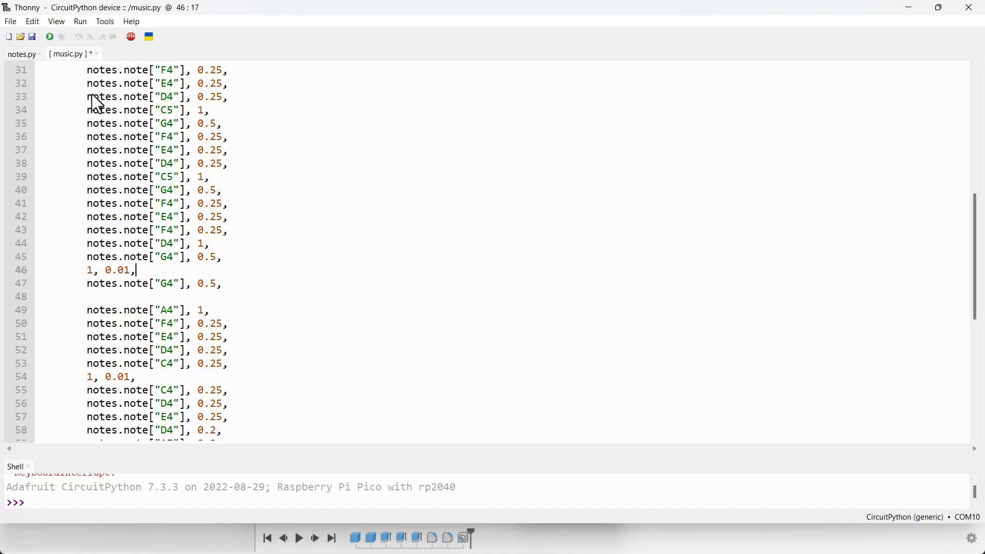
pyautogui.moveTo(138, 76)
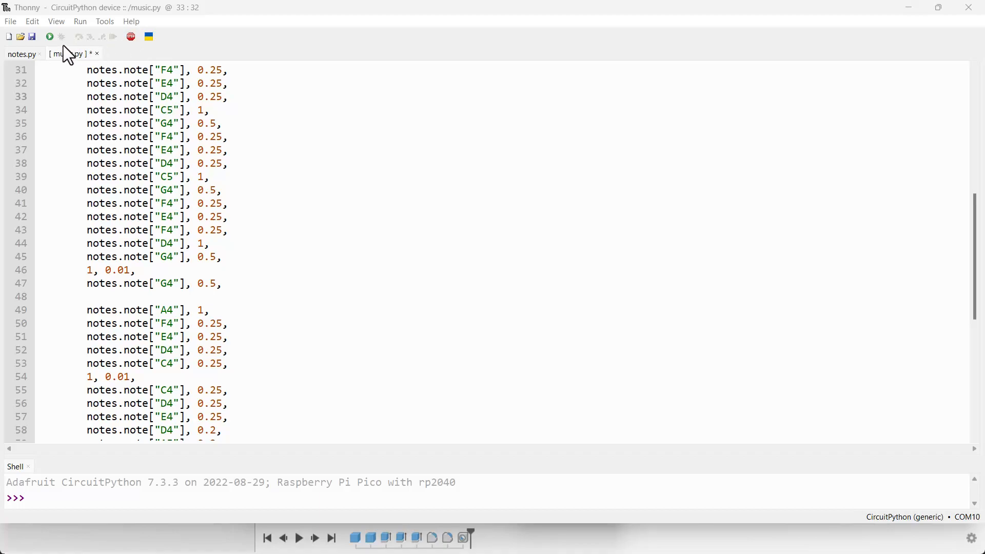
pyautogui.moveTo(50, 37)
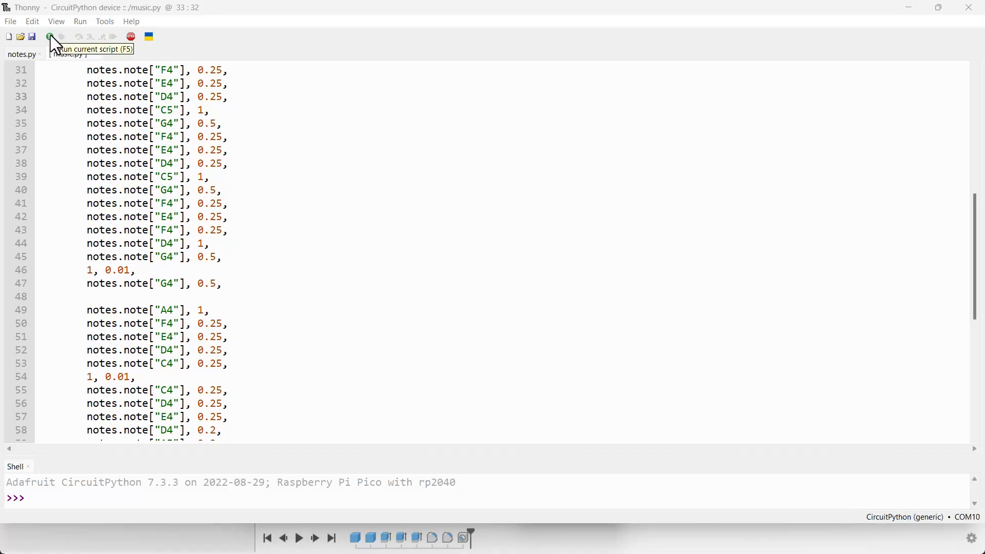
# Save and run the long-song music.py so the shell prints each song position
pyautogui.click(32, 37)
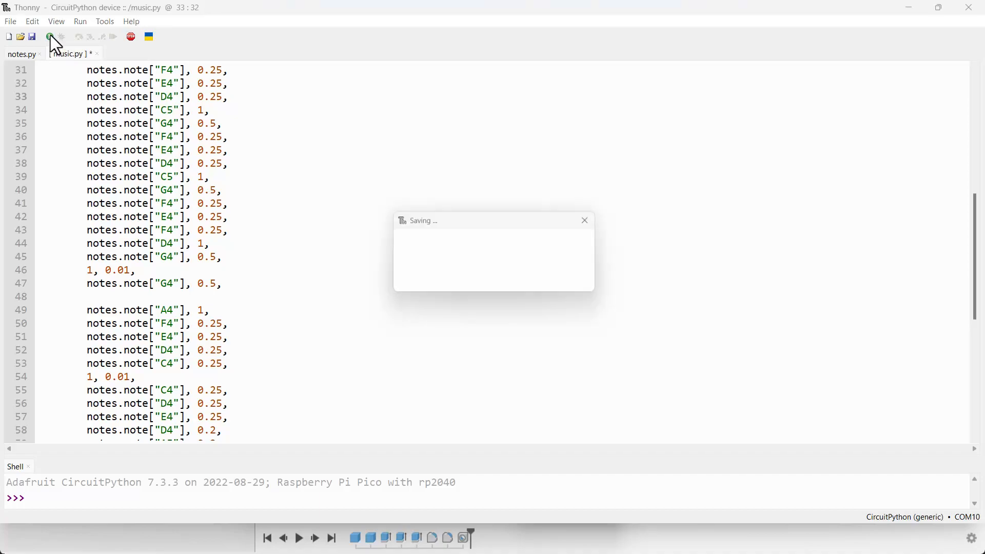
pyautogui.click(50, 37)
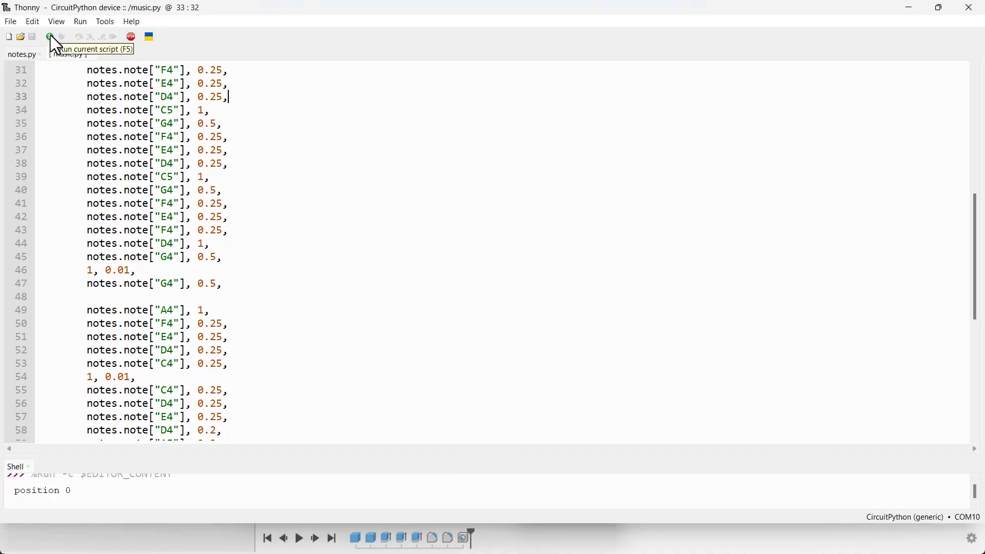
pyautogui.click(48, 36)
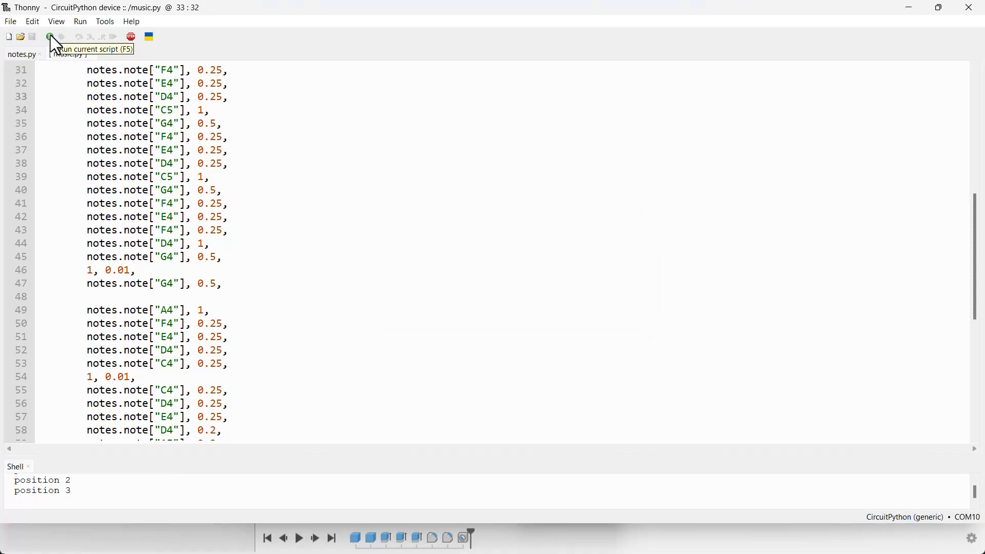